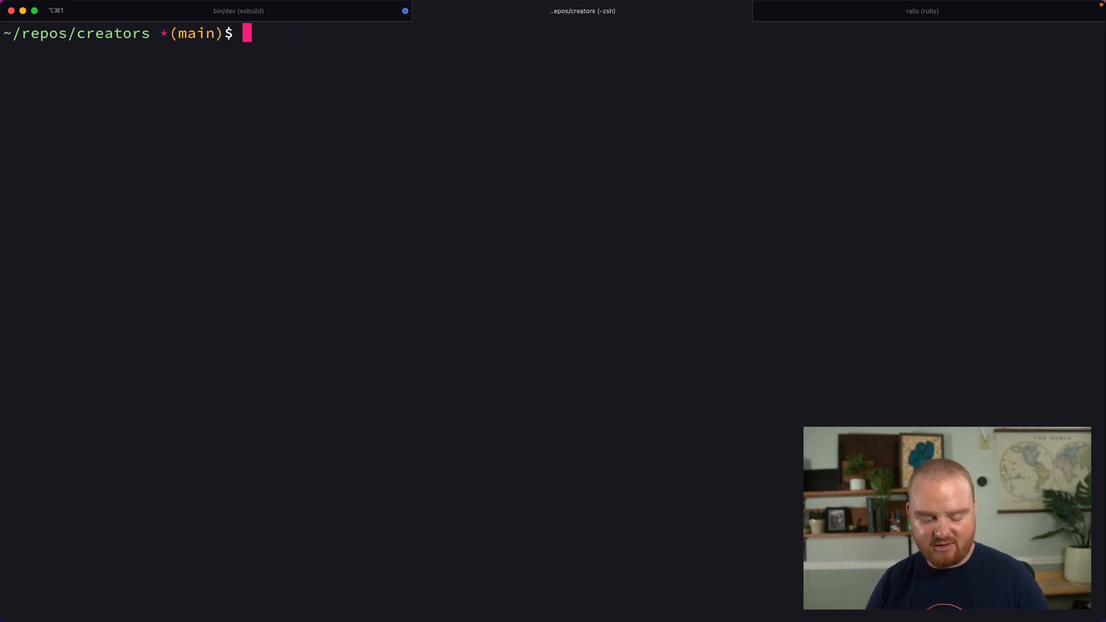
Run `bundle add aws-sdk-s3` in the creators repo, then launch vi
{"action": "type", "text": "bundle add aw"}
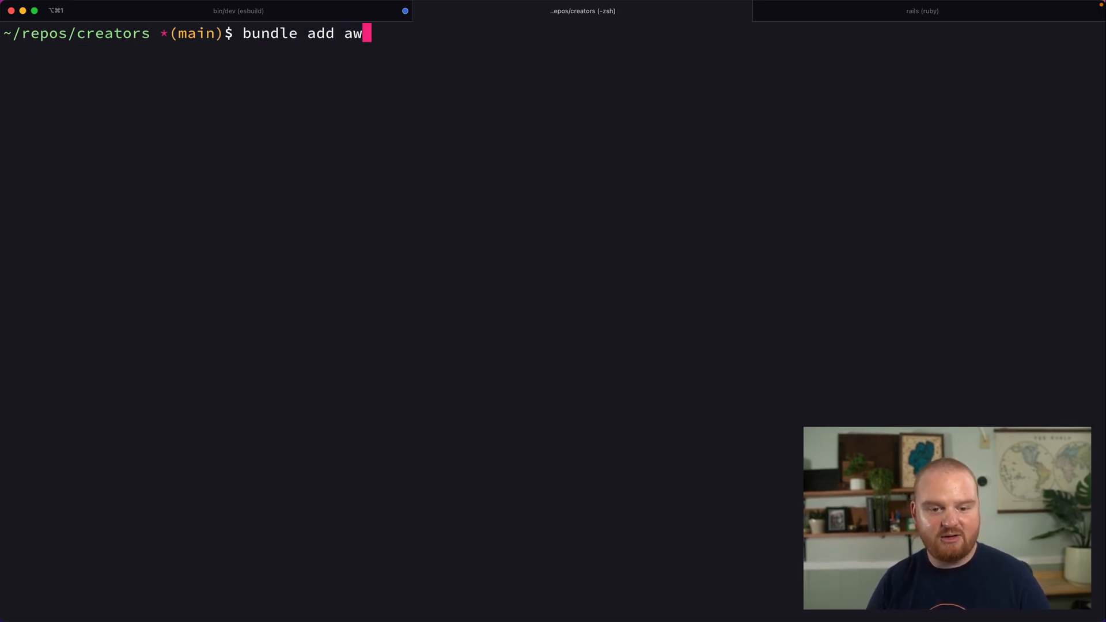
{"action": "type", "text": "s-sd"}
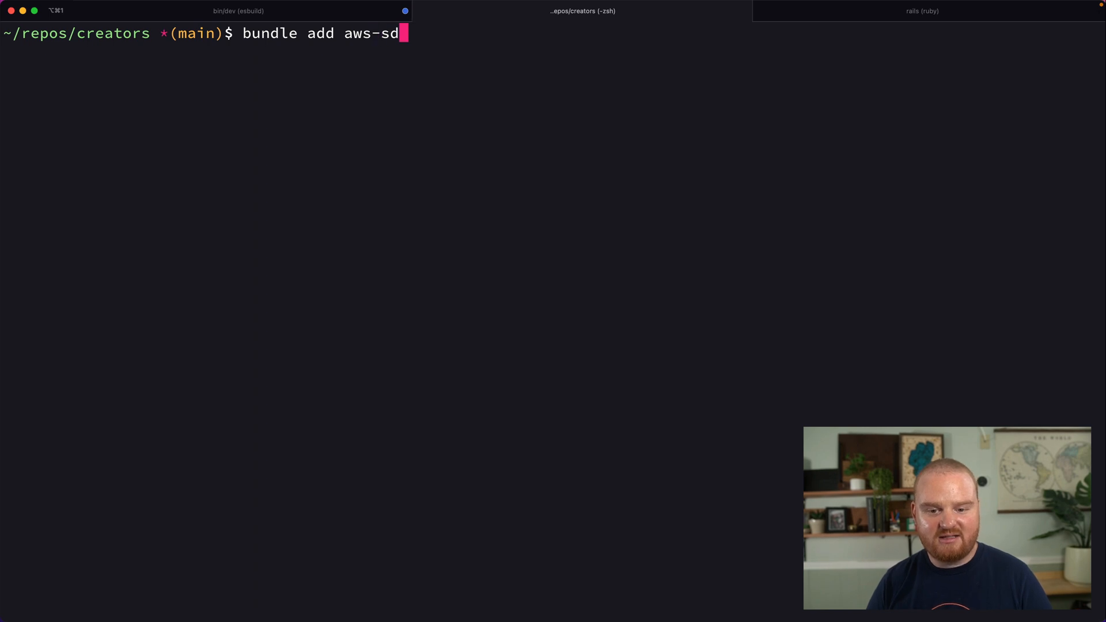
{"action": "type", "text": "k-s3"}
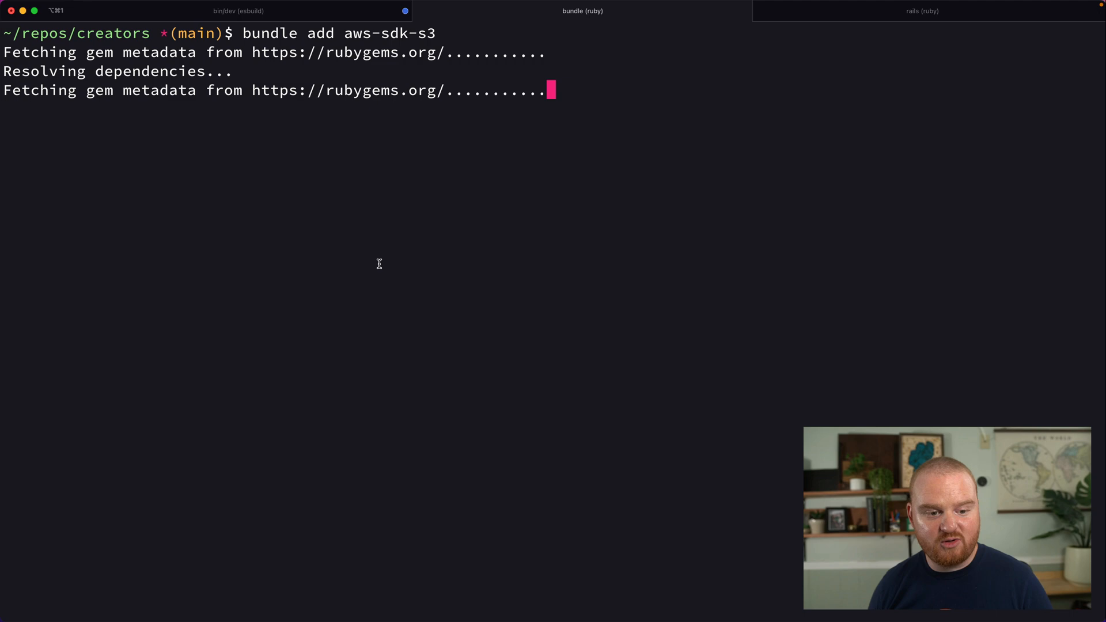
{"action": "type", "text": "vi"}
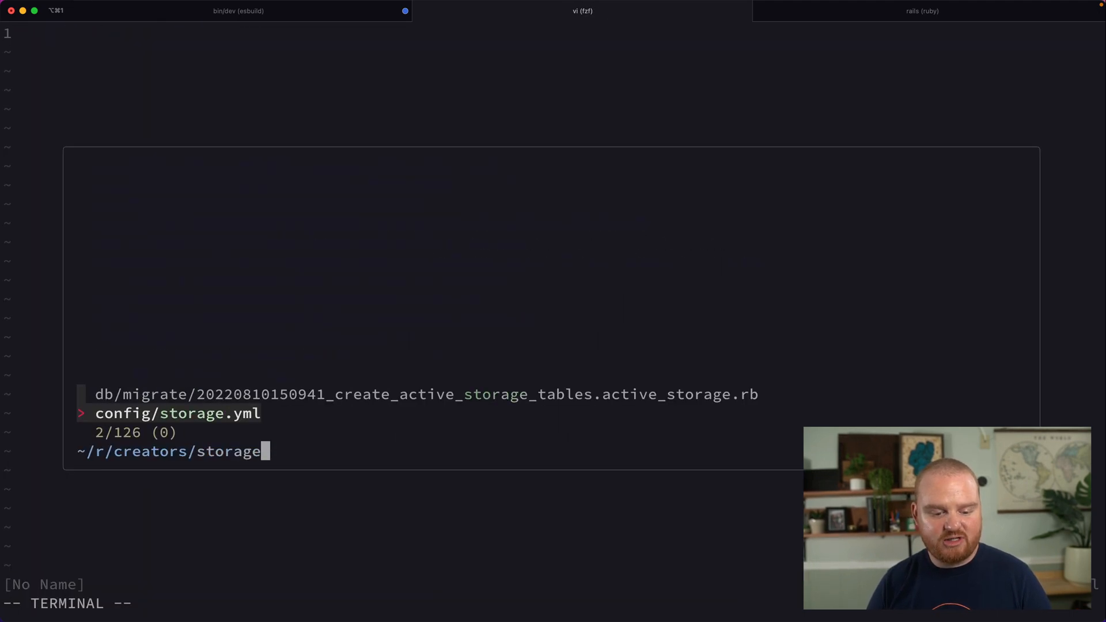
Open config/storage.yml, move to the amazon S3 section and save with :w
{"action": "key", "text": "enter"}
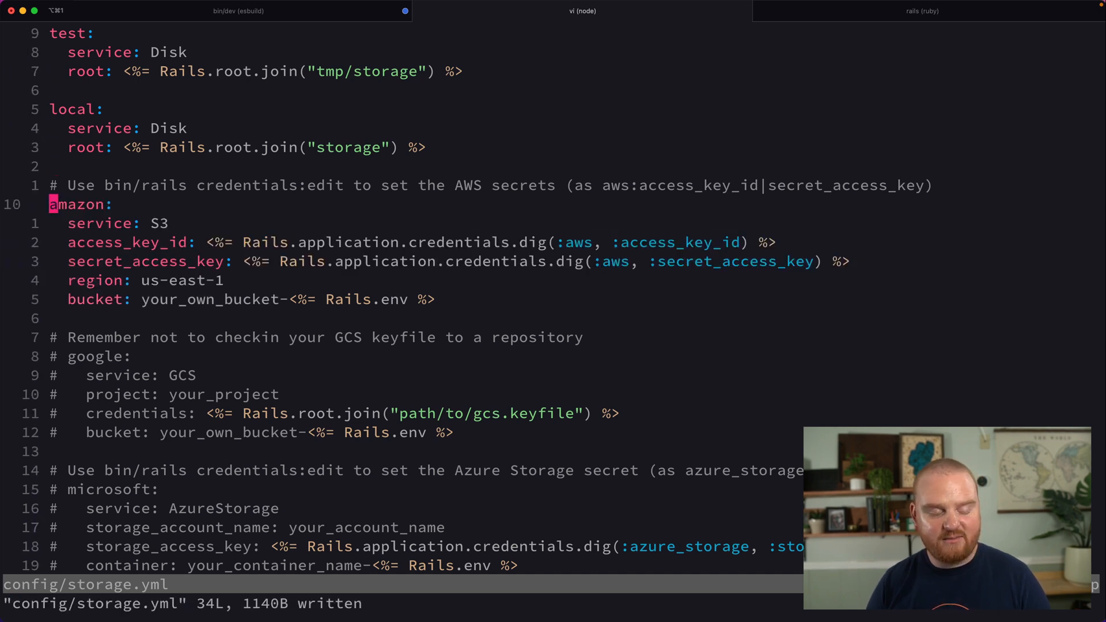
{"action": "key", "text": "j"}
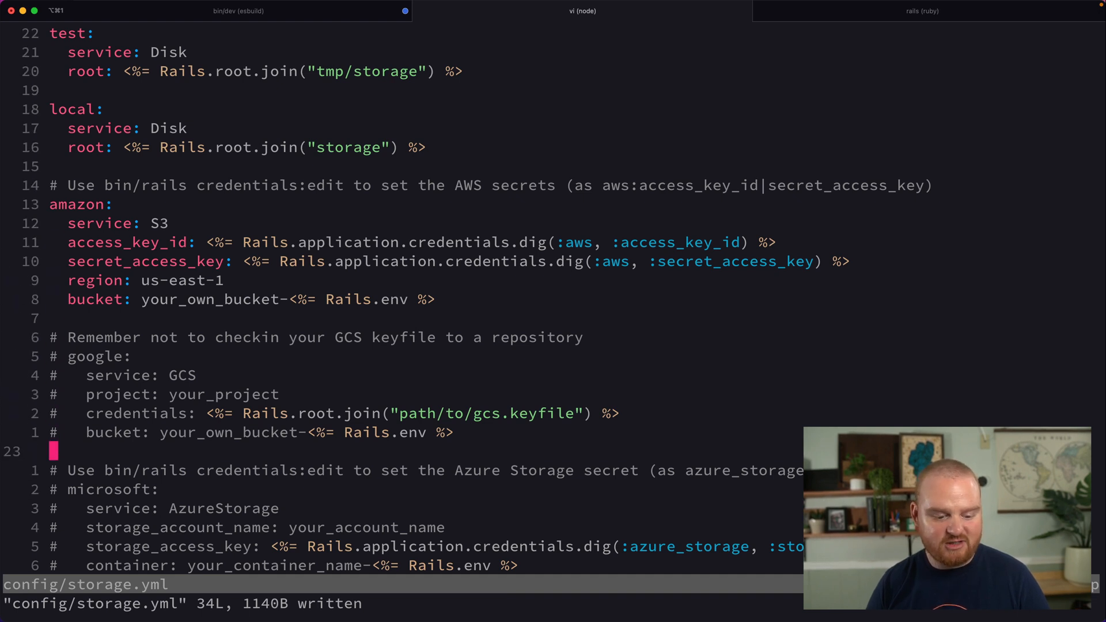
{"action": "scroll", "scroll_direction": "down", "scroll_amount": 3}
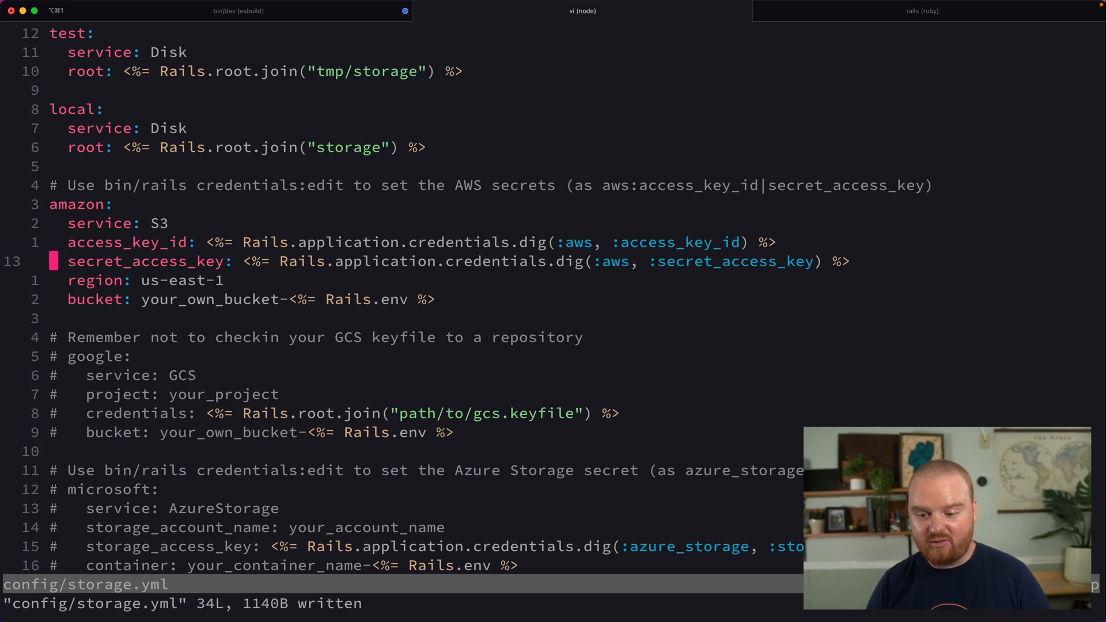
{"action": "type", "text": ":w"}
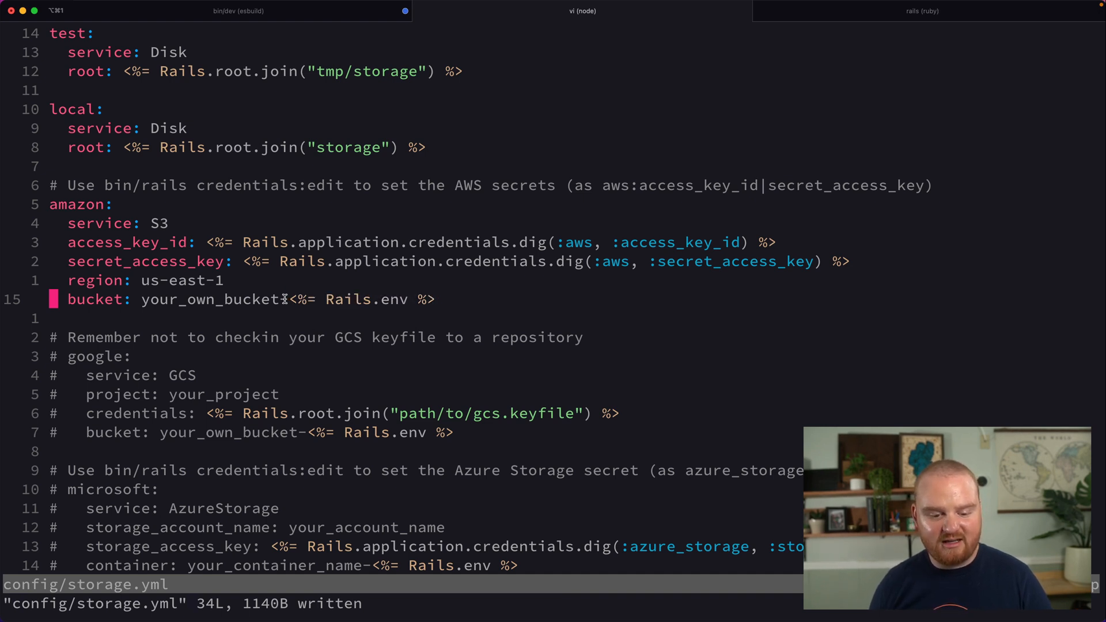
{"action": "key", "text": "cmd+tab"}
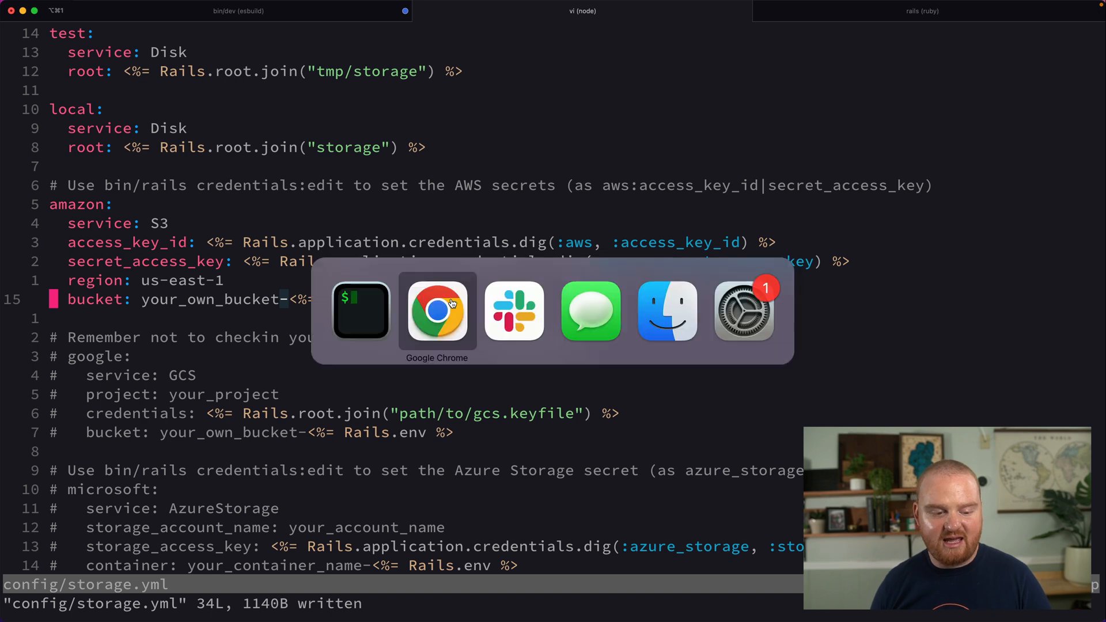
Search 'aws console', log back into the AWS Management Console and open the S3 service
{"action": "left_click", "coordinate": [435, 310]}
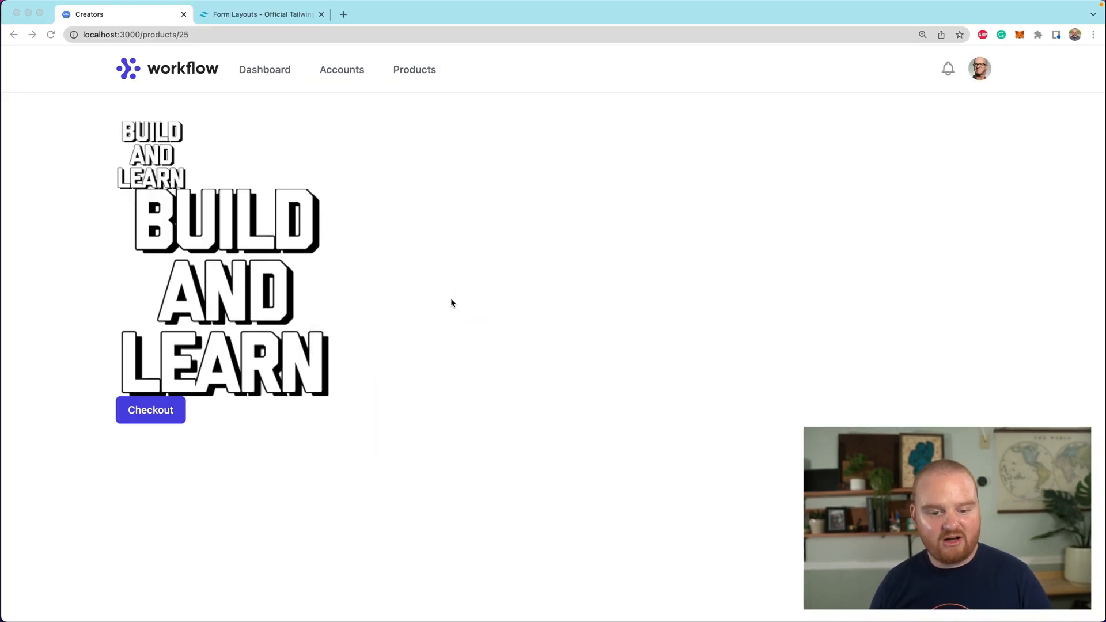
{"action": "type", "text": "aws console"}
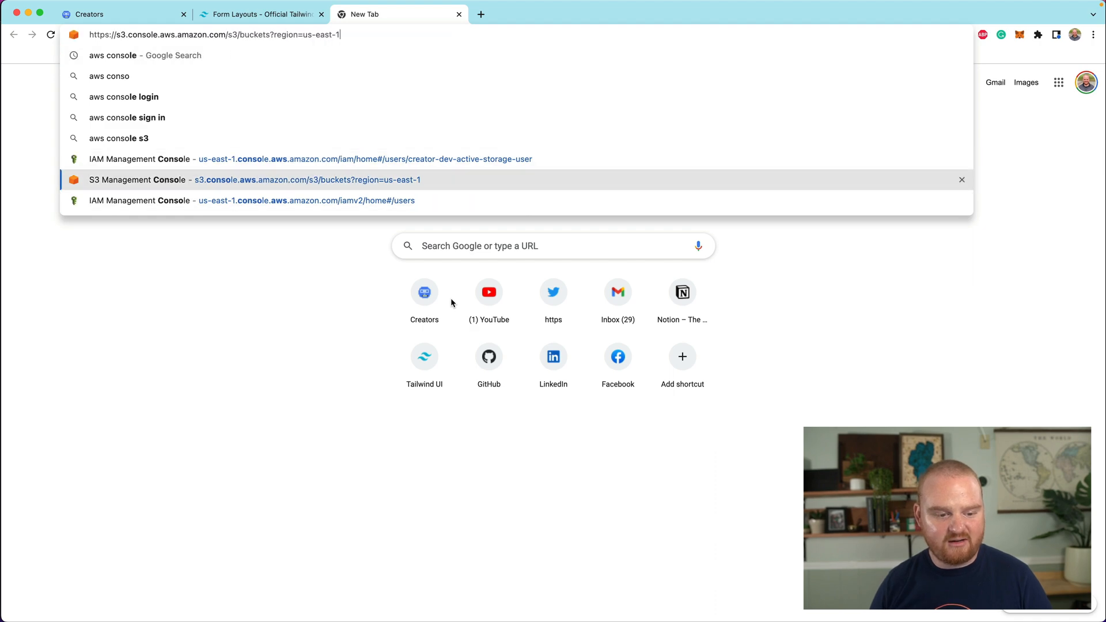
{"action": "type", "text": "aws console"}
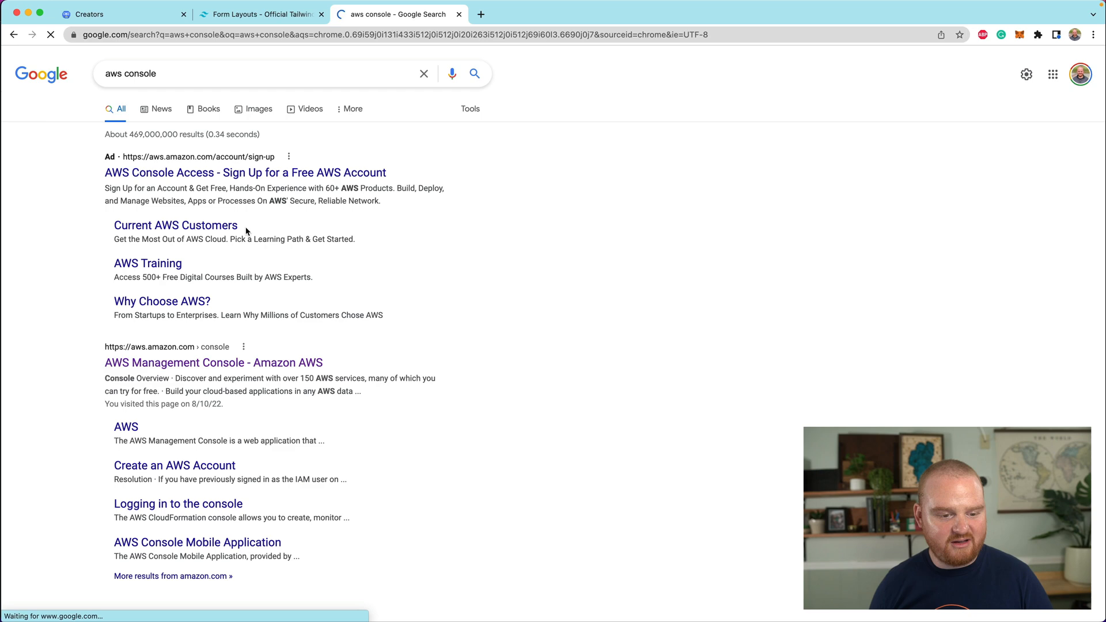
{"action": "left_click", "coordinate": [214, 364]}
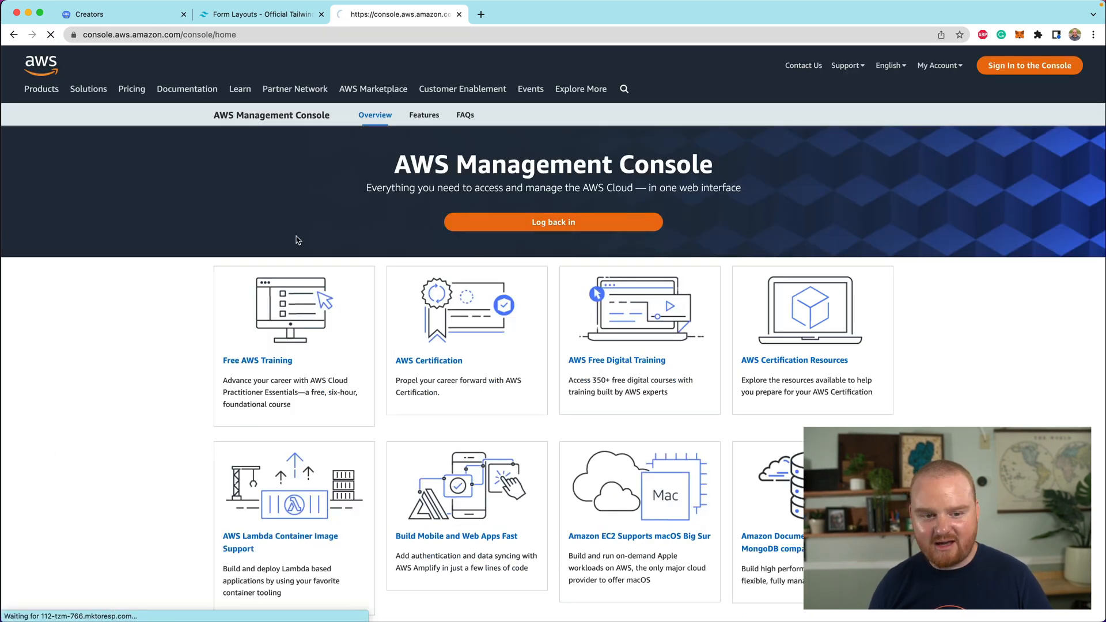
{"action": "left_click", "coordinate": [554, 221]}
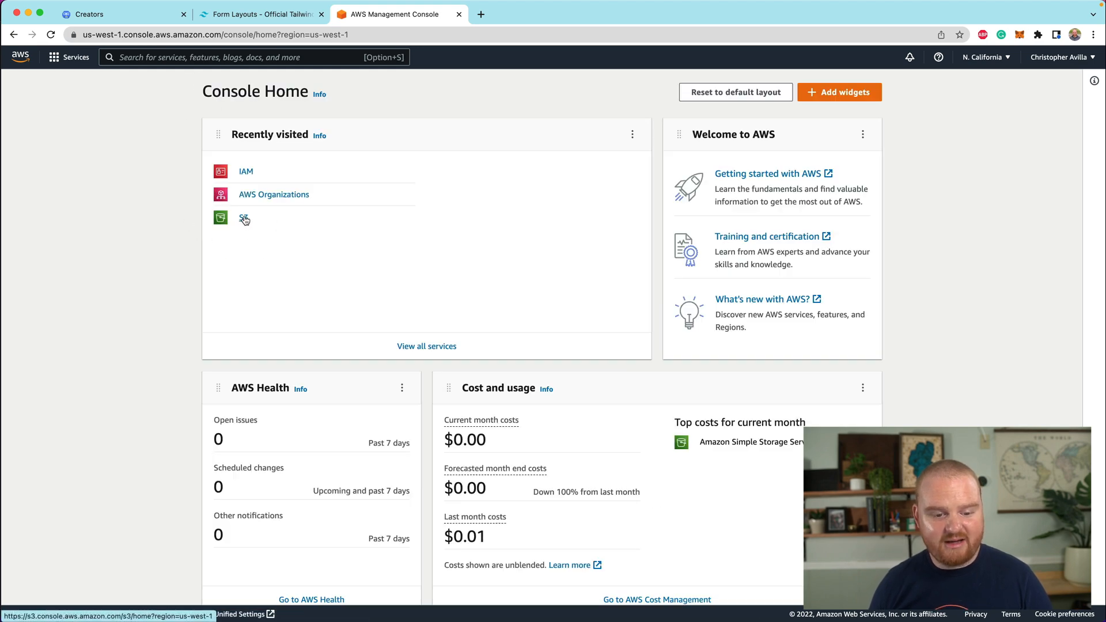
{"action": "left_click", "coordinate": [246, 218]}
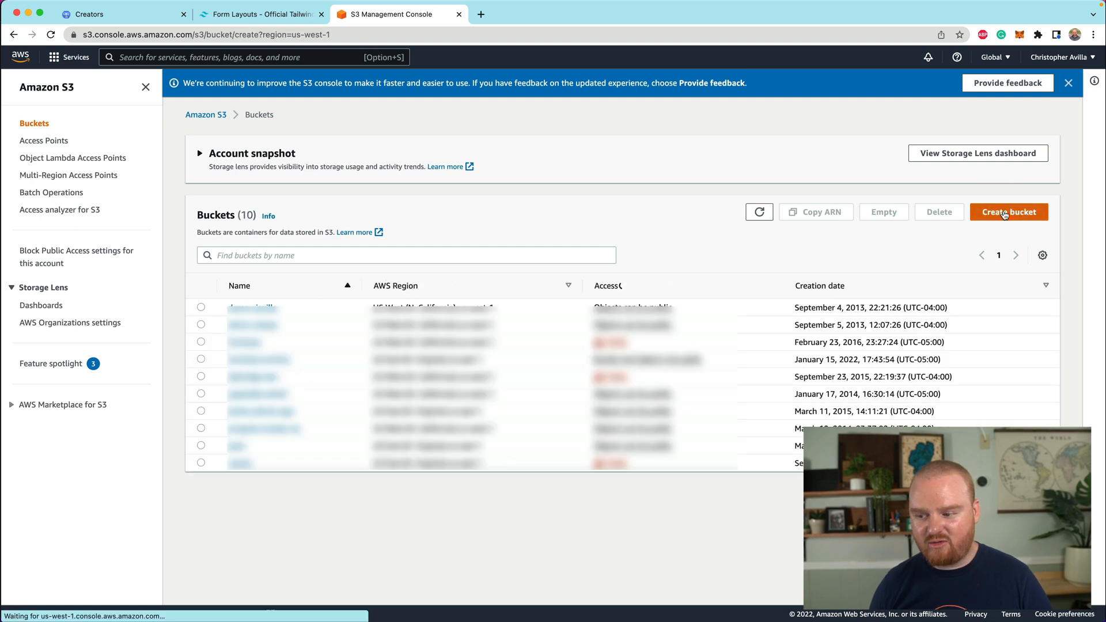
Start a new bucket named creators-development in region US East (N. Virginia) us-east-1
{"action": "left_click", "coordinate": [1010, 212]}
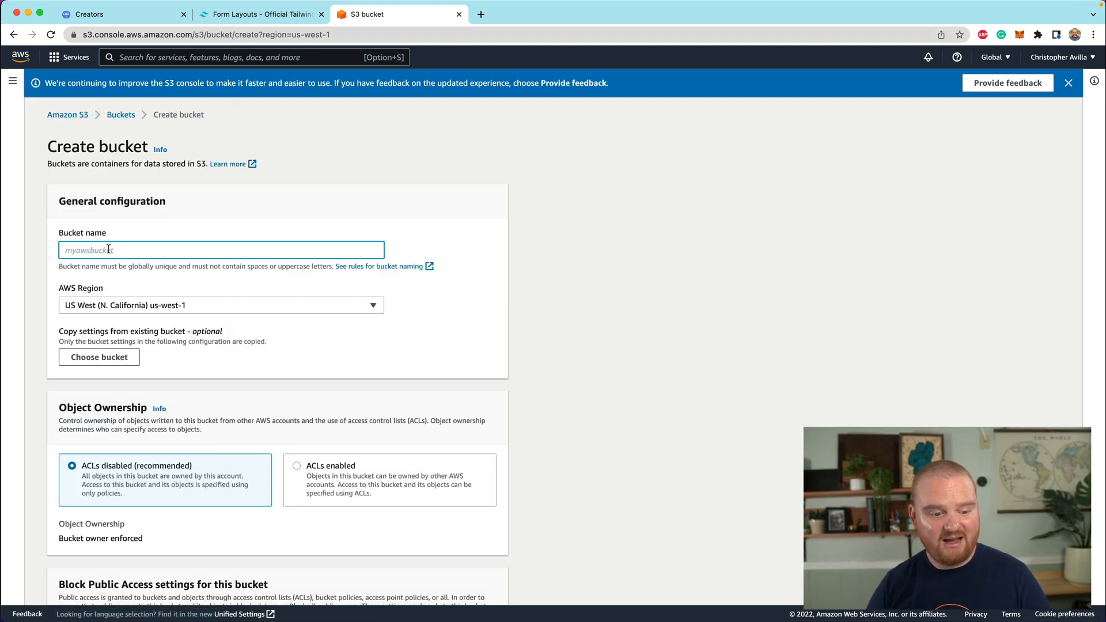
{"action": "type", "text": "c"}
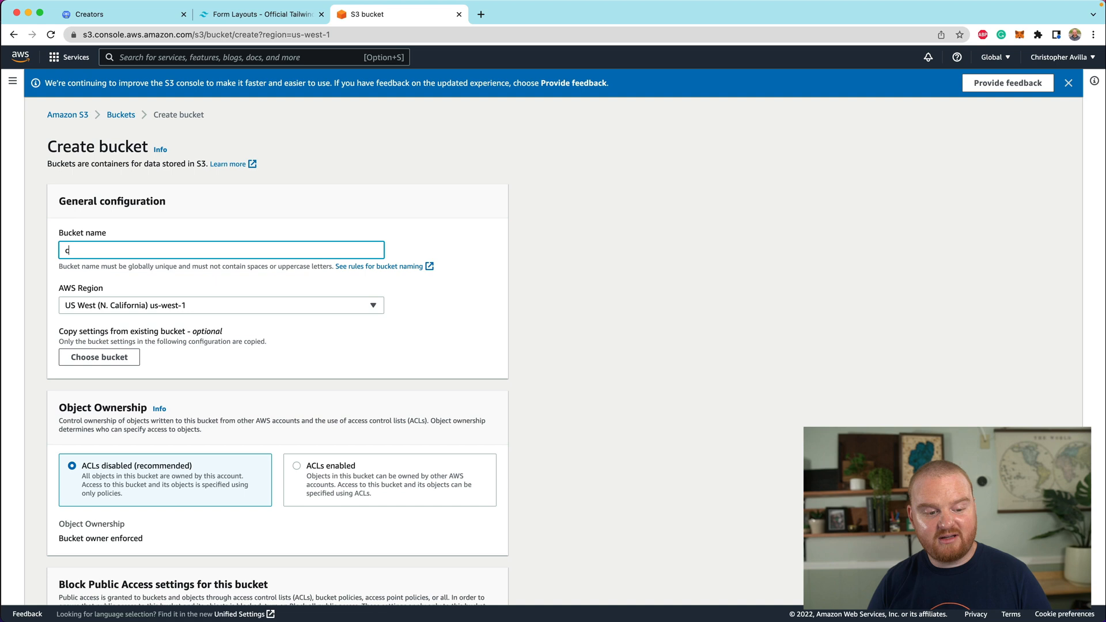
{"action": "key", "text": "Backspace"}
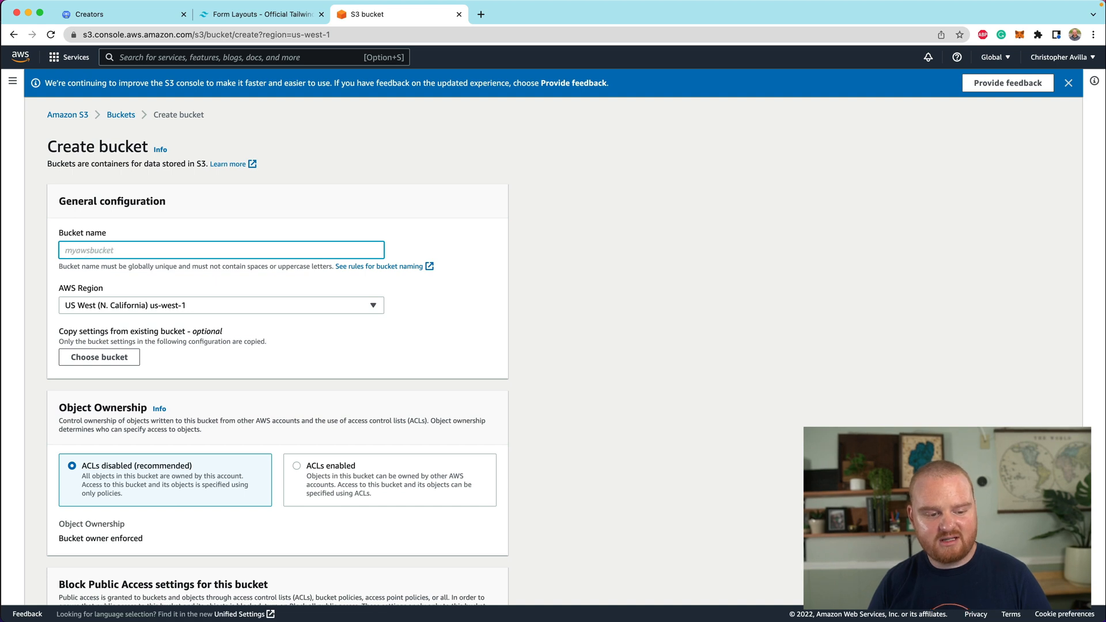
{"action": "type", "text": "creators-"}
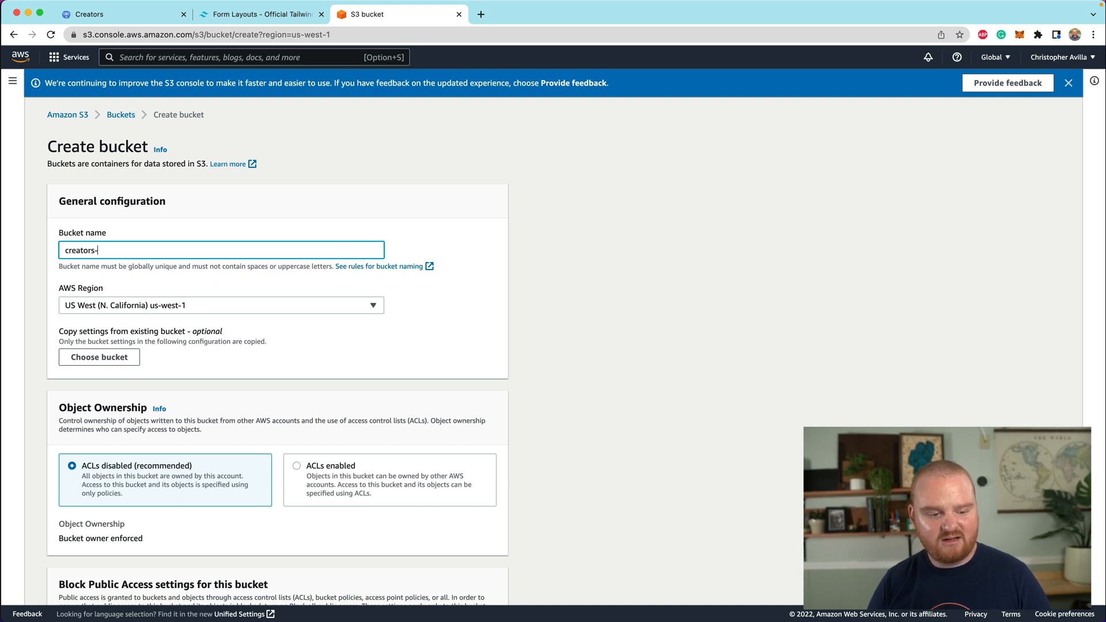
{"action": "type", "text": "development"}
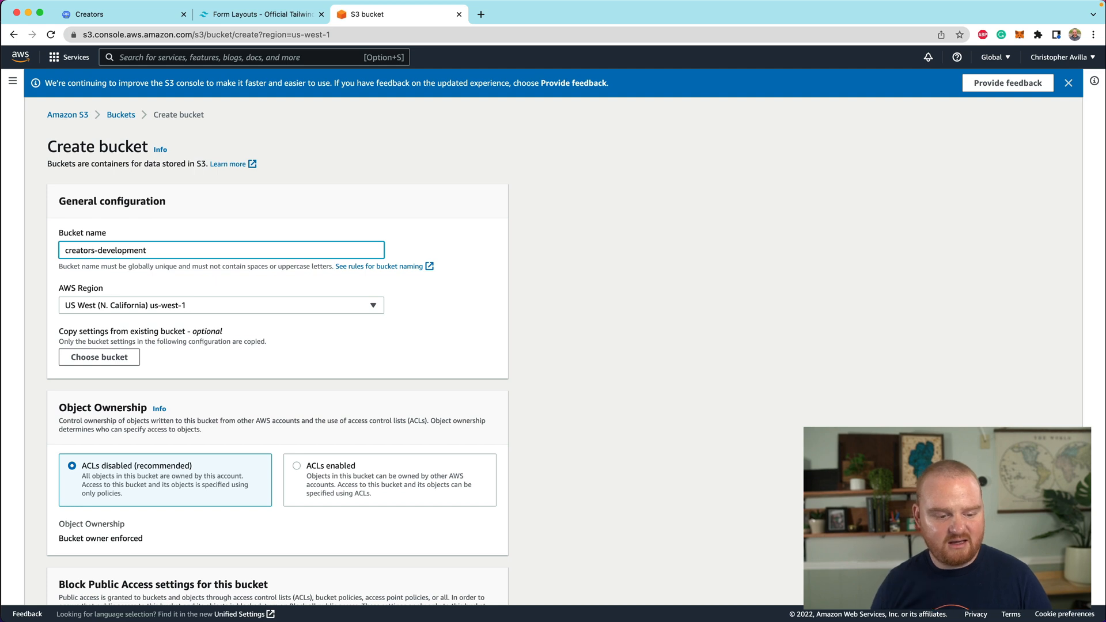
{"action": "left_click", "coordinate": [222, 304]}
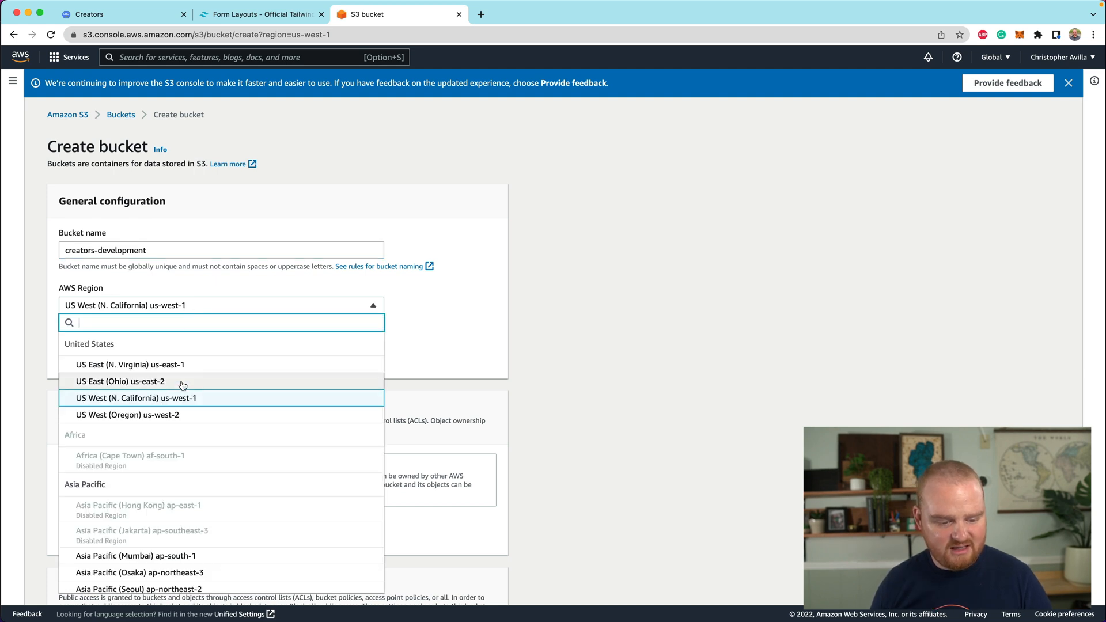
{"action": "left_click", "coordinate": [131, 365]}
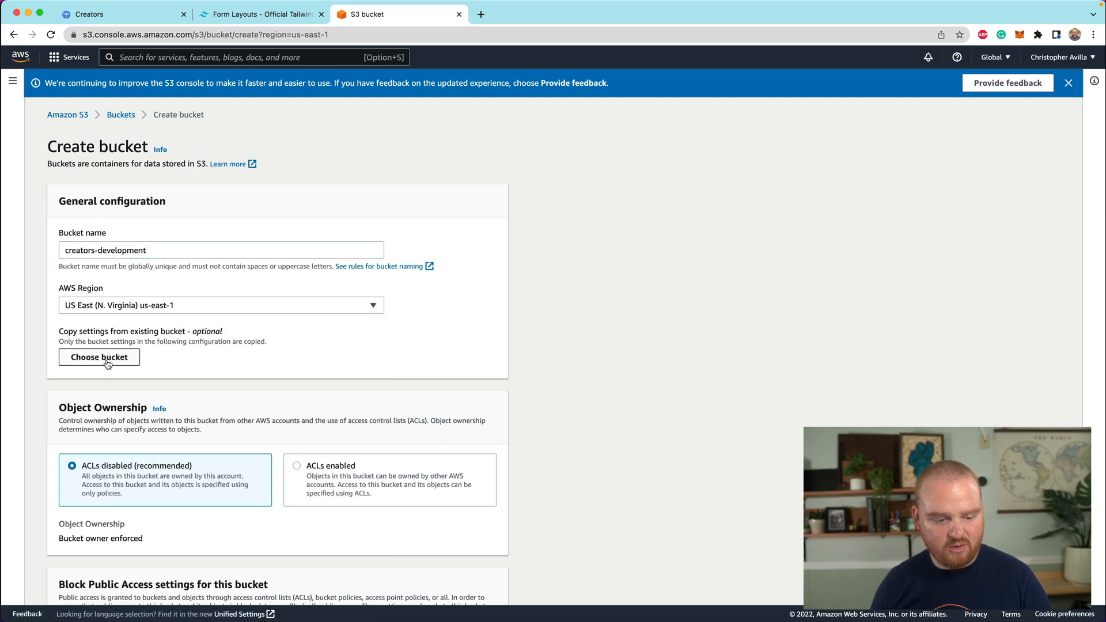
Keep the default bucket settings and confirm Create bucket
{"action": "scroll", "scroll_direction": "down", "scroll_amount": 3}
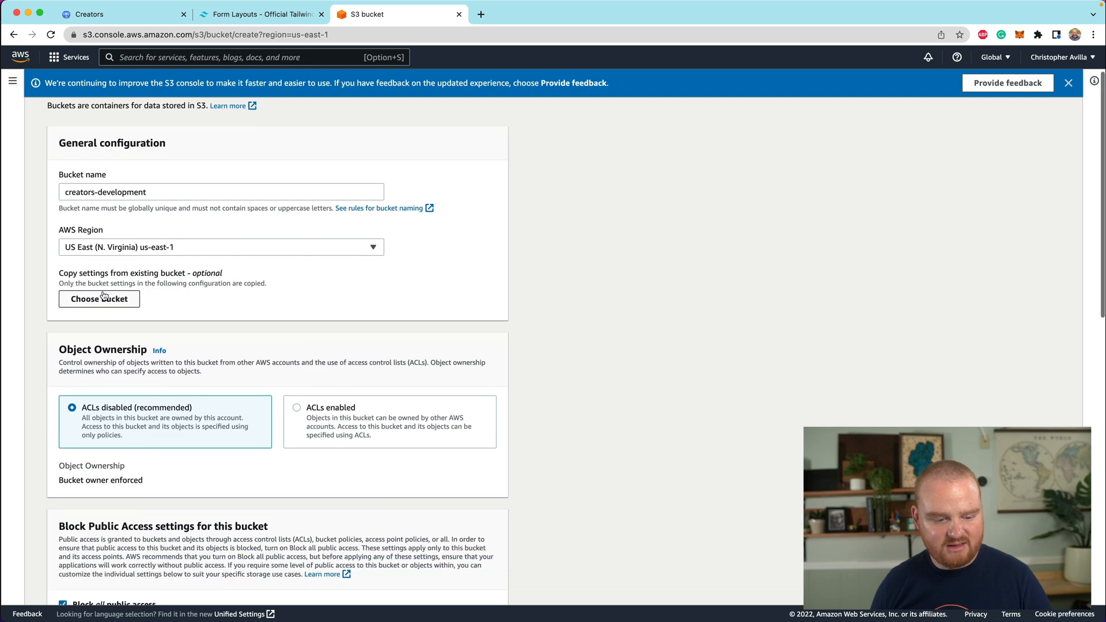
{"action": "scroll", "scroll_direction": "down", "scroll_amount": 3}
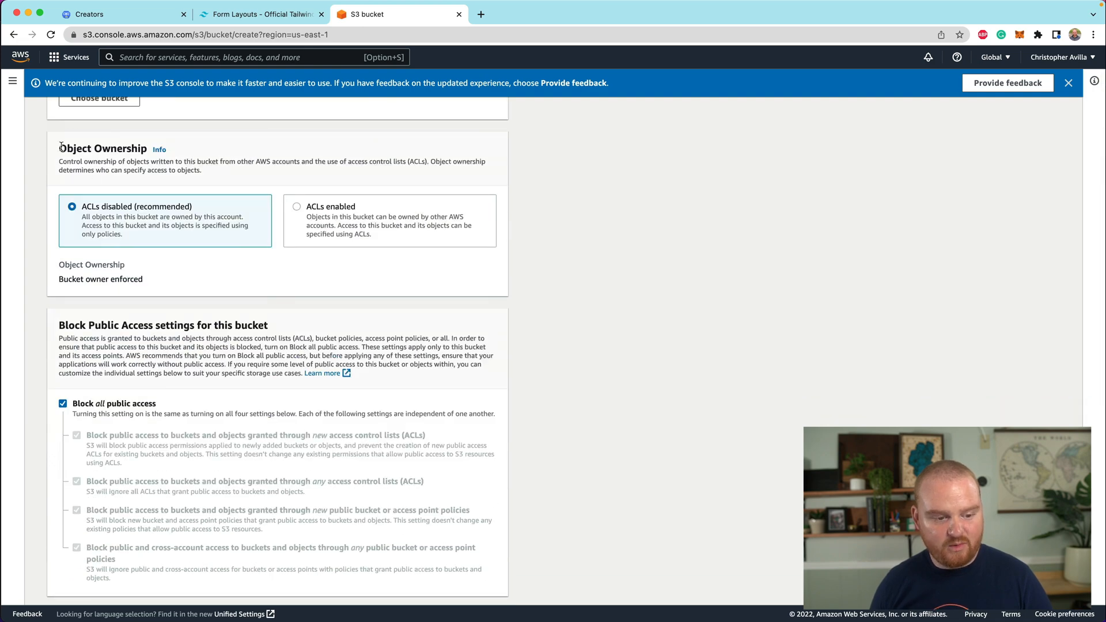
{"action": "scroll", "scroll_direction": "down", "scroll_amount": 3}
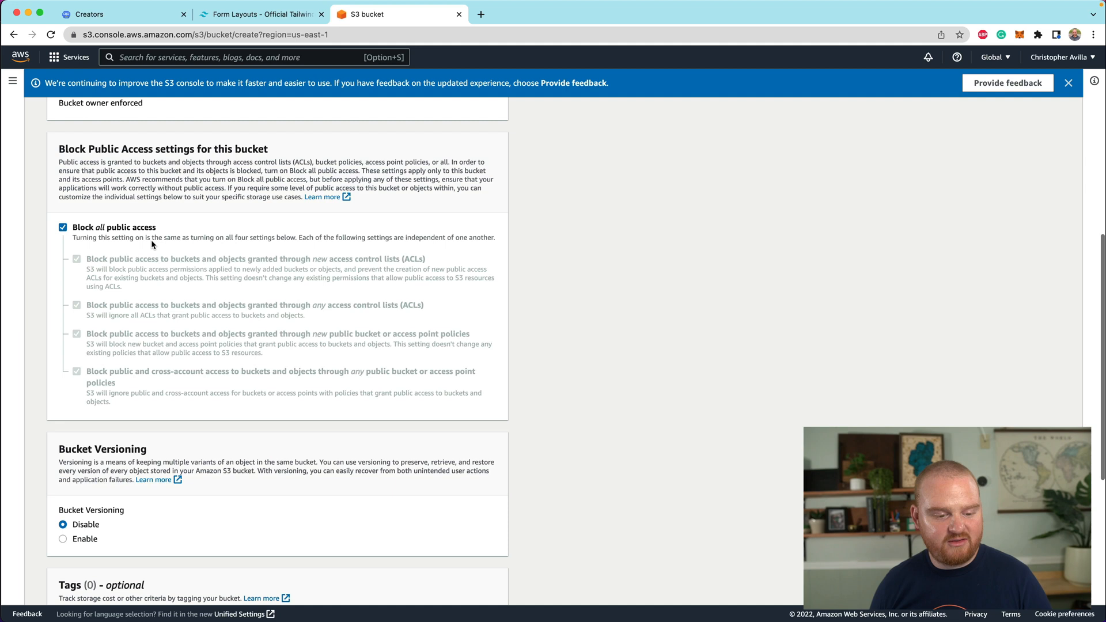
{"action": "scroll", "scroll_direction": "down", "scroll_amount": 3}
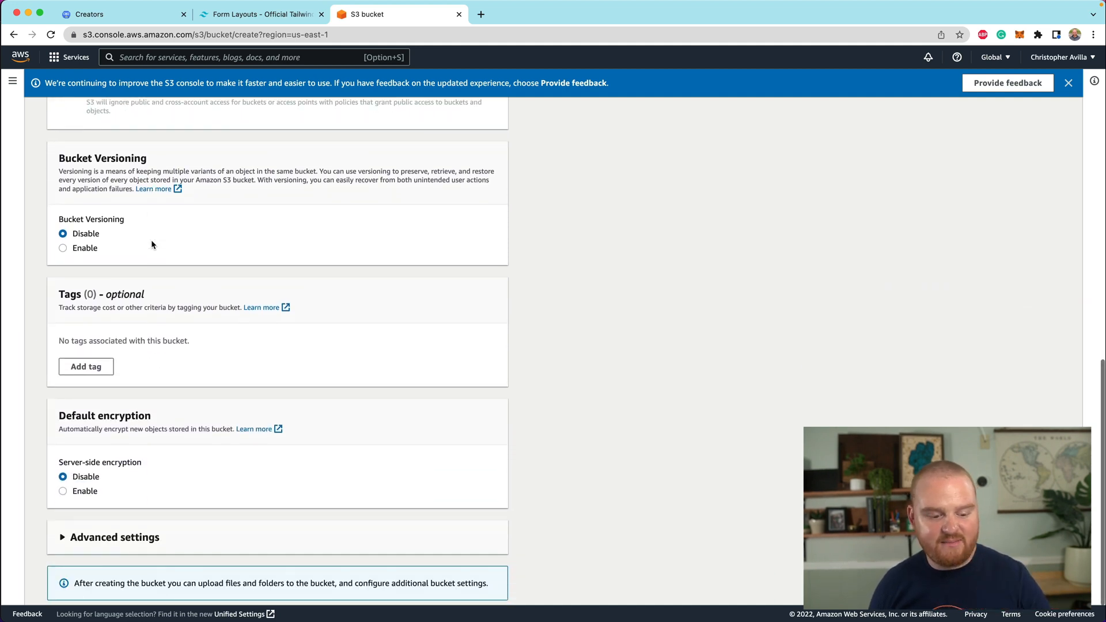
{"action": "scroll", "scroll_direction": "down", "scroll_amount": 3}
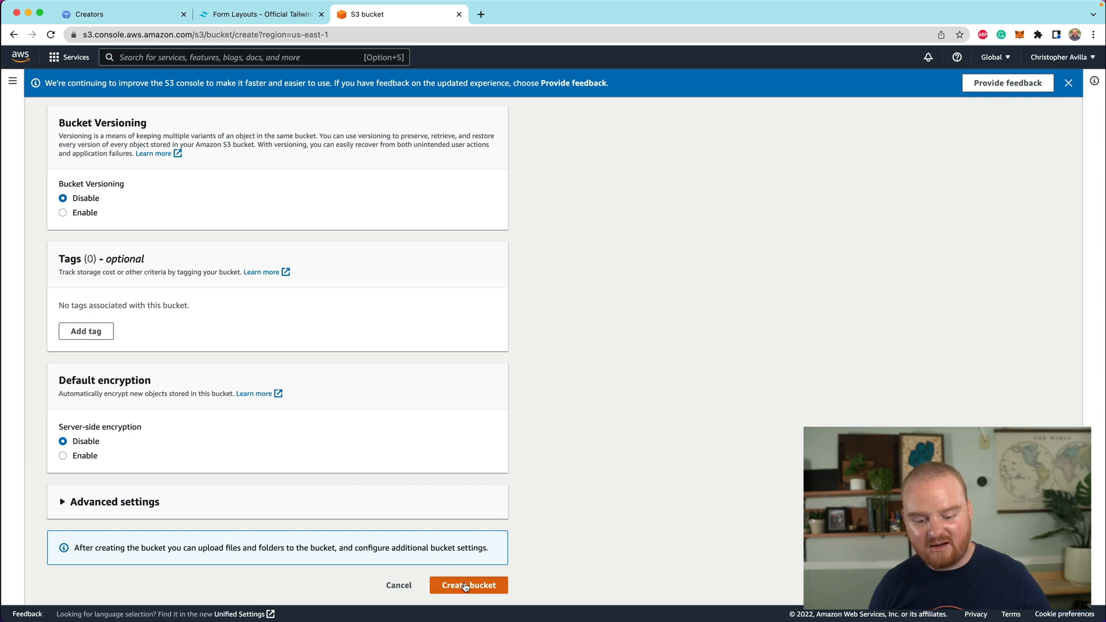
{"action": "left_click", "coordinate": [468, 586]}
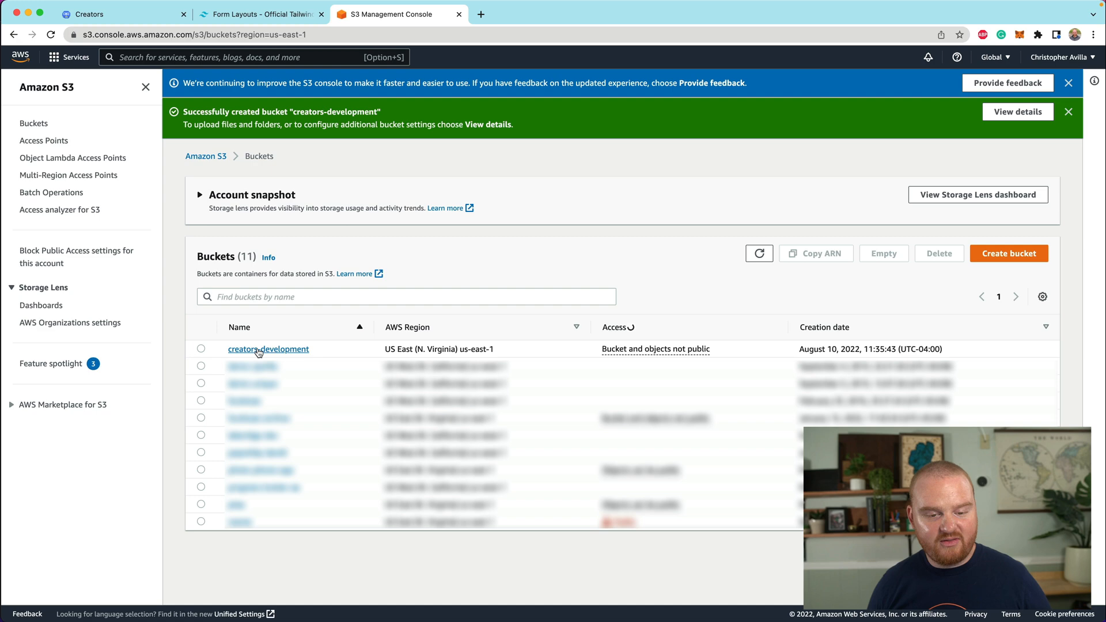
In IAM Users, begin adding a user named creators-active-storage-agent
{"action": "type", "text": "iam"}
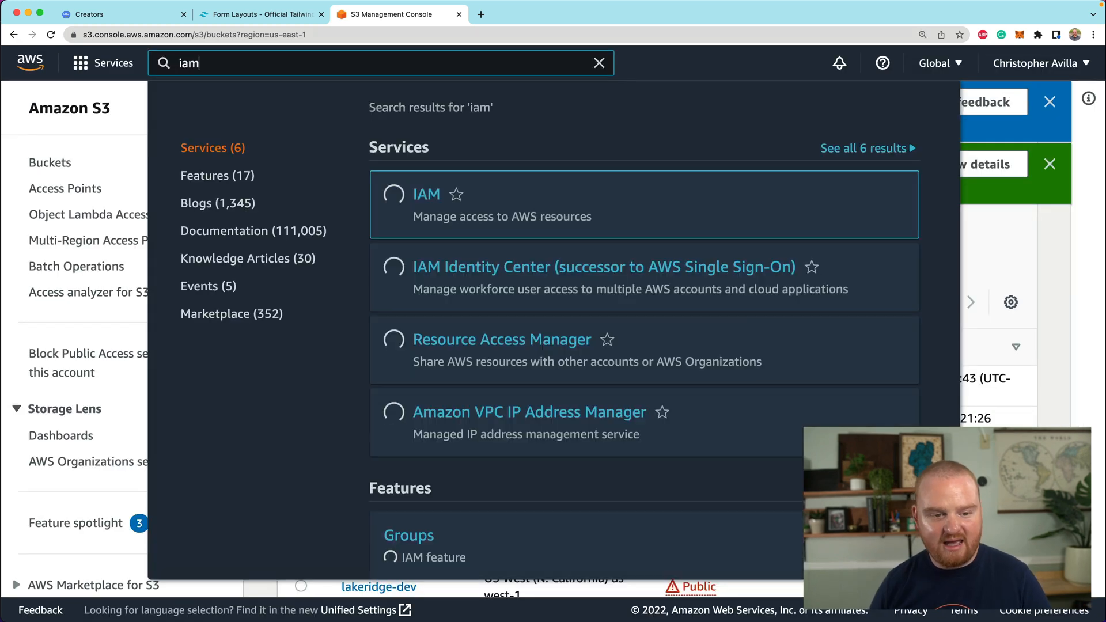
{"action": "left_click", "coordinate": [427, 194]}
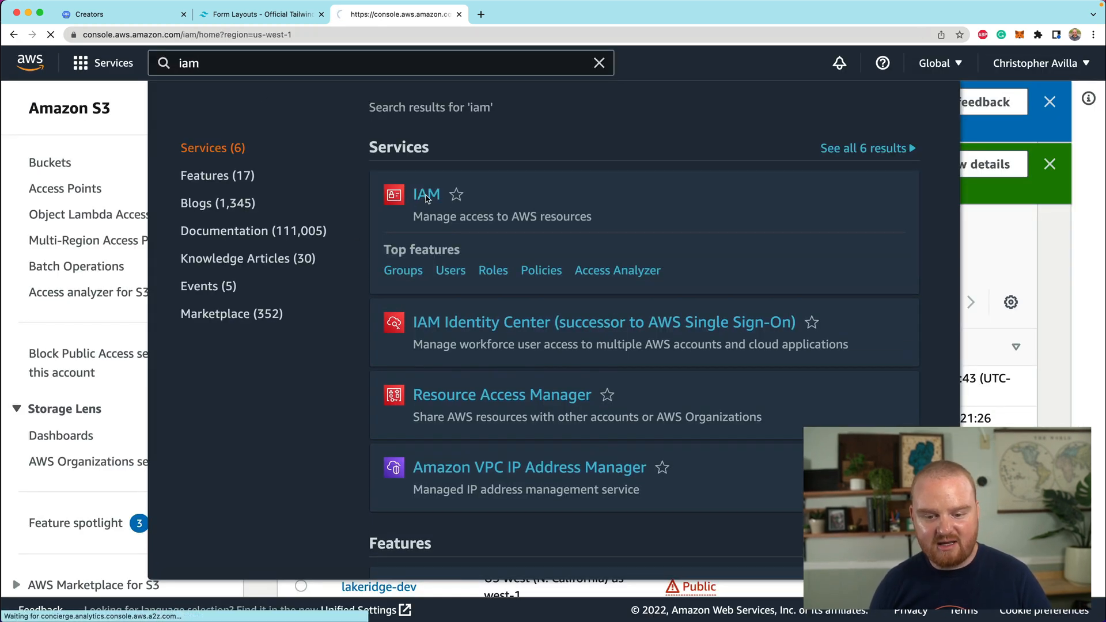
{"action": "left_click", "coordinate": [426, 194]}
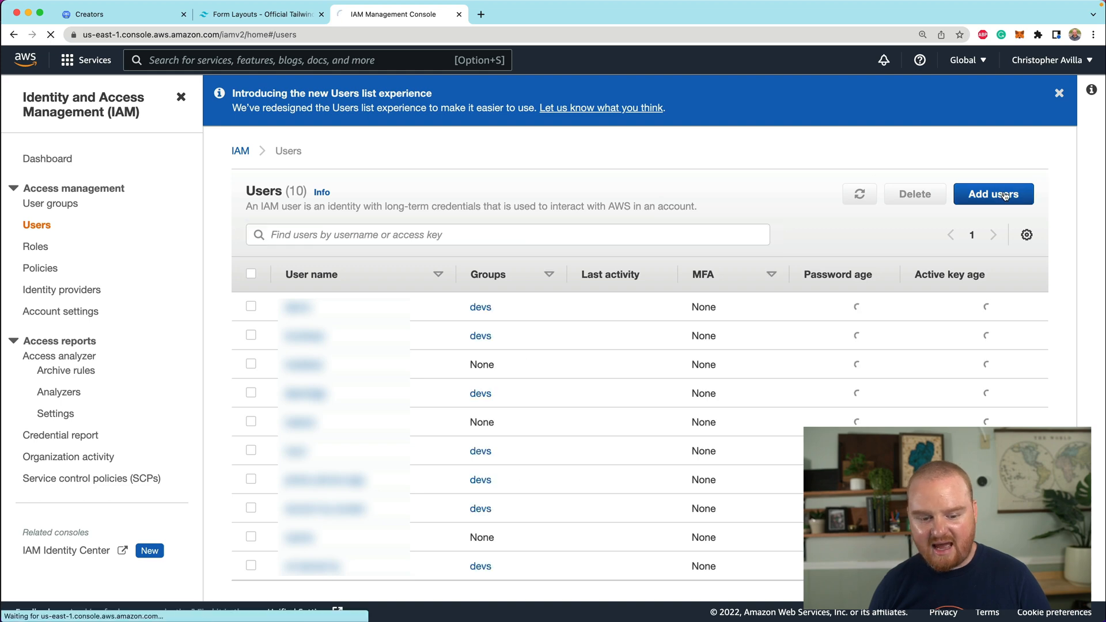
{"action": "left_click", "coordinate": [993, 194]}
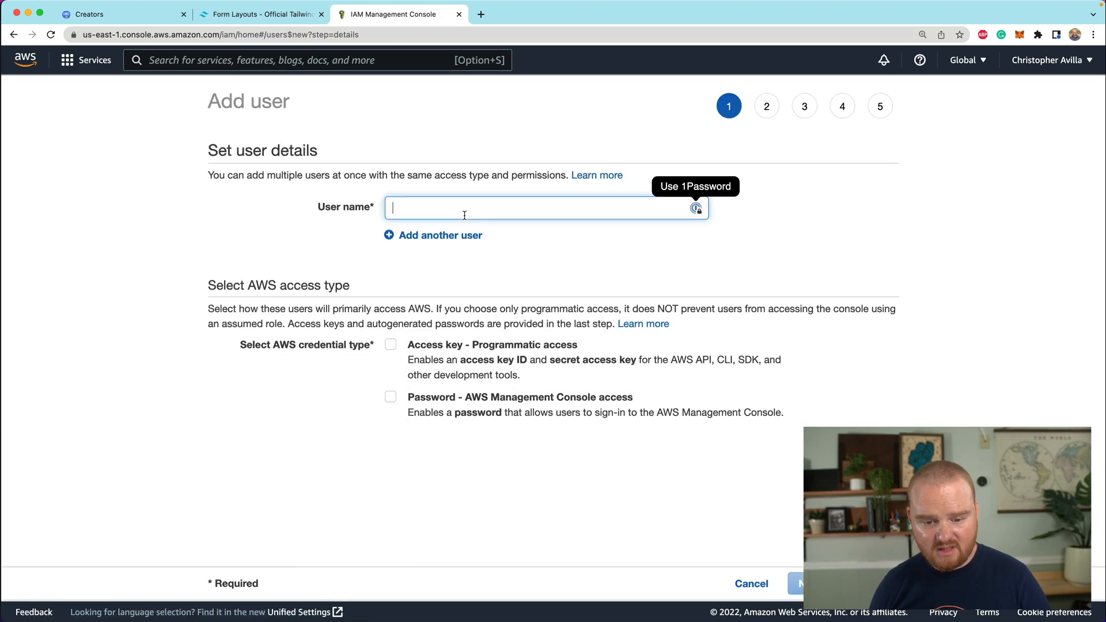
{"action": "type", "text": "creators-active-"}
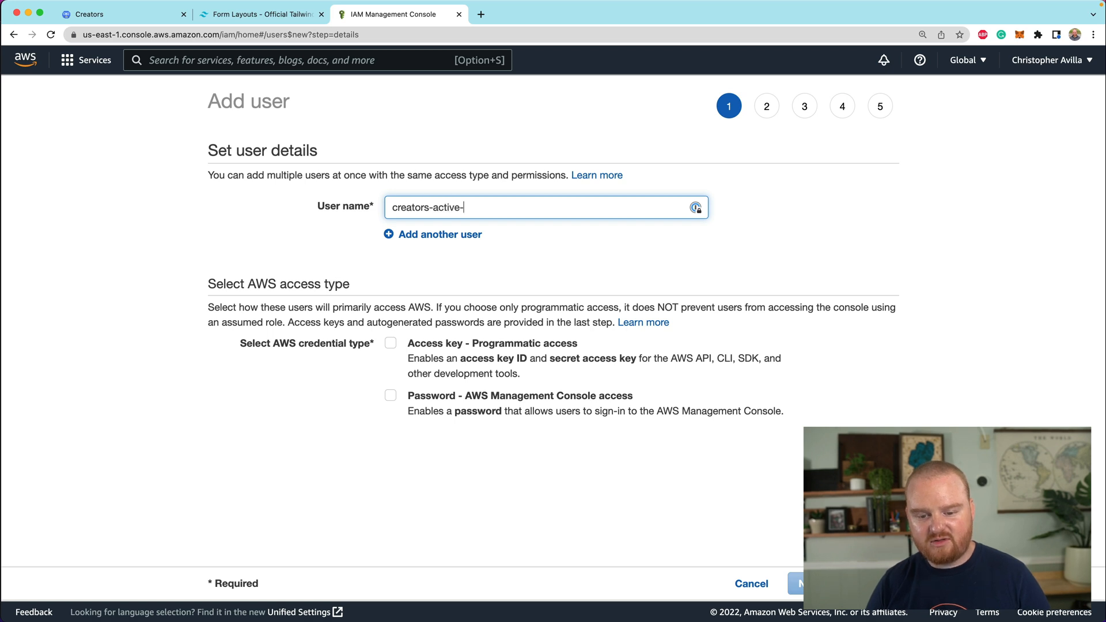
{"action": "type", "text": "storage-agend"}
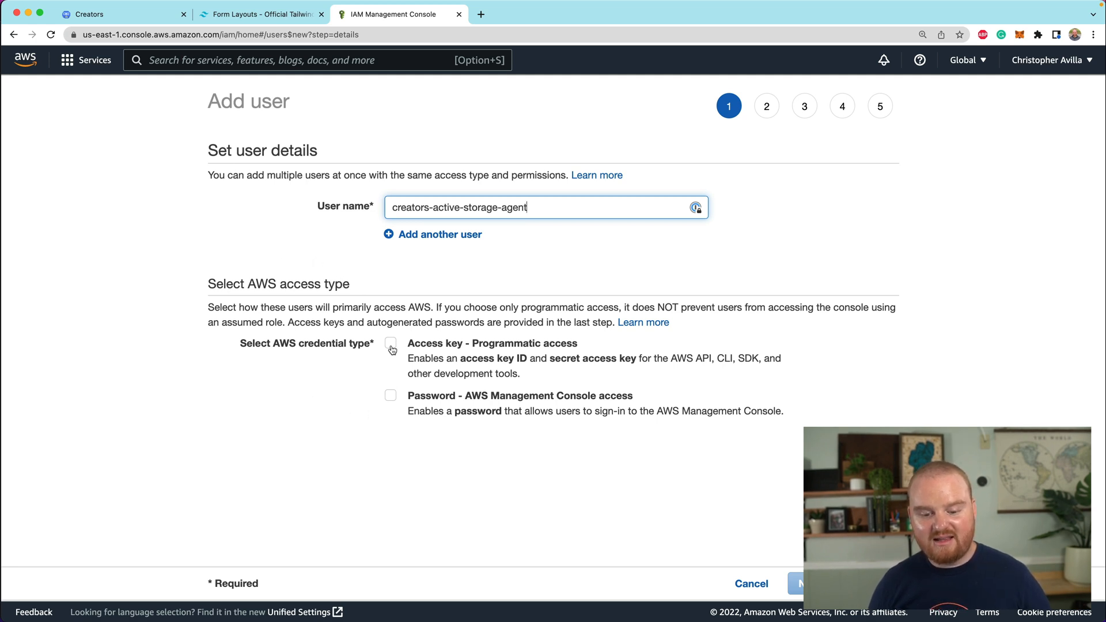
Give the user programmatic access, choose Attach existing policies directly and search s3
{"action": "left_click", "coordinate": [391, 344]}
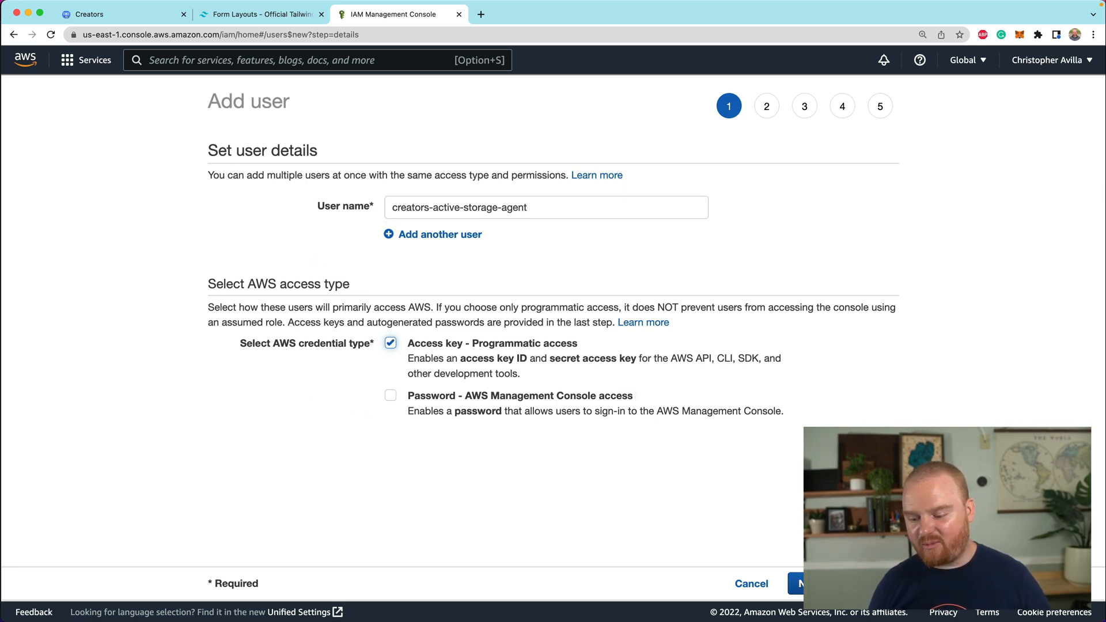
{"action": "left_click", "coordinate": [804, 583]}
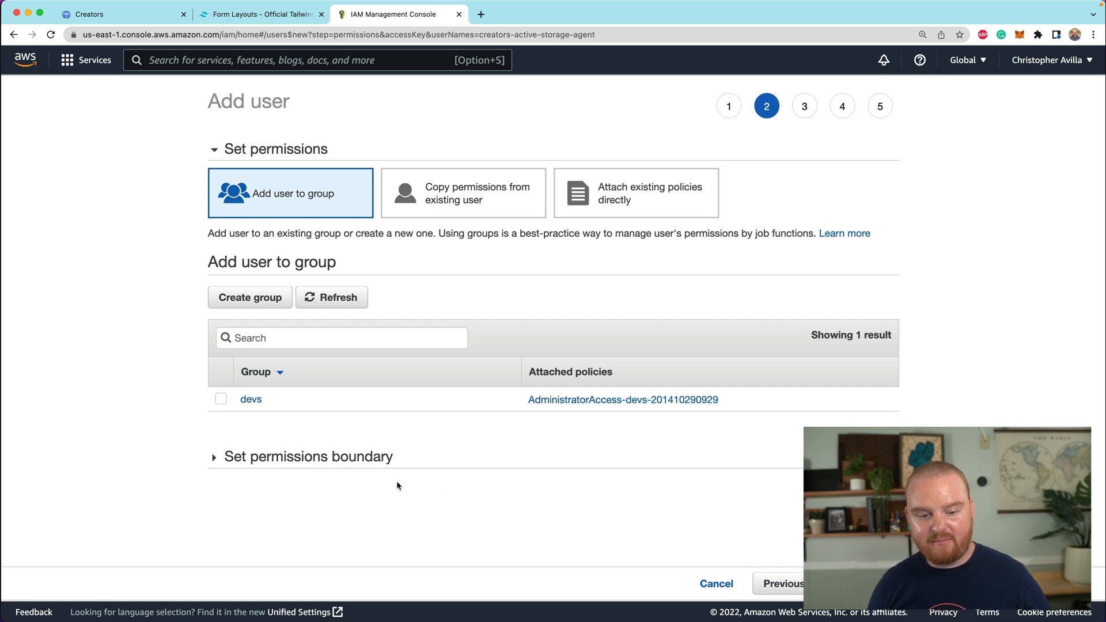
{"action": "left_click", "coordinate": [634, 193]}
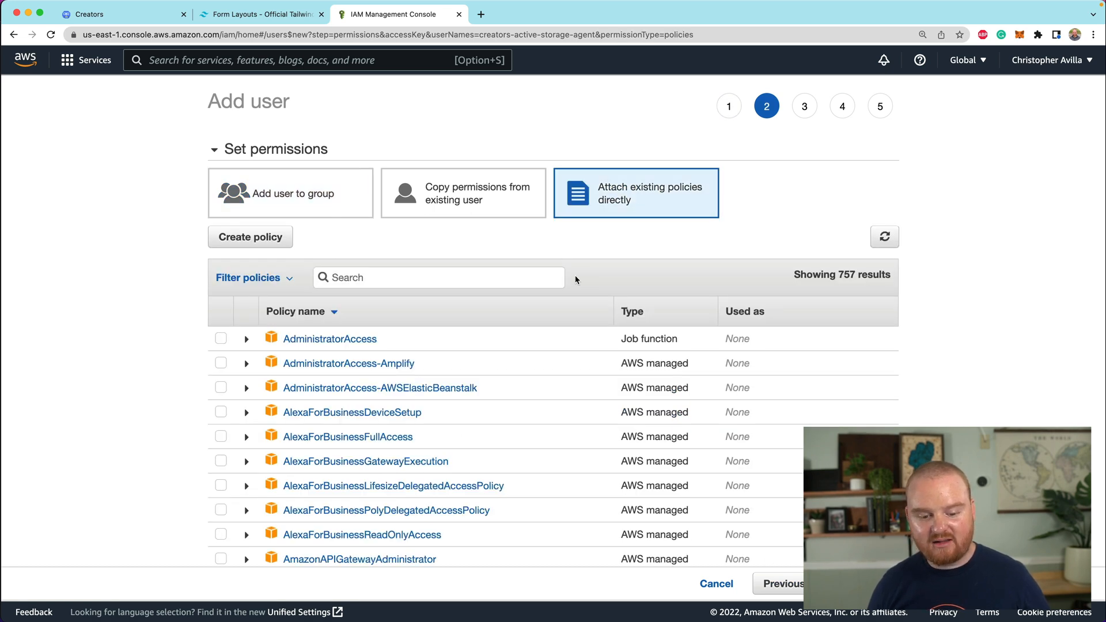
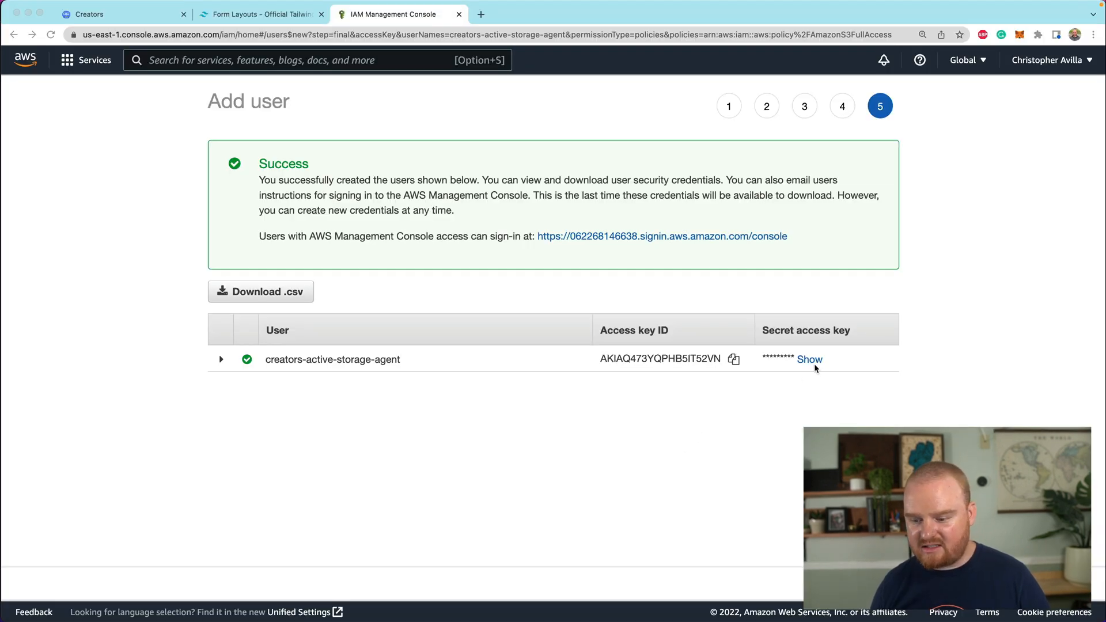
{"action": "left_click", "coordinate": [809, 359]}
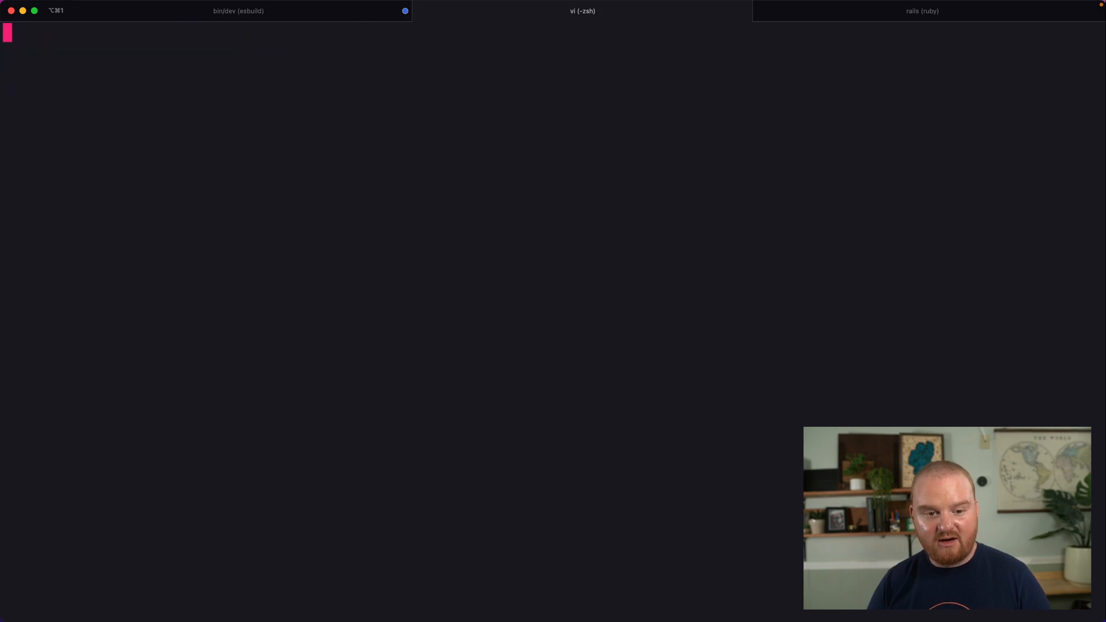
Open config/storage.yml, check the S3 bucket list, and edit the amazon bucket to creators-<%= Rails.env %>
{"action": "type", "text": "storage"}
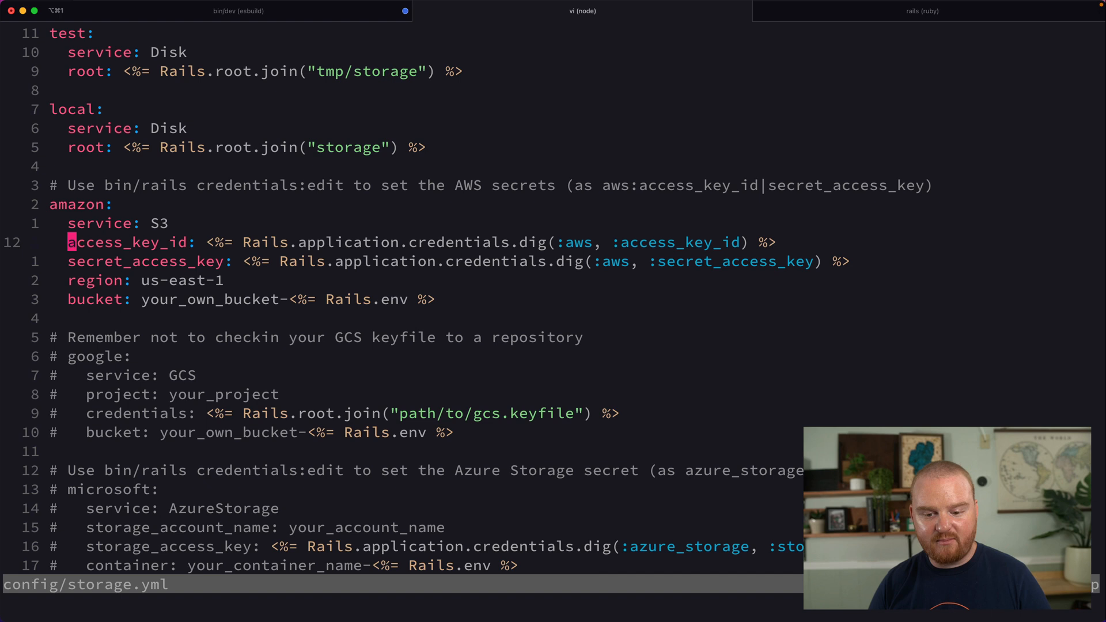
{"action": "double_click", "coordinate": [579, 242]}
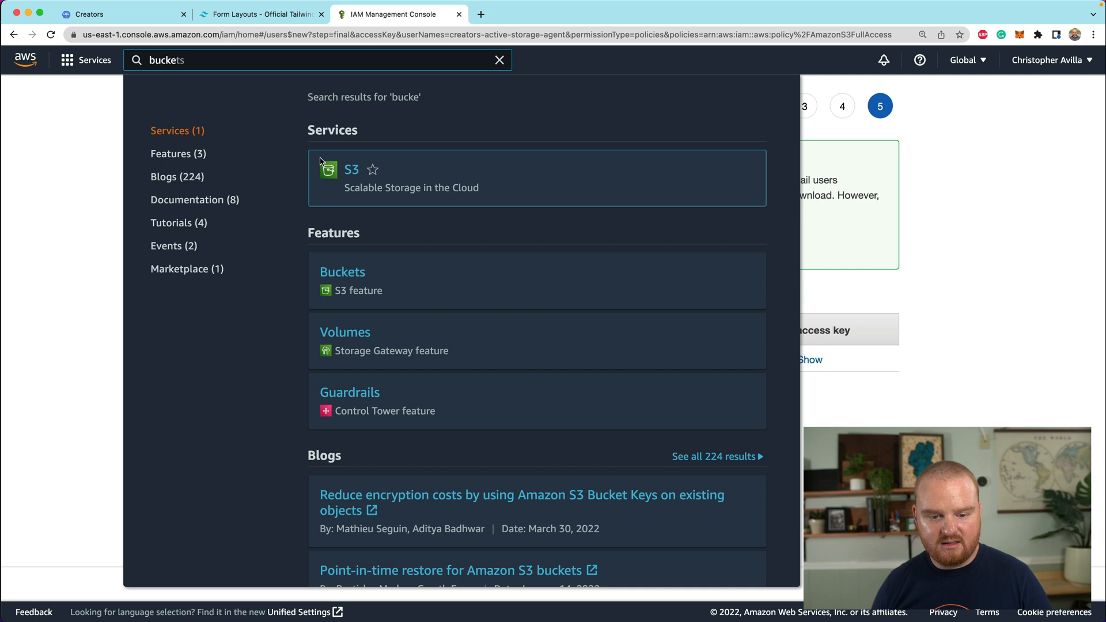
{"action": "left_click", "coordinate": [351, 169]}
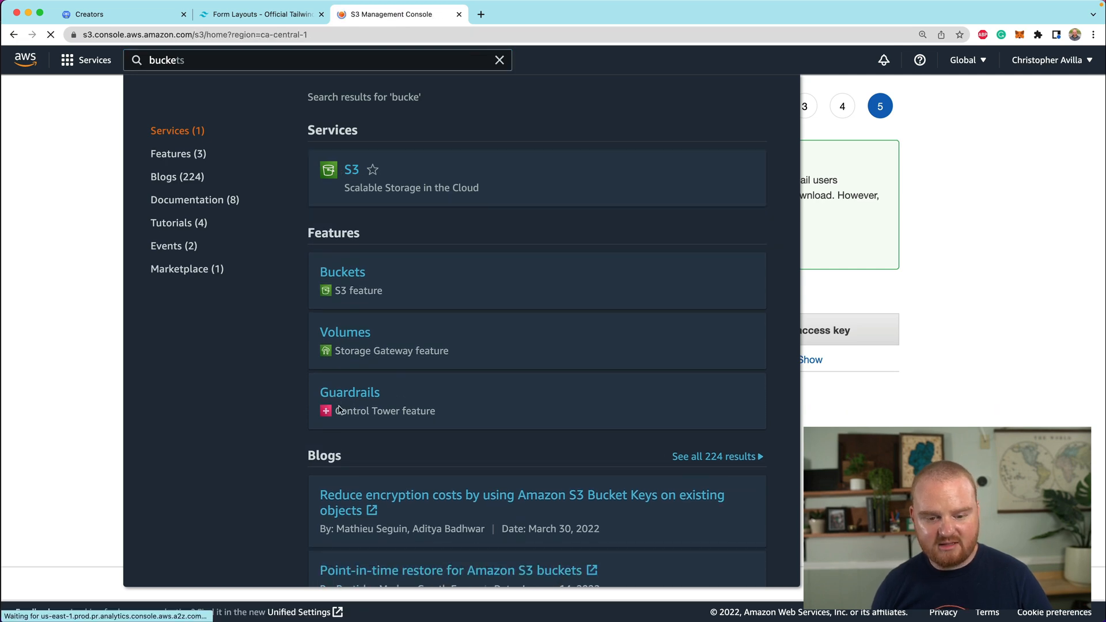
{"action": "left_click", "coordinate": [342, 272]}
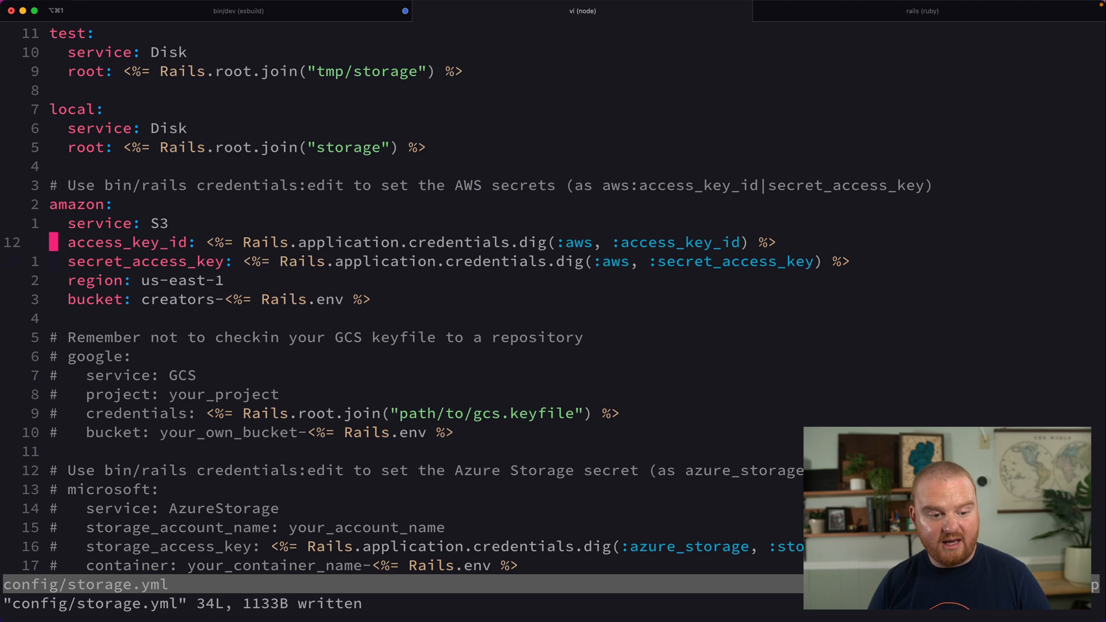
{"action": "type", "text": "i"}
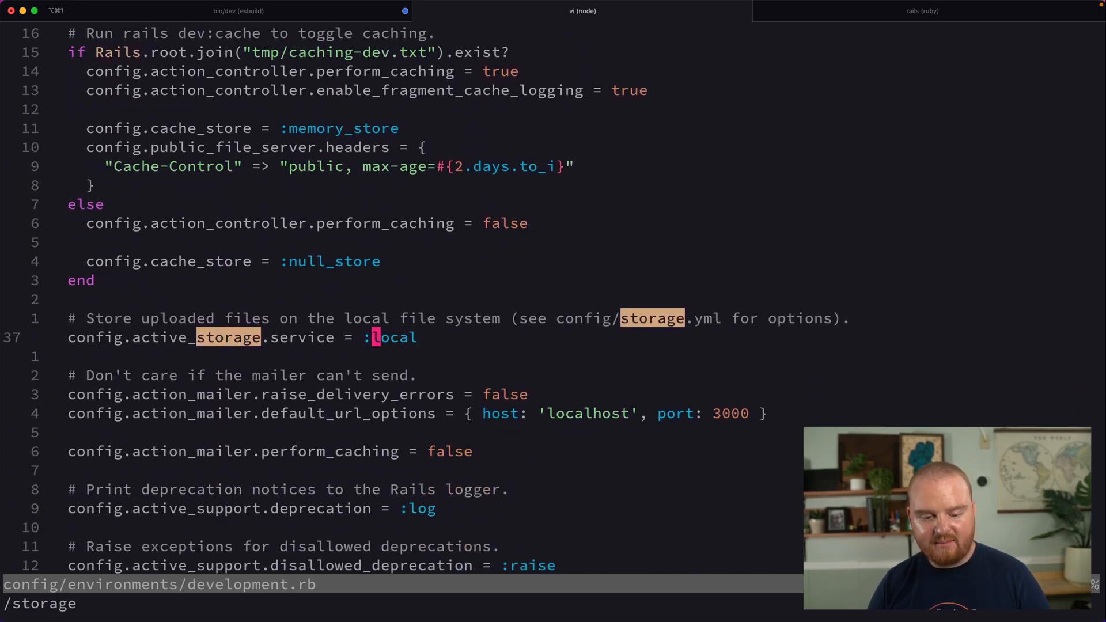
Change config.active_storage.service from :local to :amazon in development.rb
{"action": "type", "text": "amazon"}
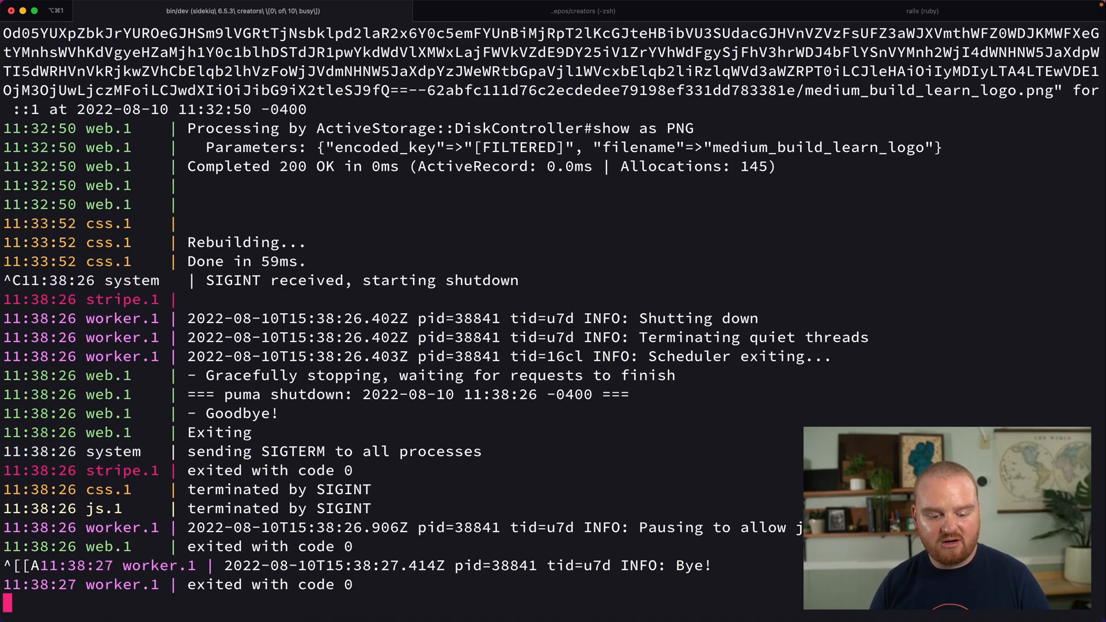
In the Creators app, add a product with the medium_build_learn_logo.png photo and amount 4444
{"action": "key", "text": "cmd+tab"}
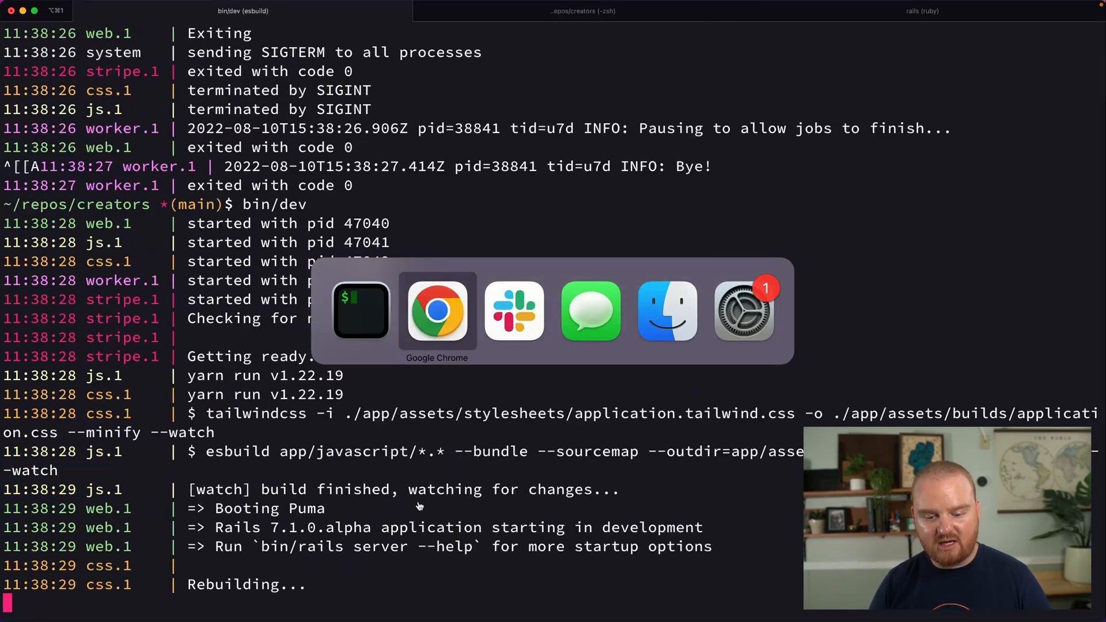
{"action": "left_click", "coordinate": [436, 310]}
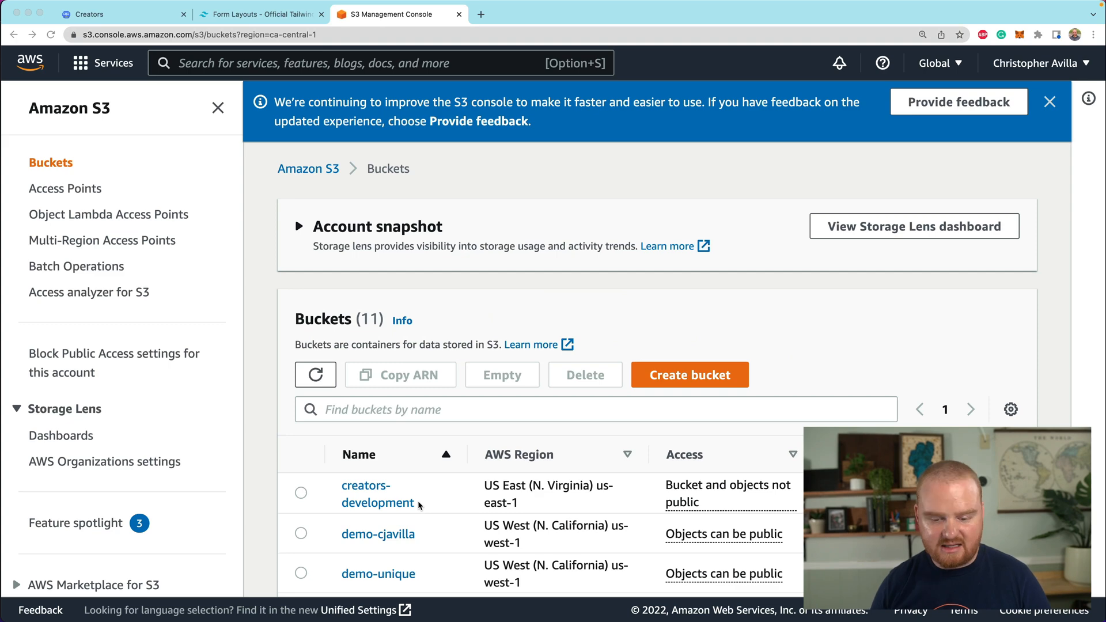
{"action": "left_click", "coordinate": [124, 14]}
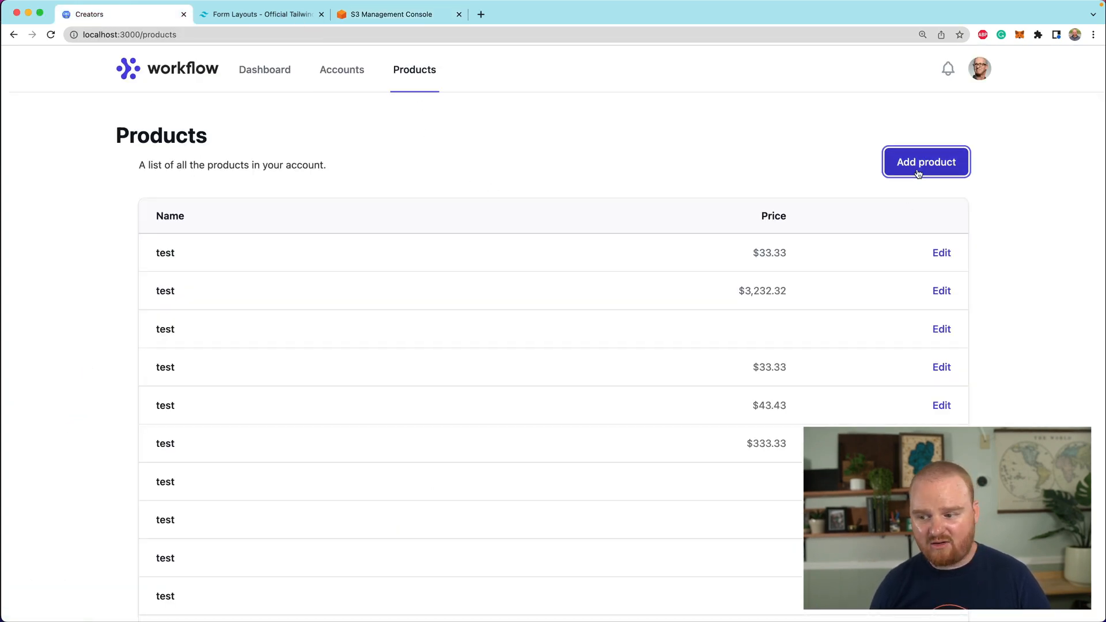
{"action": "left_click", "coordinate": [925, 161]}
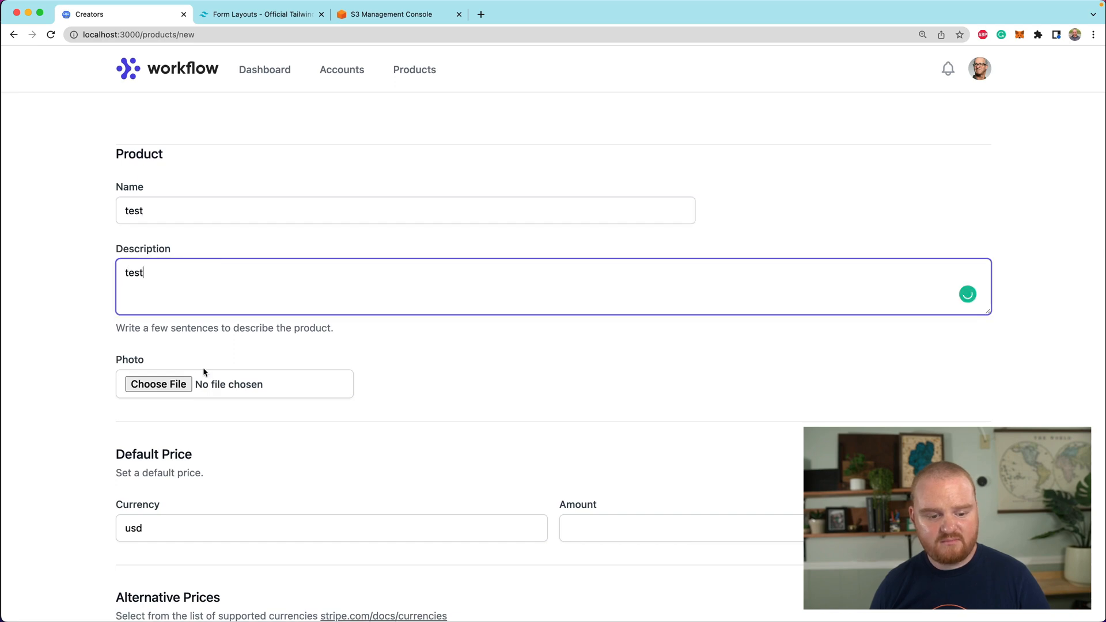
{"action": "left_click", "coordinate": [158, 384]}
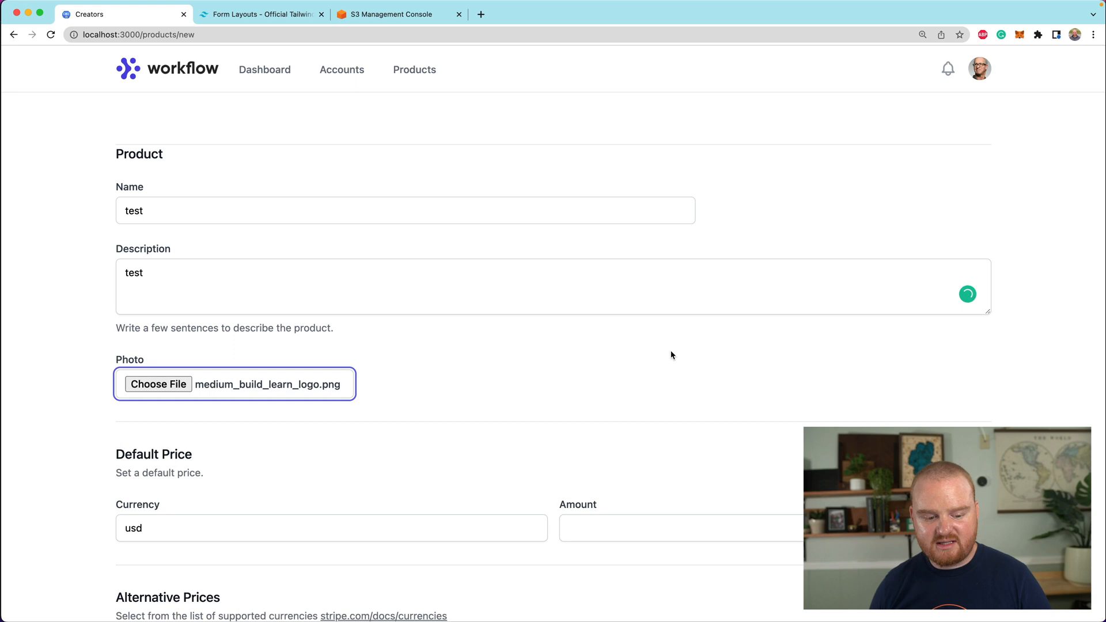
{"action": "type", "text": "4444"}
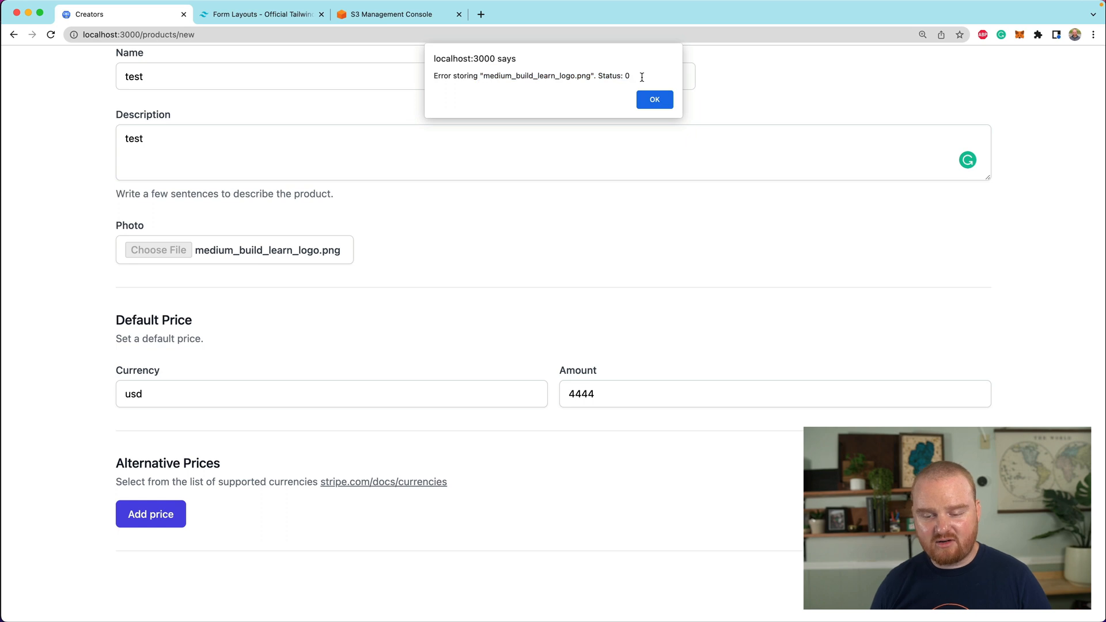
Select the error text, read the SignatureDoesNotMatch S3 response, then dismiss the alert with OK
{"action": "left_click_drag", "start_coordinate": [433, 76], "coordinate": [575, 77]}
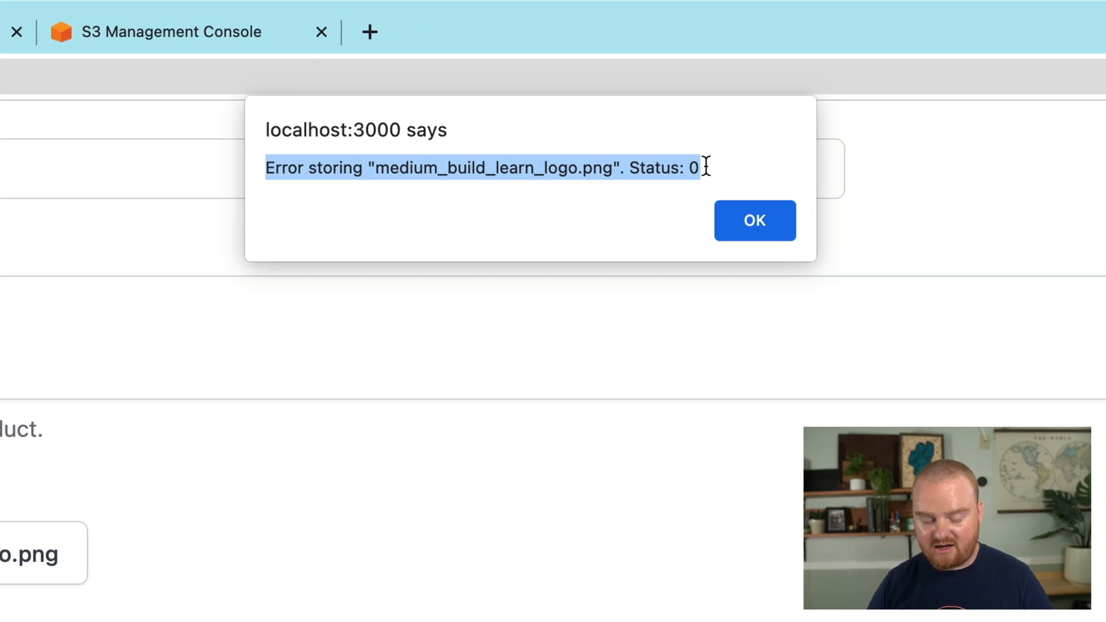
{"action": "left_click", "coordinate": [753, 220]}
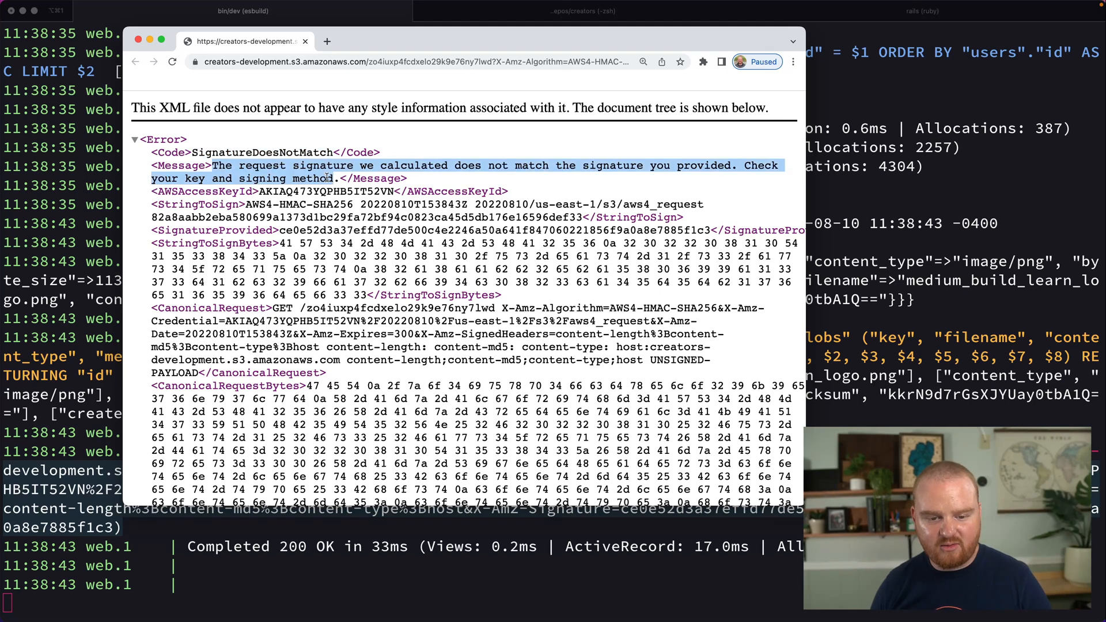
{"action": "mouse_move", "coordinate": [483, 244]}
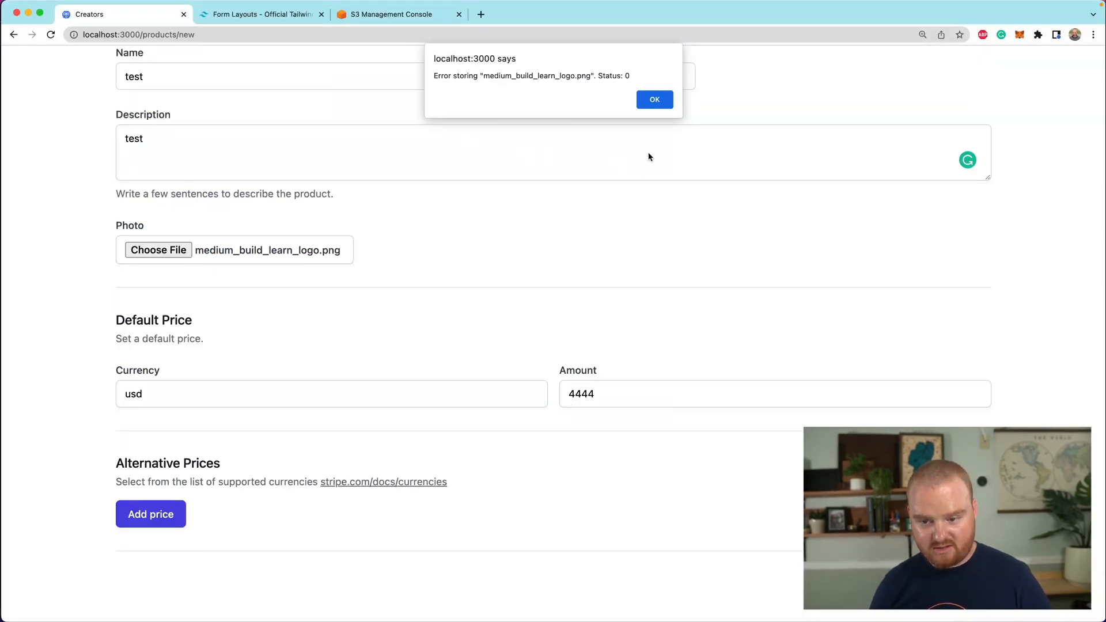
{"action": "left_click", "coordinate": [654, 99]}
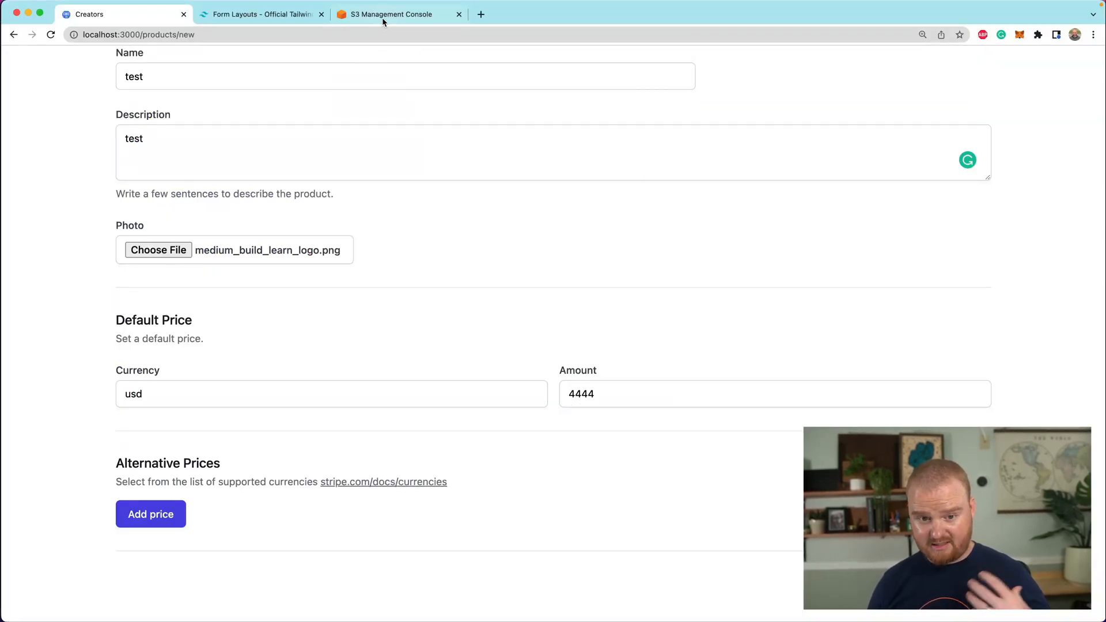
Go to the creators-development bucket's Permissions and start editing its CORS configuration
{"action": "left_click", "coordinate": [391, 13]}
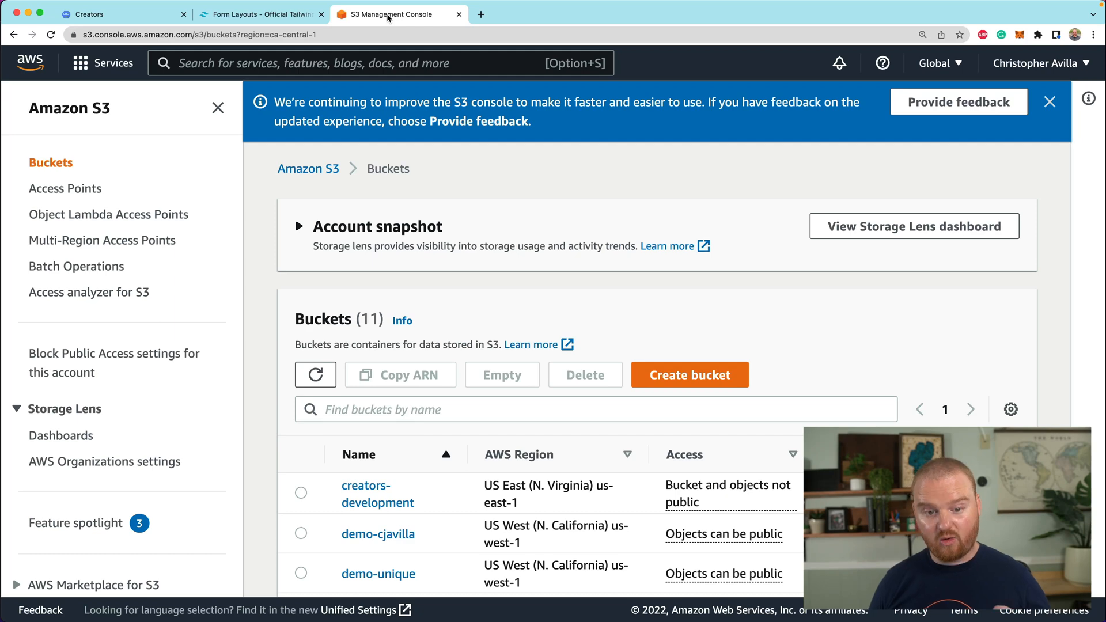
{"action": "left_click", "coordinate": [377, 495]}
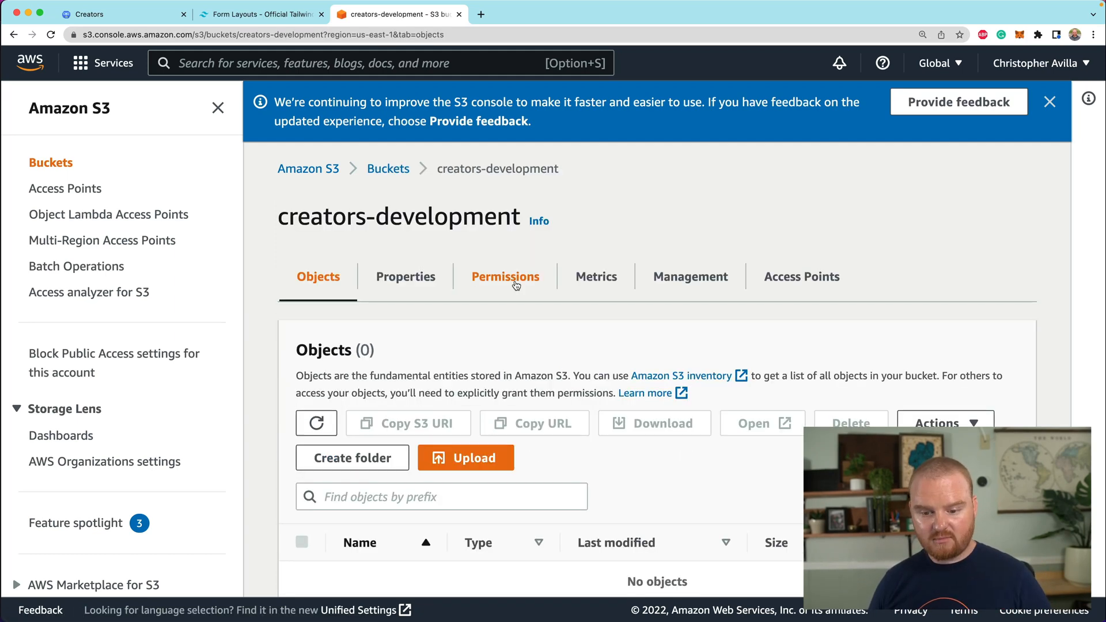
{"action": "left_click", "coordinate": [505, 275]}
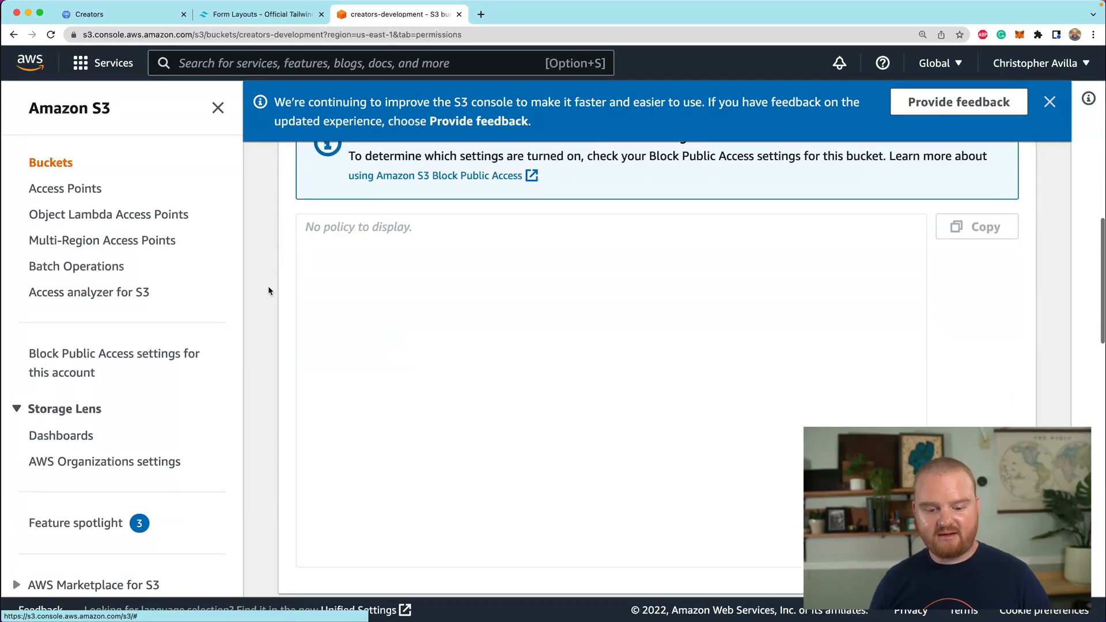
{"action": "scroll", "scroll_direction": "down", "scroll_amount": 3}
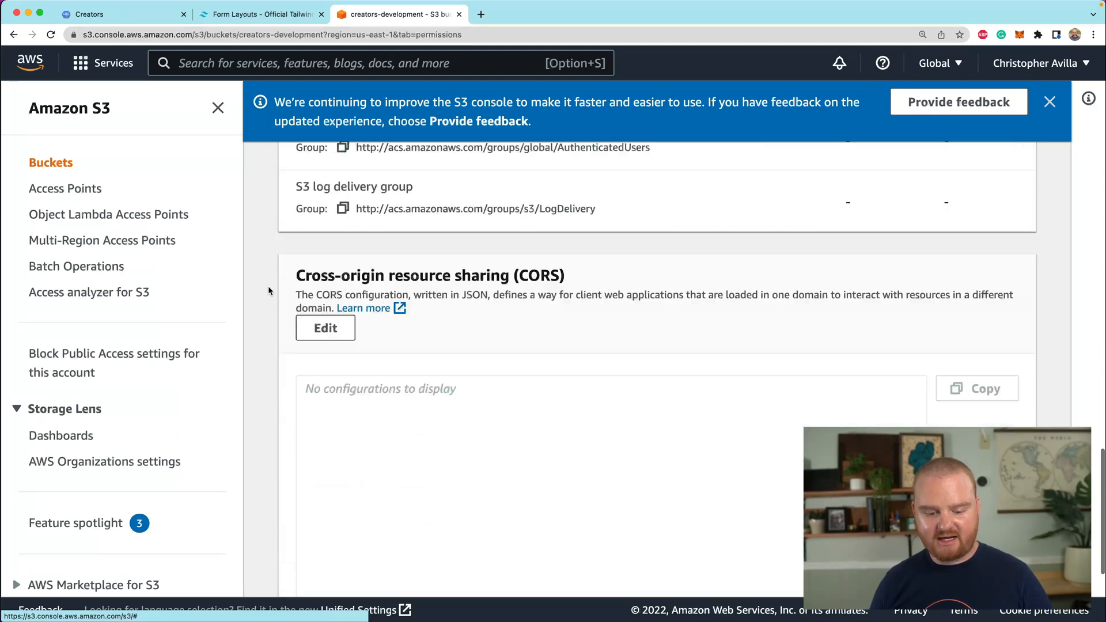
{"action": "scroll", "scroll_direction": "down", "scroll_amount": 3}
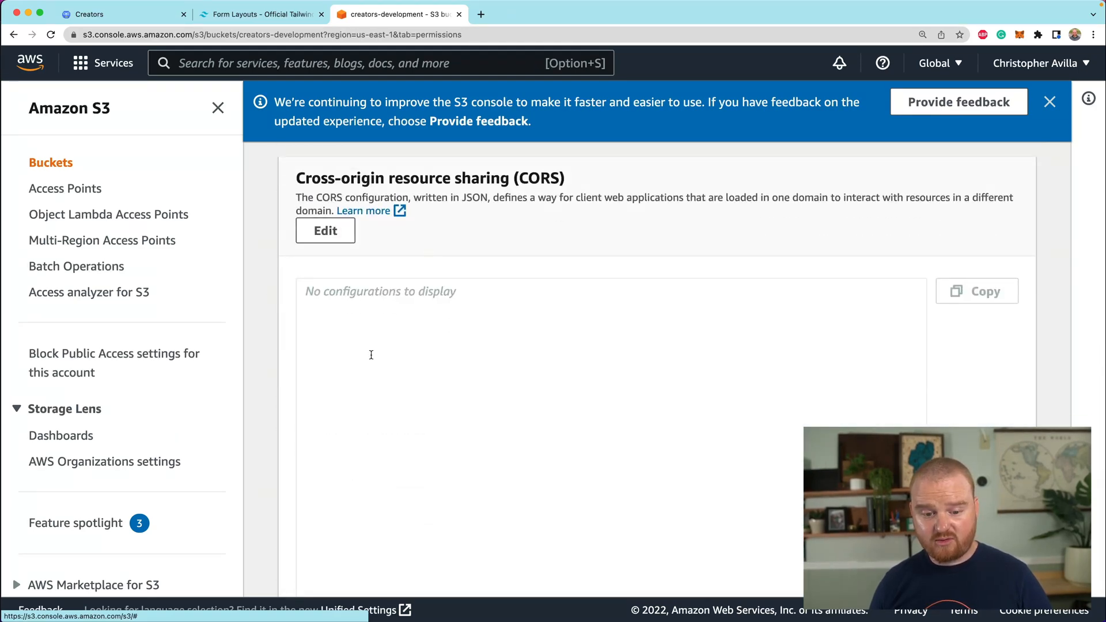
{"action": "left_click", "coordinate": [325, 231]}
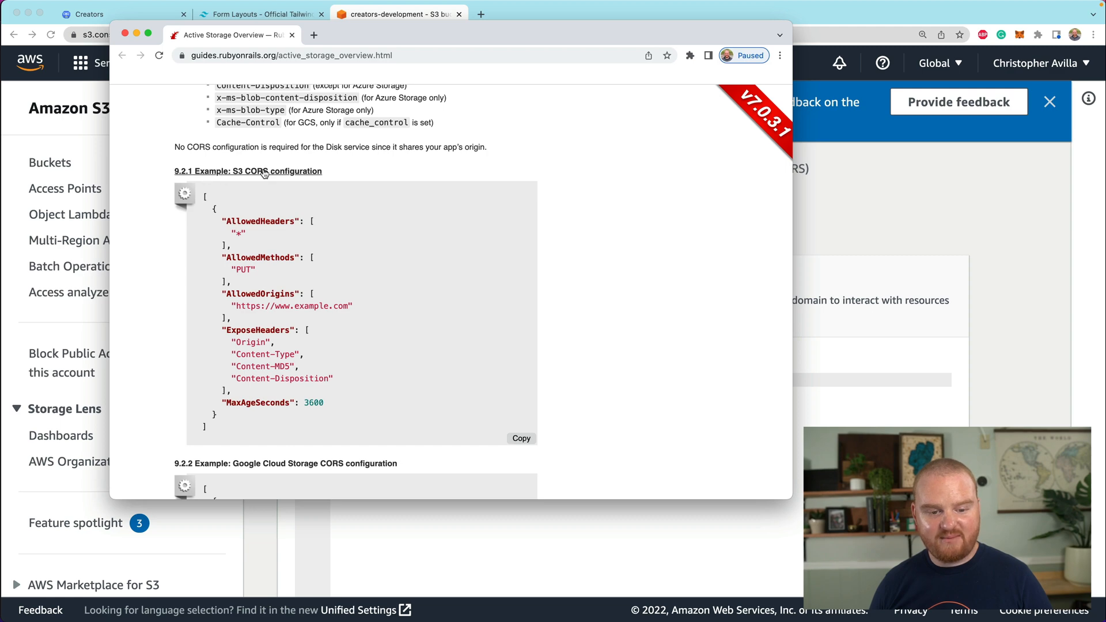
Paste the Rails guide's S3 CORS JSON and change AllowedOrigins to "*"
{"action": "left_click", "coordinate": [184, 194]}
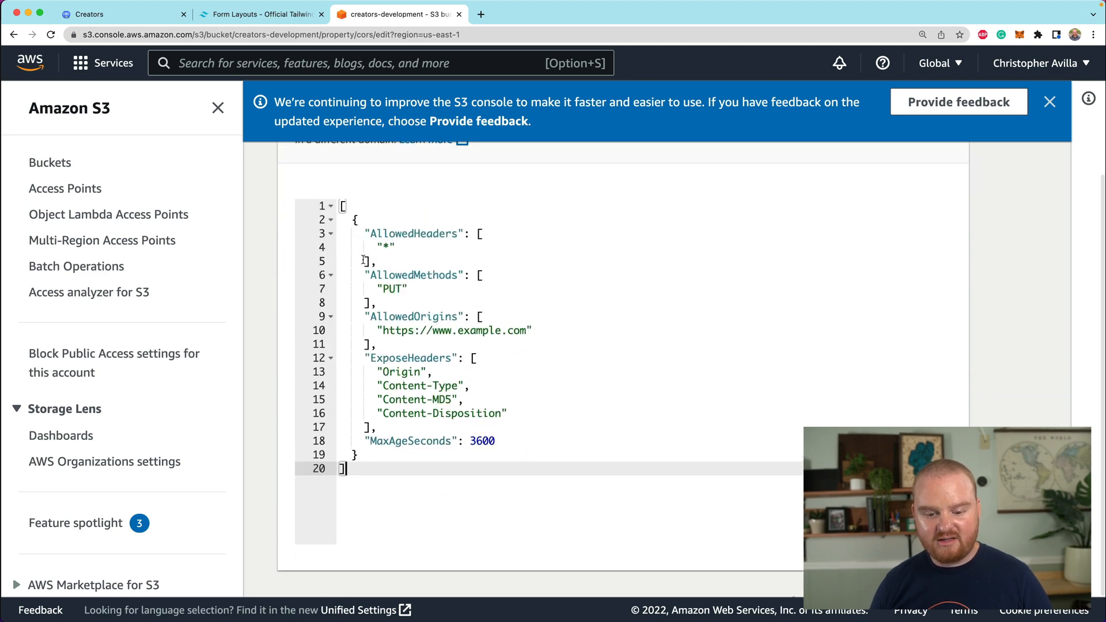
{"action": "double_click", "coordinate": [391, 288]}
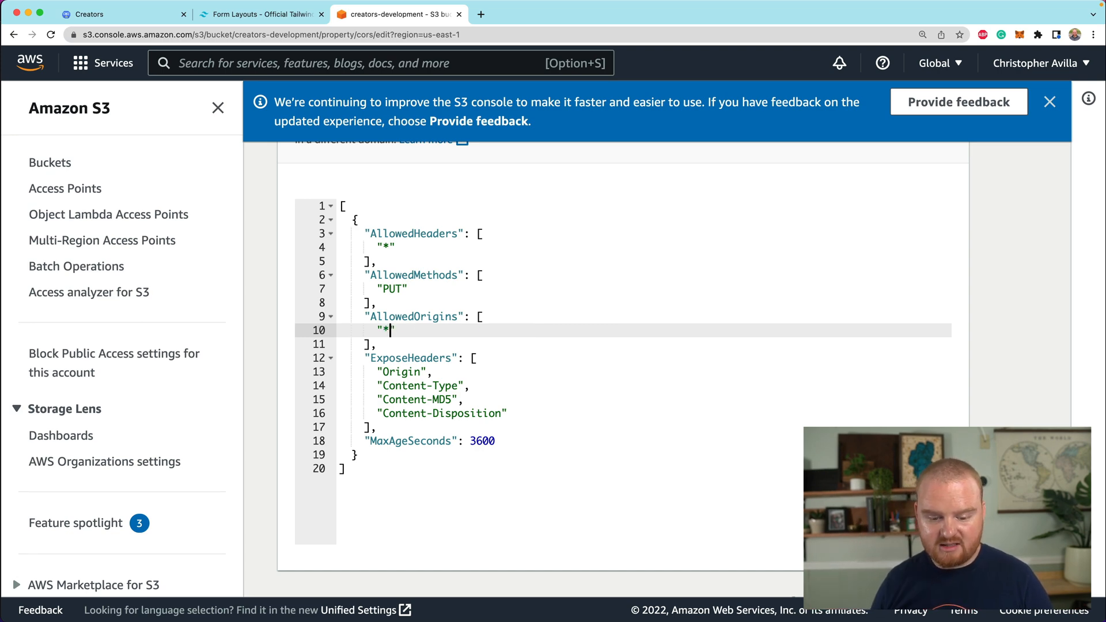
{"action": "scroll", "scroll_direction": "down", "scroll_amount": 3}
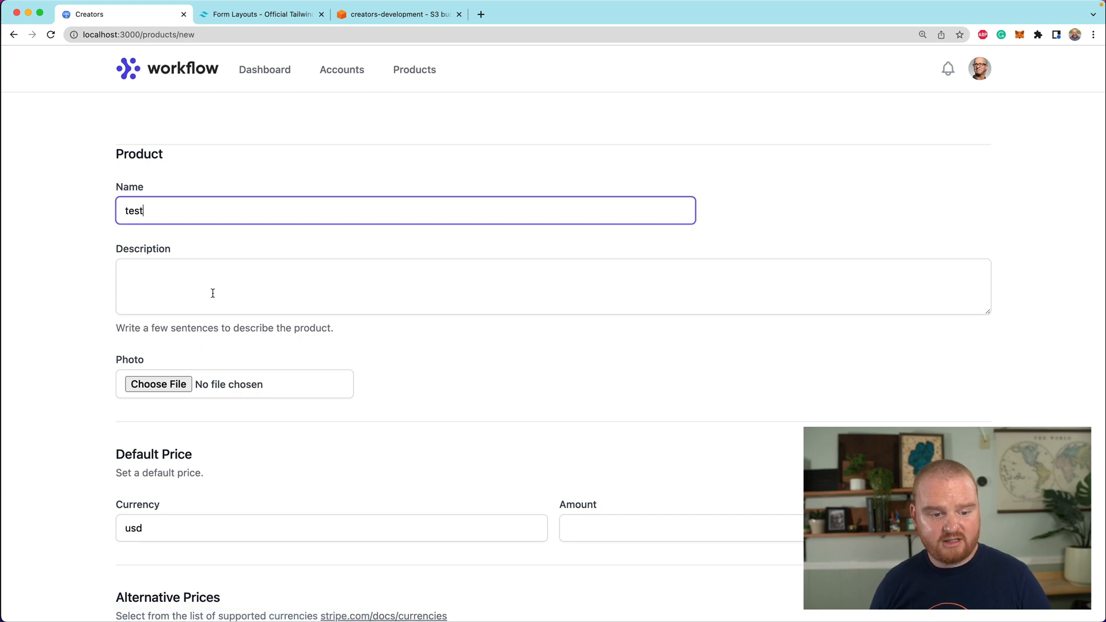
Submit the test product with amount 3333 and copy its displayed image's address
{"action": "left_click", "coordinate": [158, 384]}
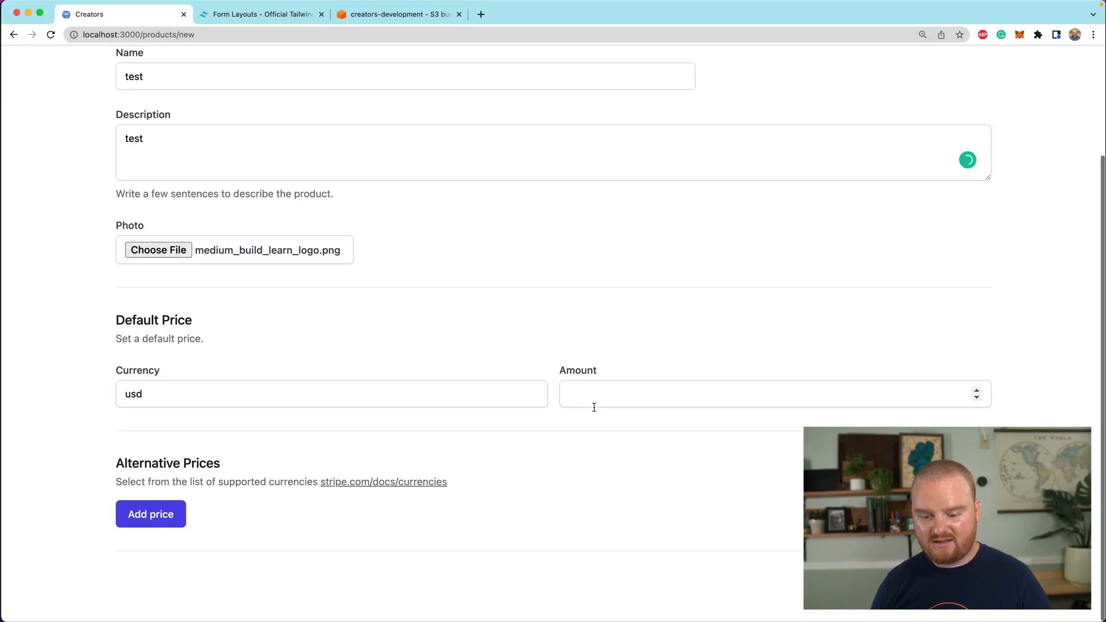
{"action": "type", "text": "3333"}
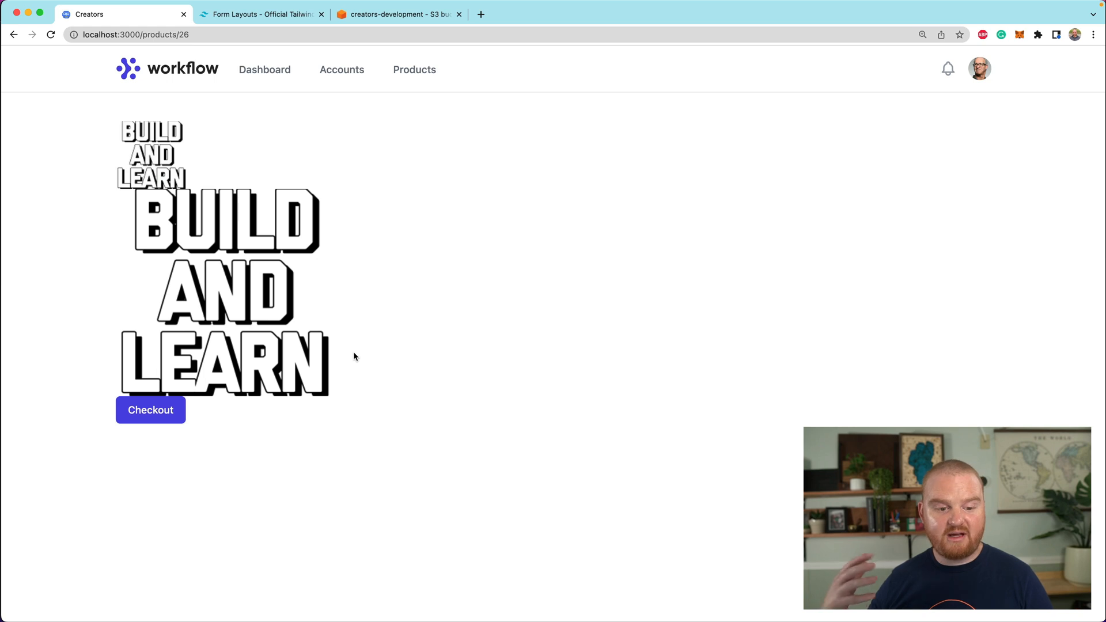
{"action": "right_click", "coordinate": [219, 247]}
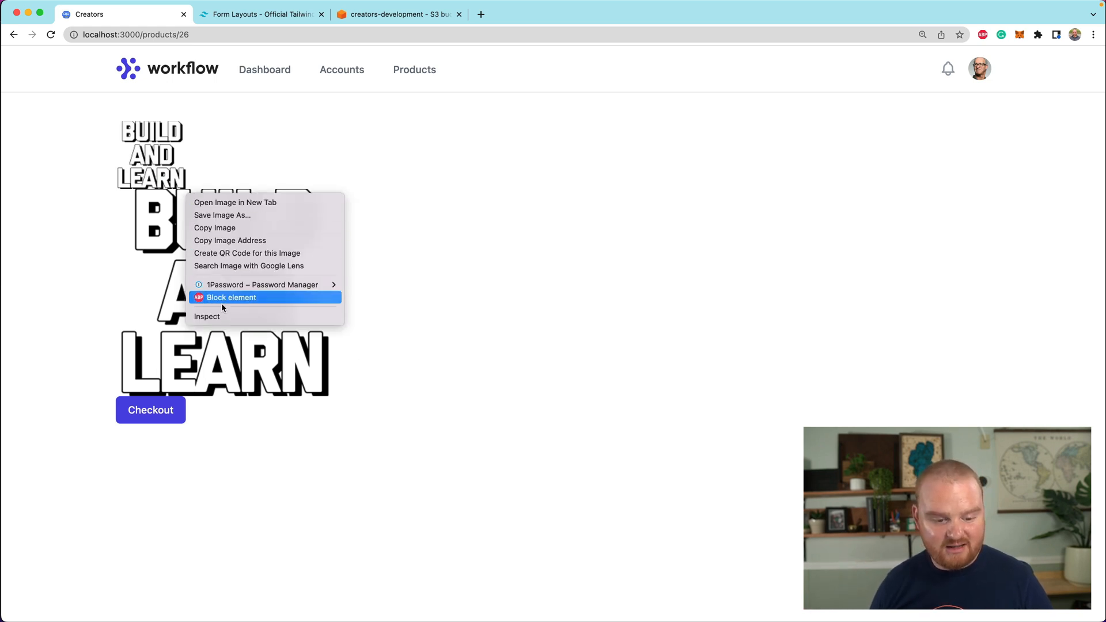
{"action": "left_click", "coordinate": [207, 316]}
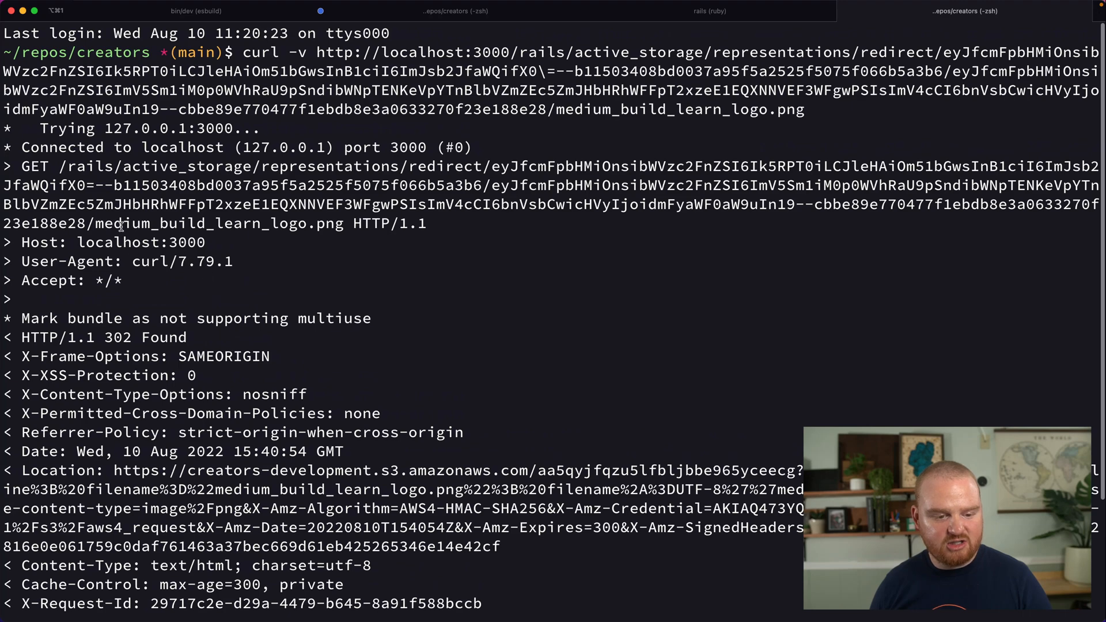
Read the curl response and select the signed creators-development S3 redirect URL
{"action": "scroll", "scroll_direction": "down", "scroll_amount": 3}
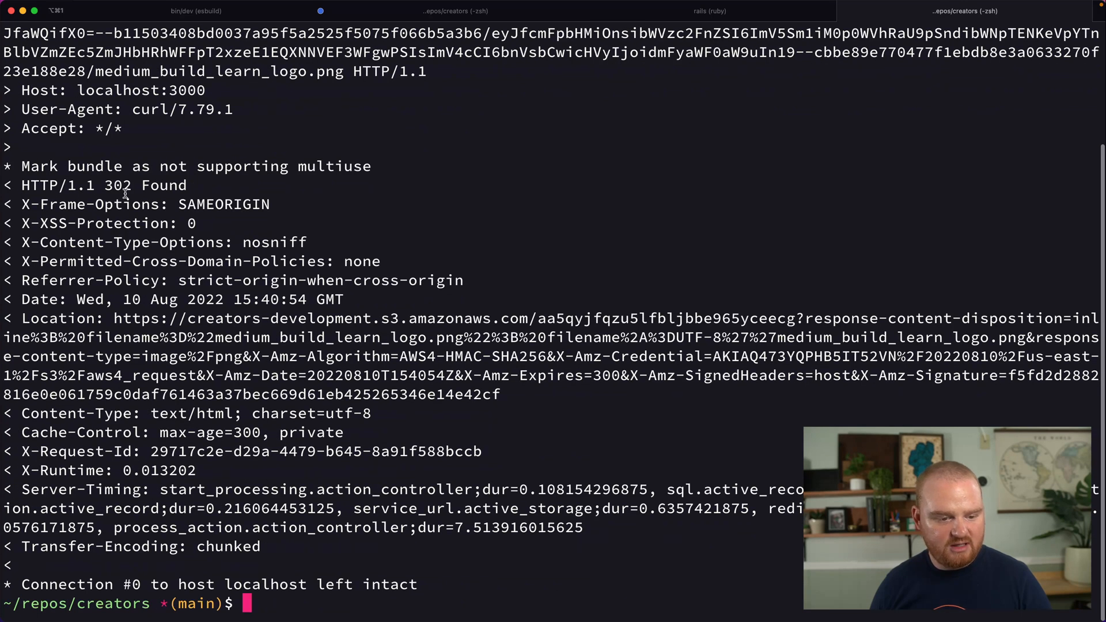
{"action": "double_click", "coordinate": [104, 184]}
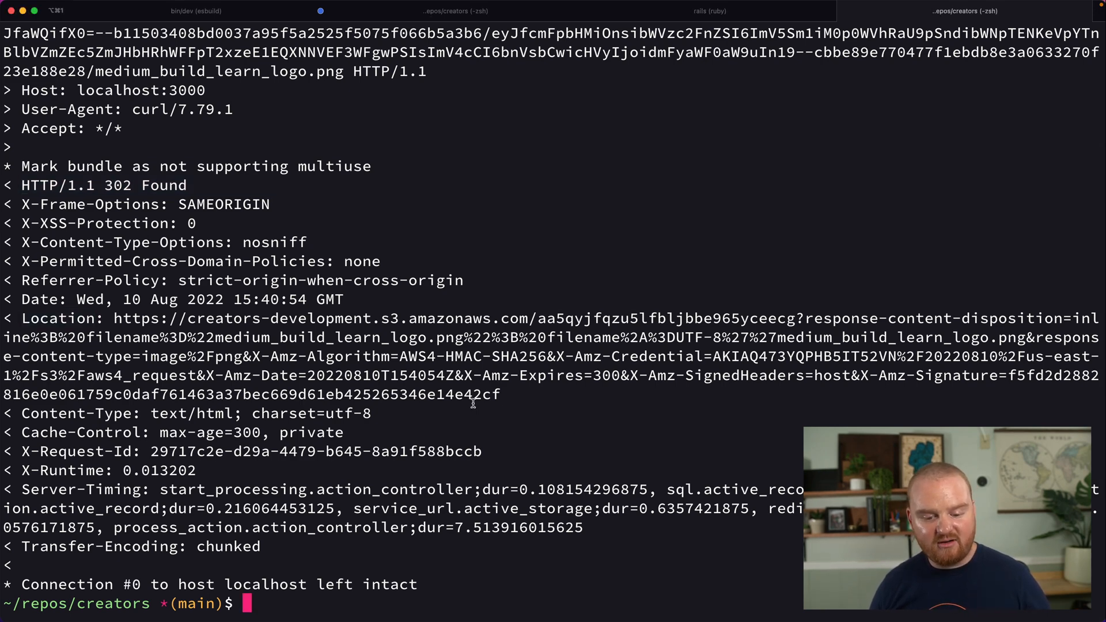
{"action": "mouse_move", "coordinate": [370, 332]}
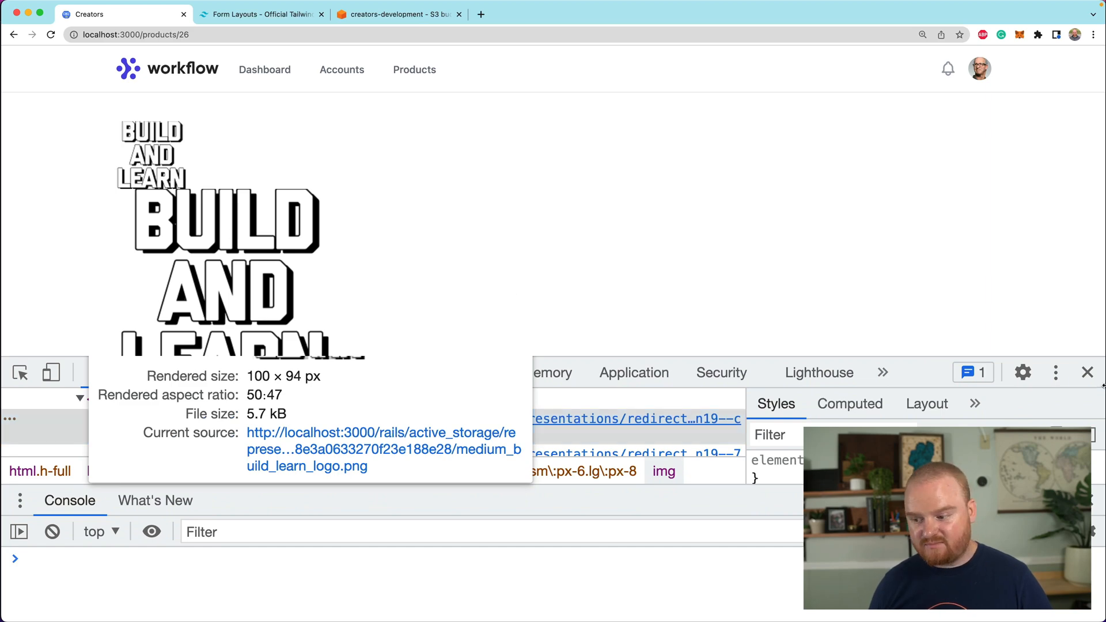
Inspect the product image in DevTools to see its rendered size and source URL
{"action": "left_click", "coordinate": [1087, 373]}
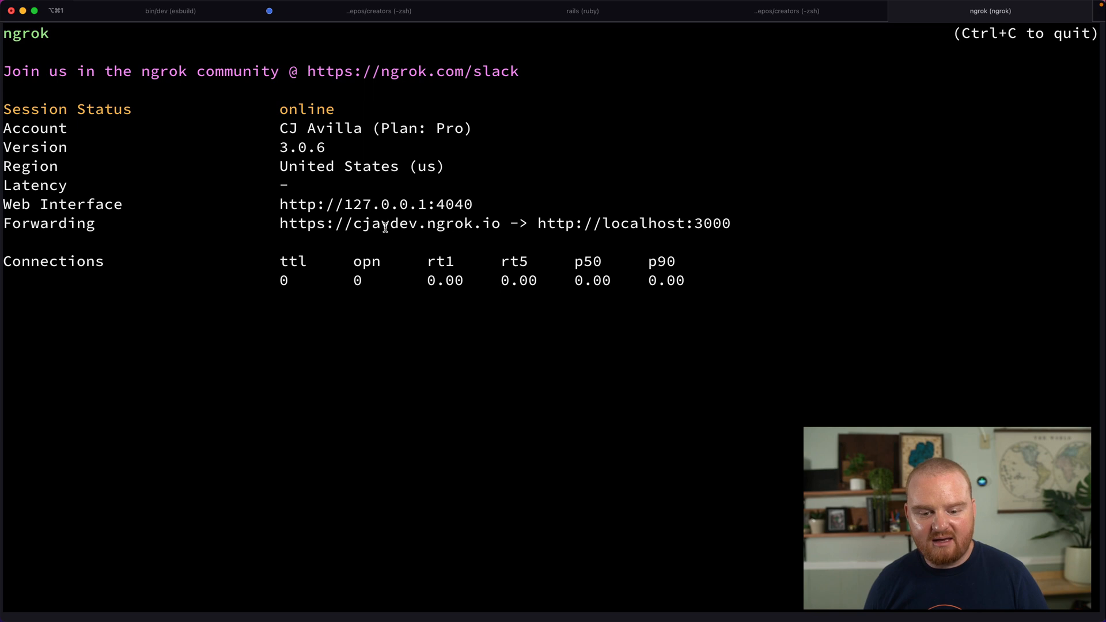
View the Blocked host error for the ngrok address in the browser and check the tunnel
{"action": "key", "text": "cmd+tab"}
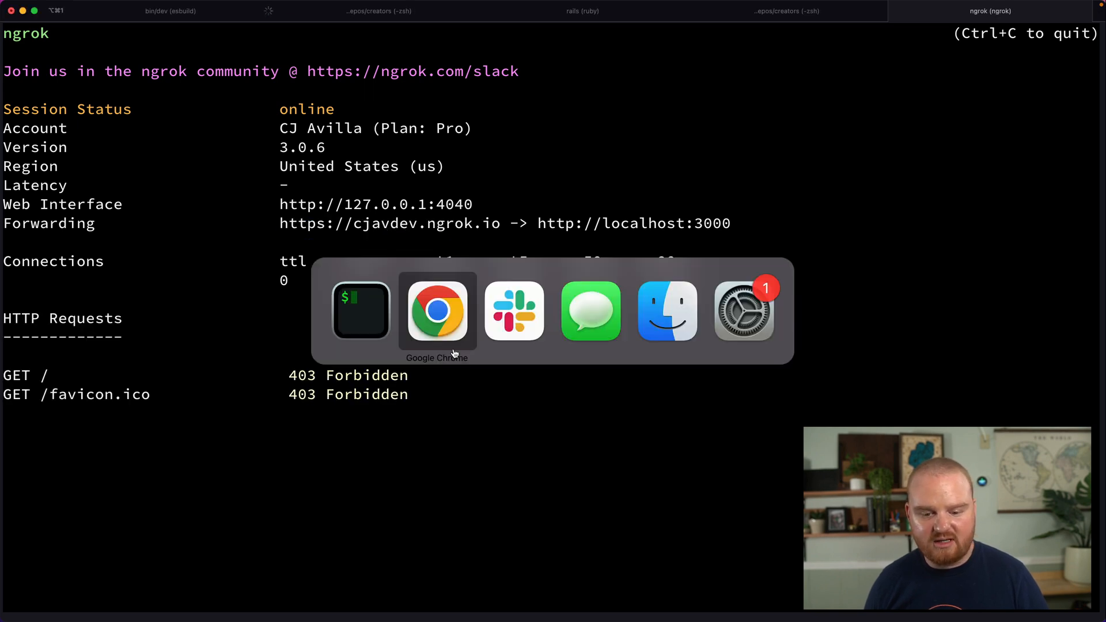
{"action": "left_click", "coordinate": [435, 310]}
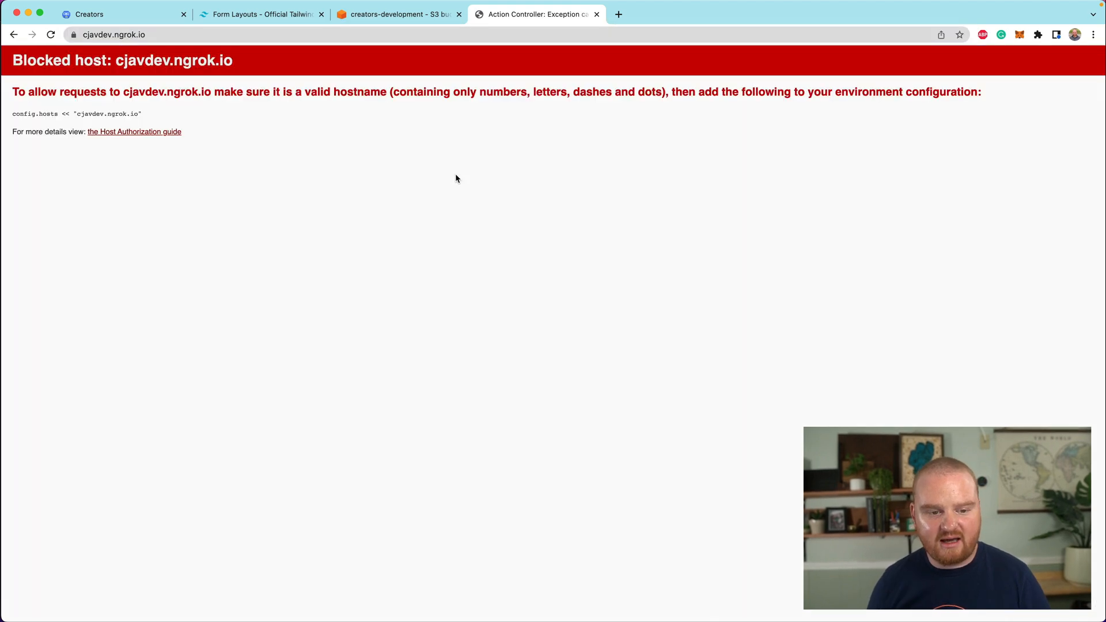
{"action": "key", "text": "ctrl+plus"}
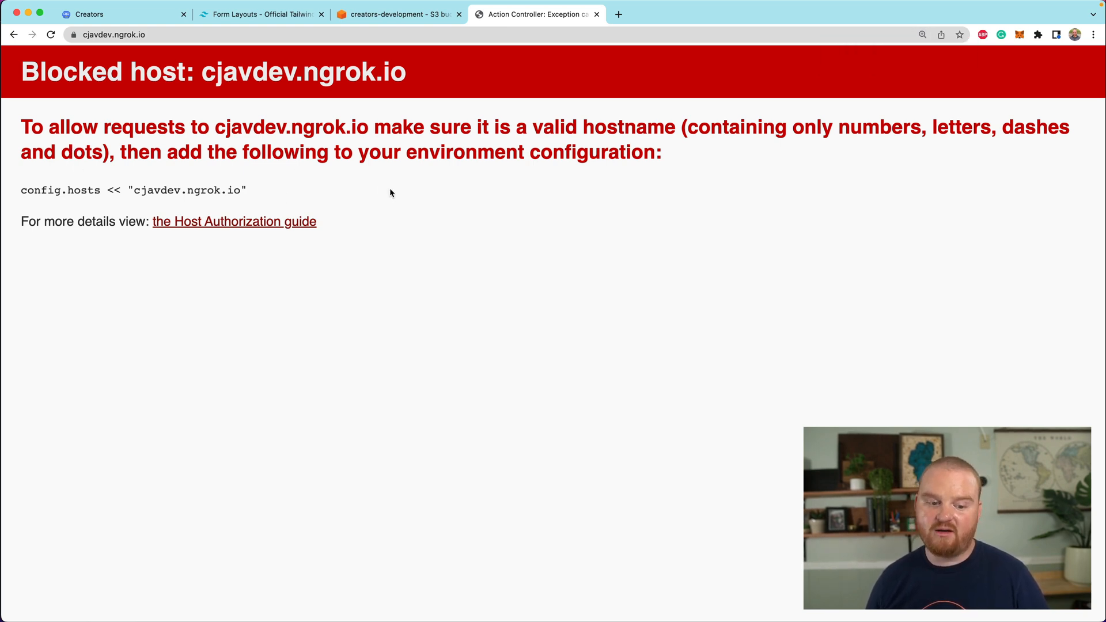
{"action": "left_click", "coordinate": [233, 221]}
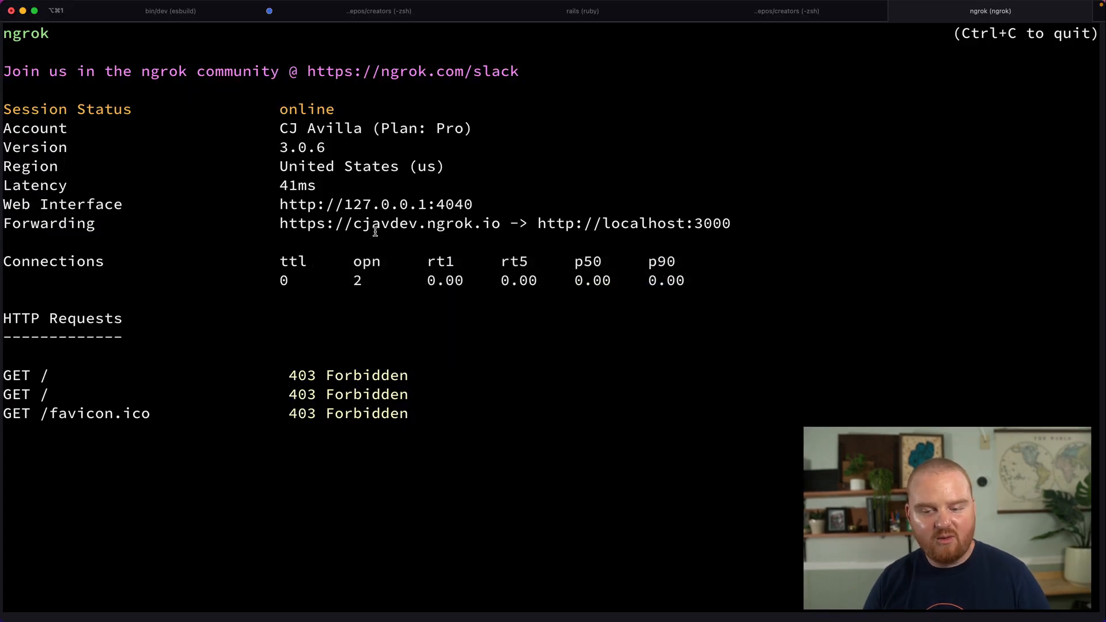
Add config.hosts = nil to config/application.rb, restart bin/dev and reload the app
{"action": "left_click", "coordinate": [380, 10]}
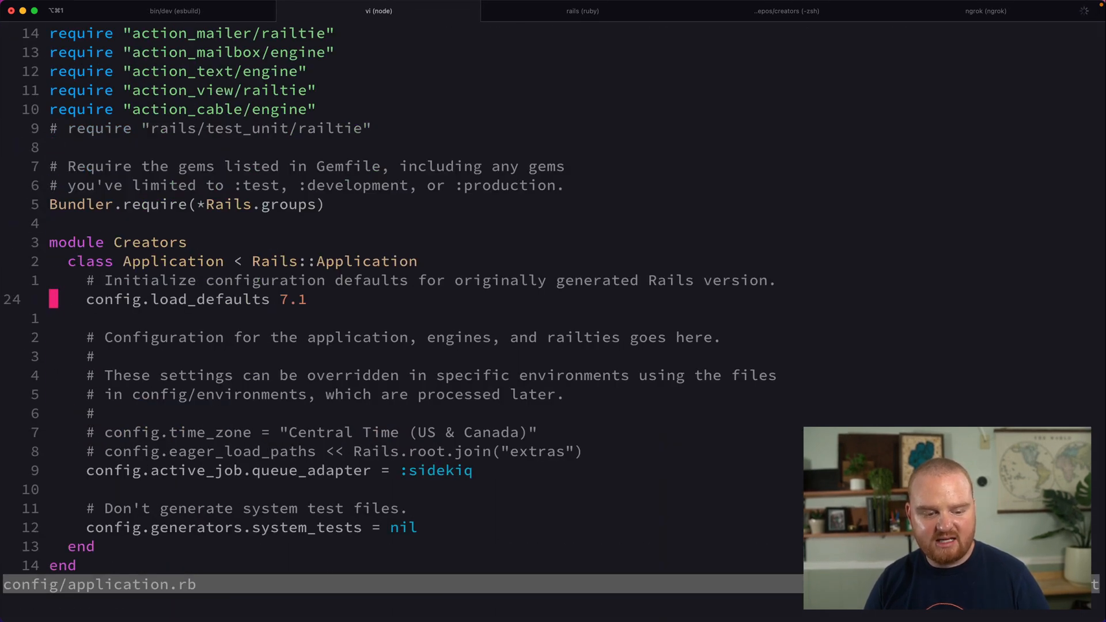
{"action": "type", "text": "config.hosts ="}
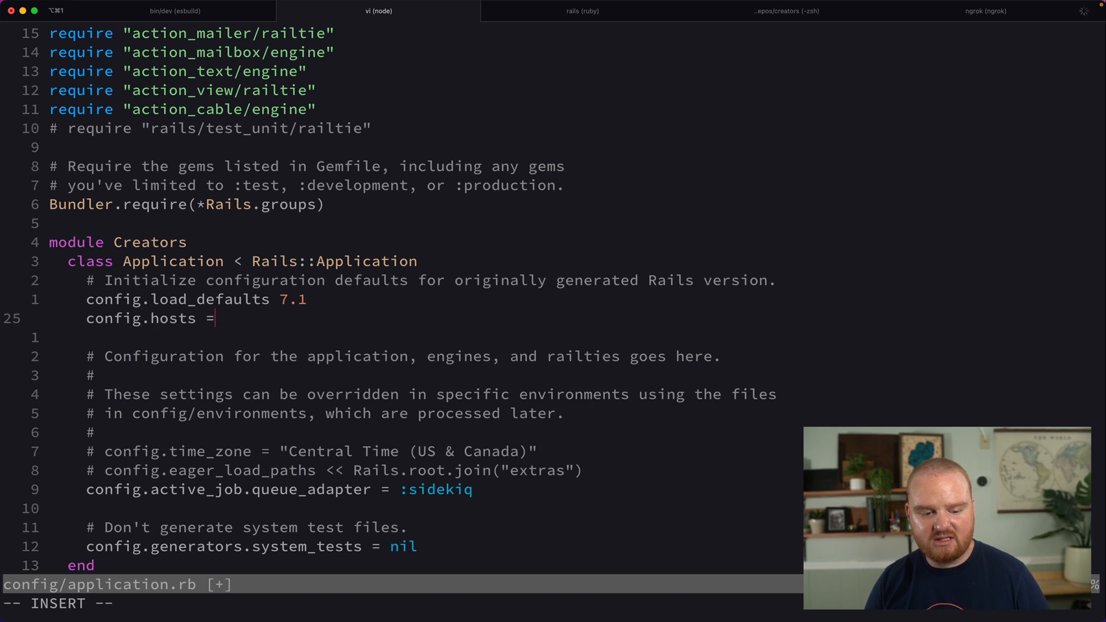
{"action": "type", "text": "nil"}
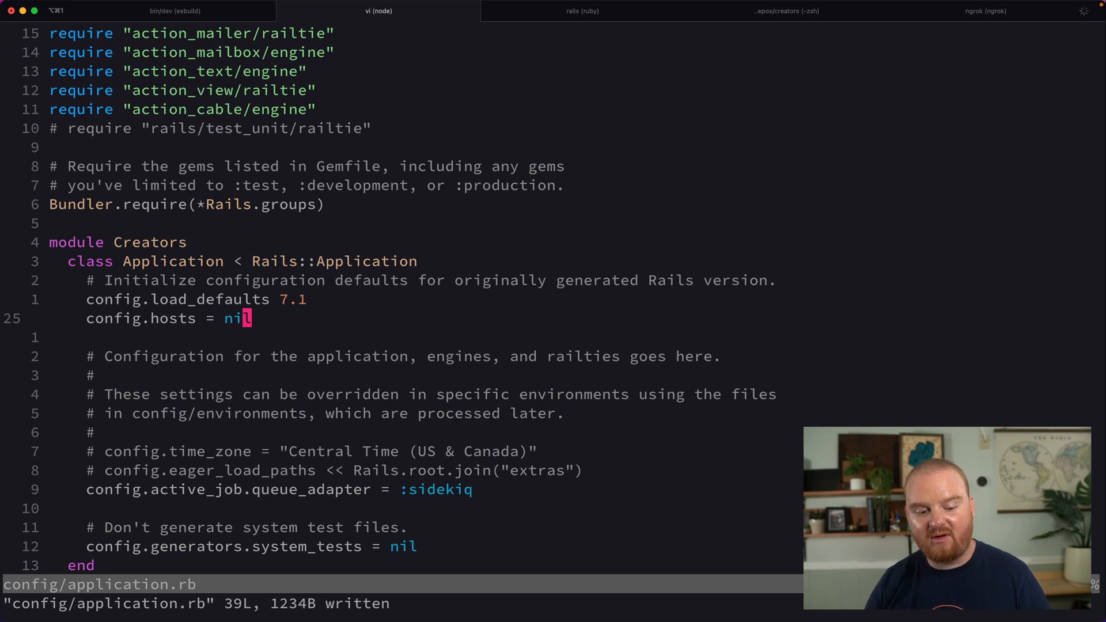
{"action": "left_click", "coordinate": [175, 10]}
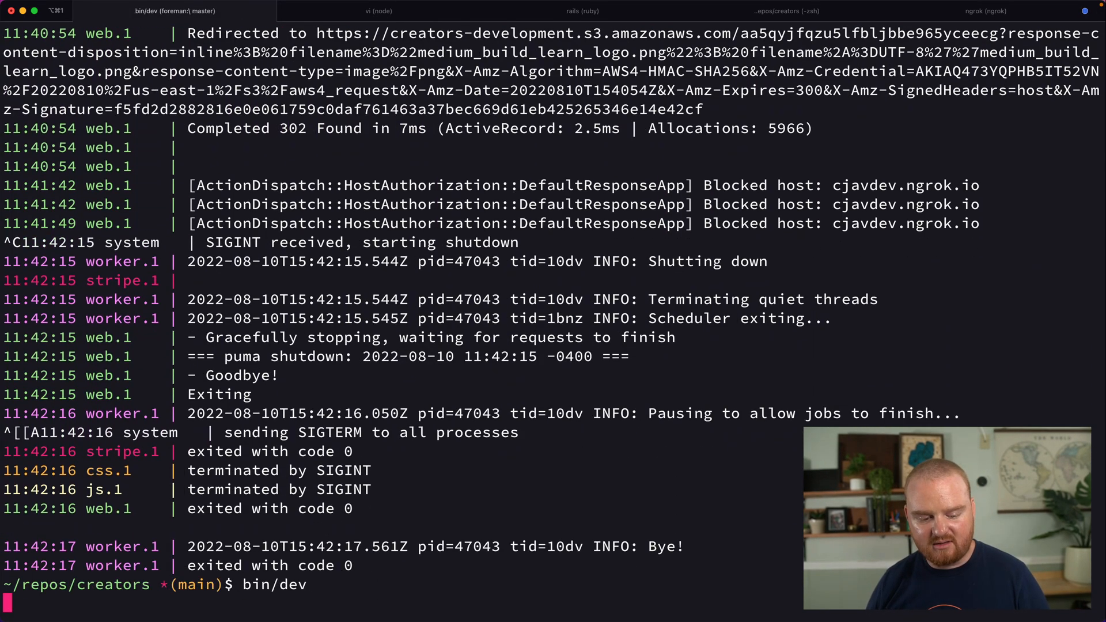
{"action": "left_click", "coordinate": [522, 14]}
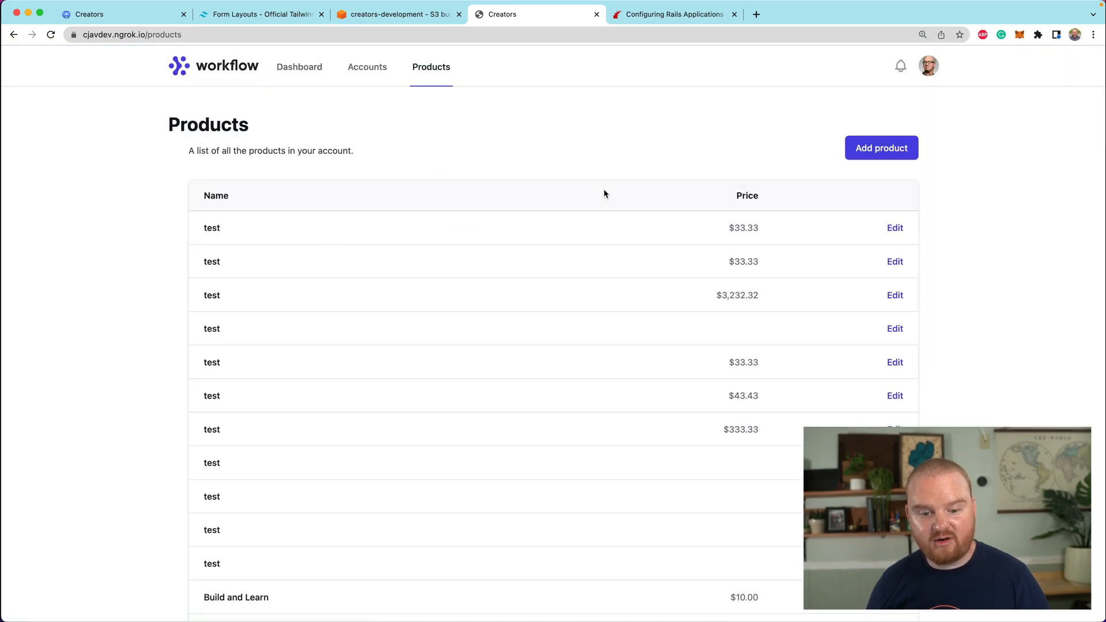
Add a product with medium_build_learn_logo.png and amount 3333 via the ngrok-hosted app
{"action": "left_click", "coordinate": [881, 148]}
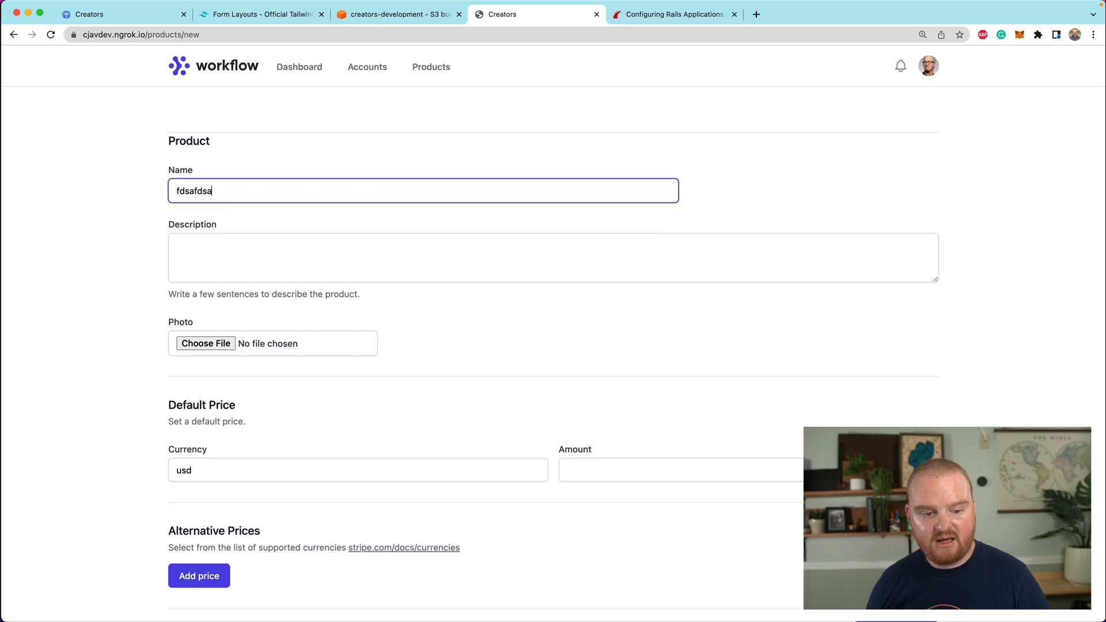
{"action": "left_click", "coordinate": [206, 343]}
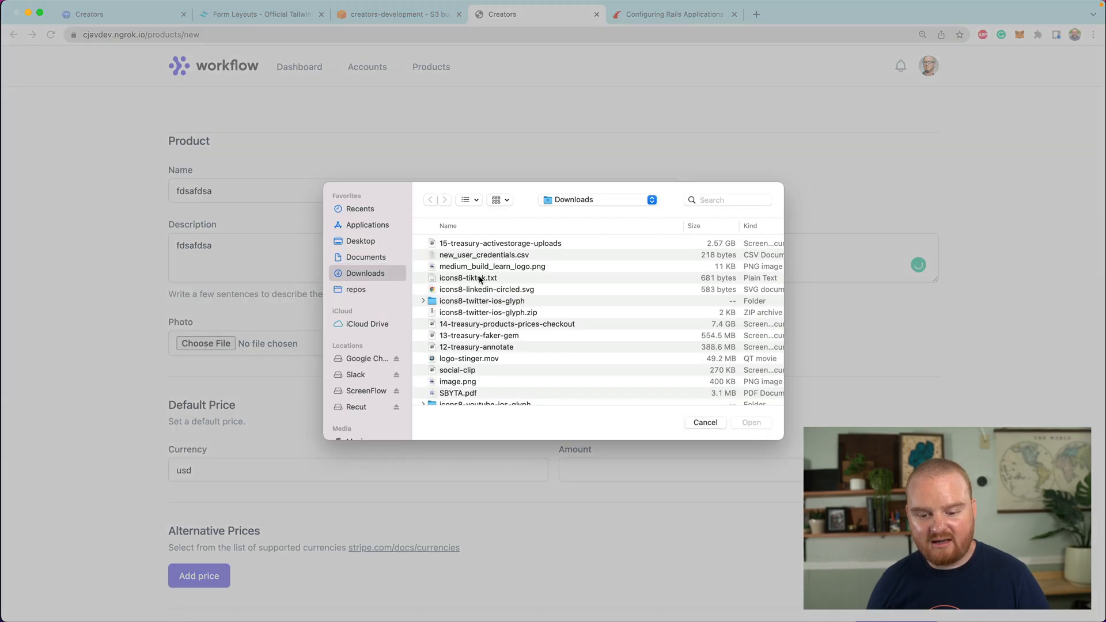
{"action": "double_click", "coordinate": [492, 266]}
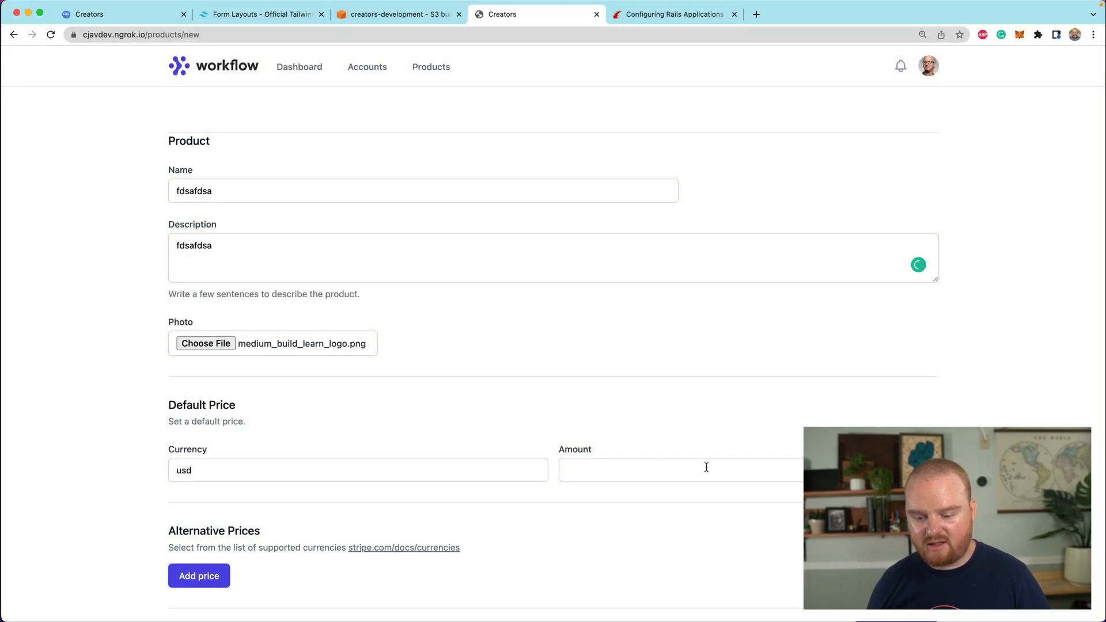
{"action": "type", "text": "3333"}
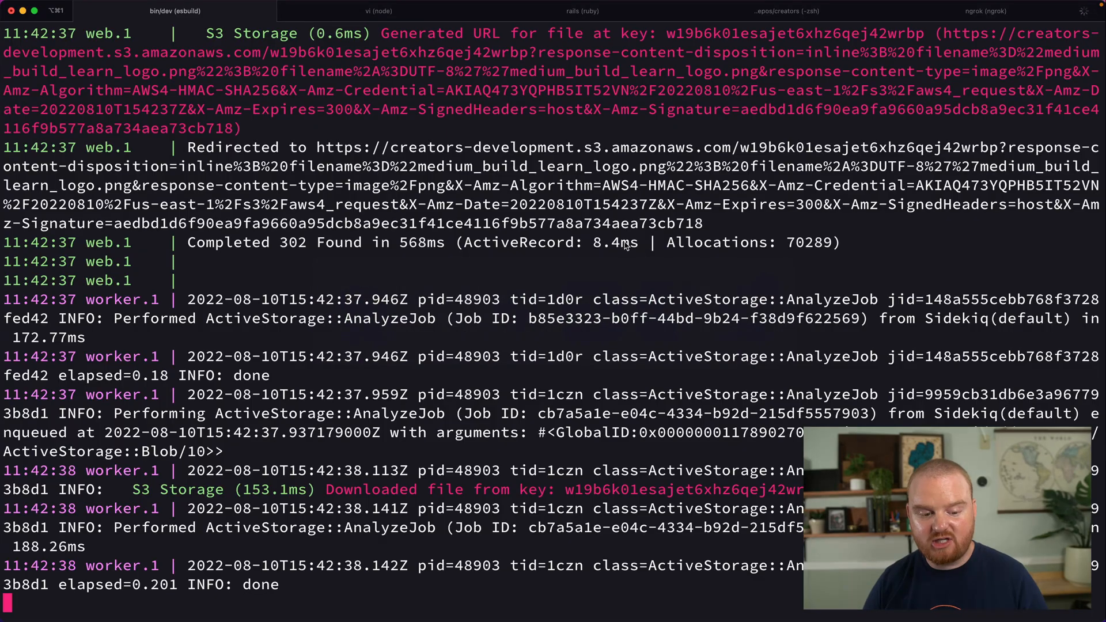
{"action": "left_click", "coordinate": [379, 10]}
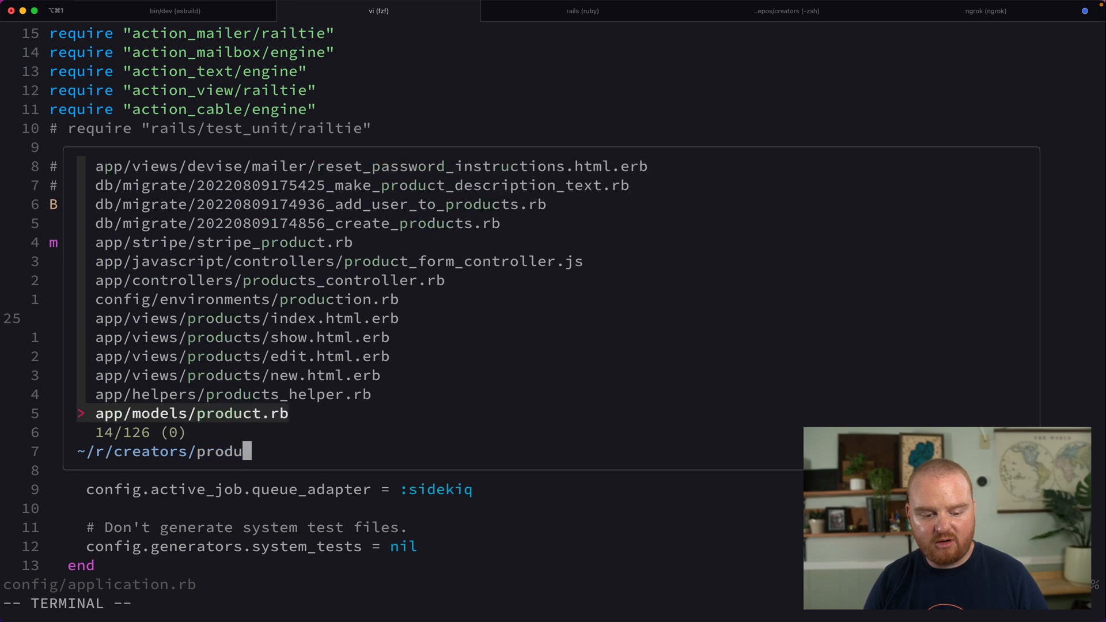
Find stripe_product.rb and reformat the images: [product.photo] entry onto its own line
{"action": "key", "text": "enter"}
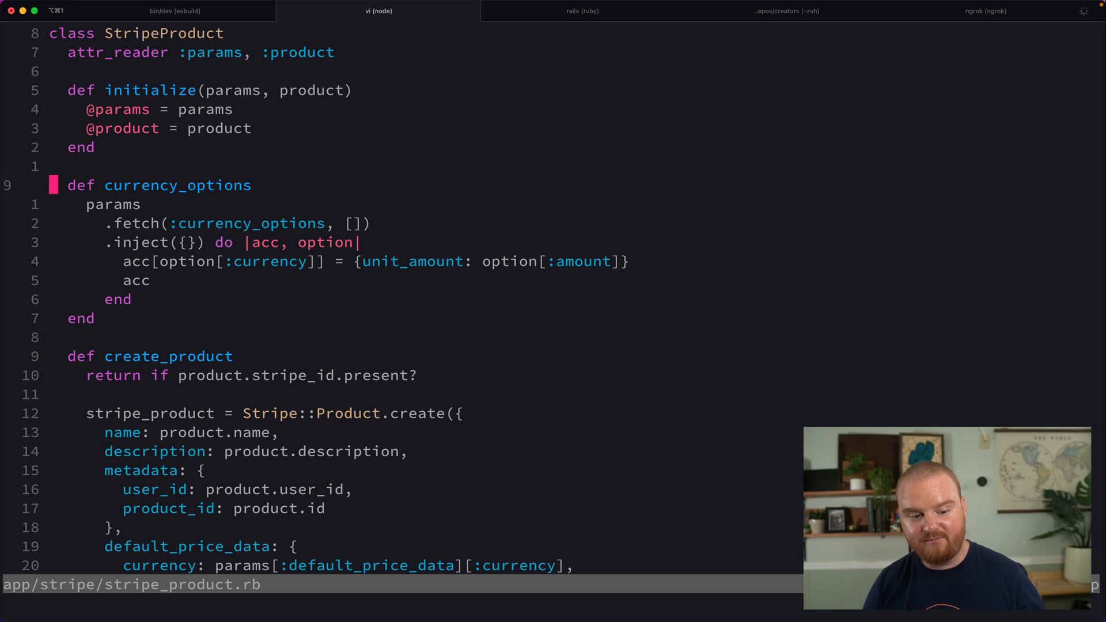
{"action": "scroll", "scroll_direction": "down", "scroll_amount": 3}
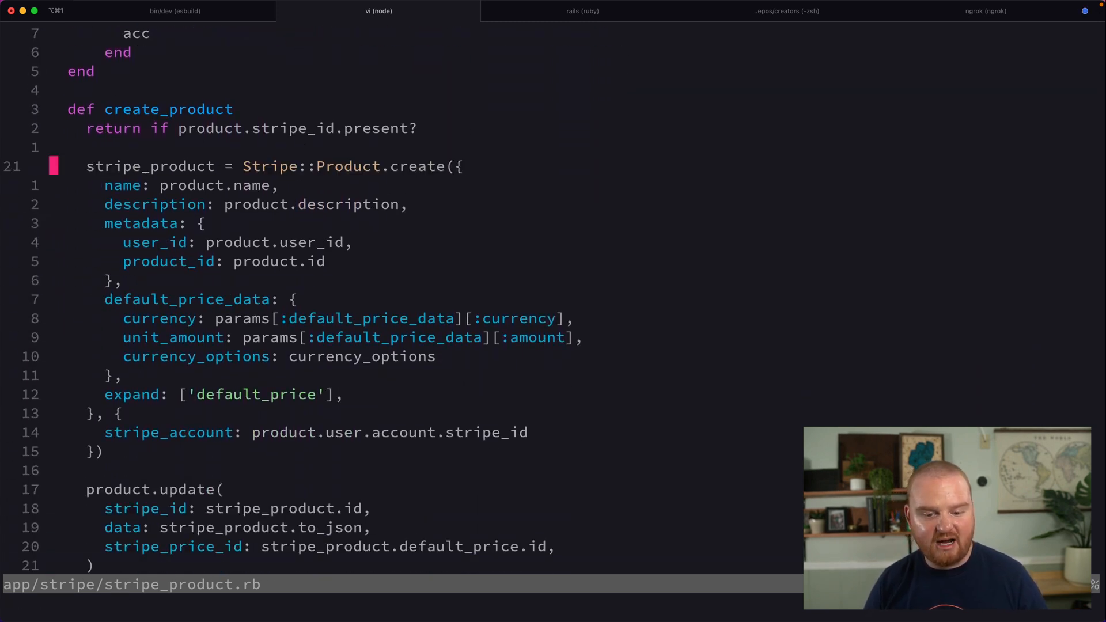
{"action": "type", "text": "type: \"service\","}
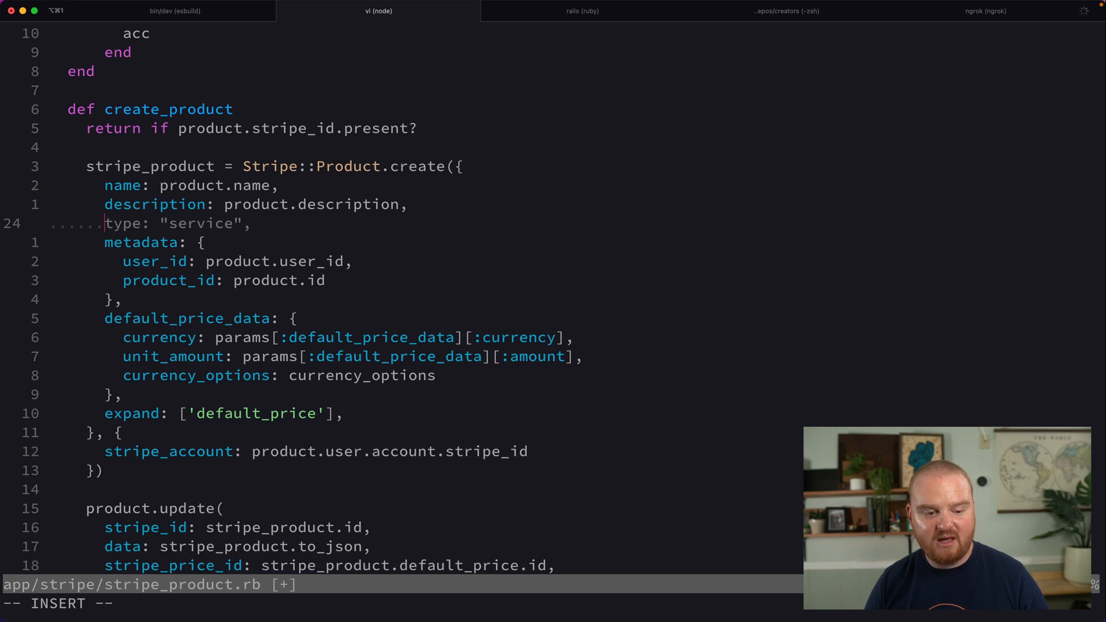
{"action": "type", "text": "images: [product.photo],"}
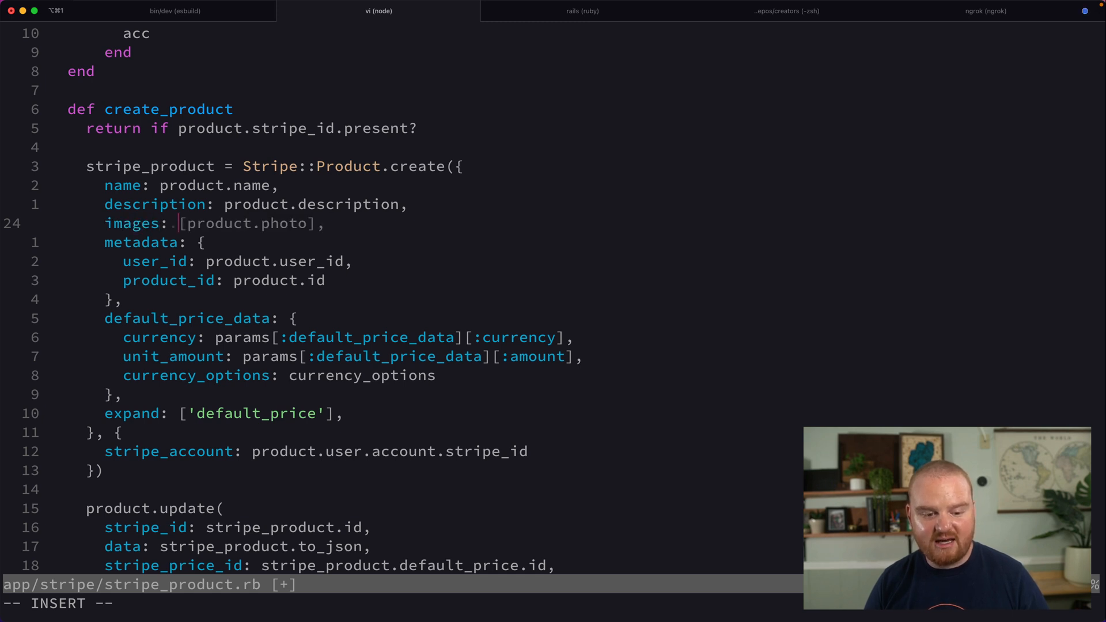
{"action": "key", "text": "Backspace"}
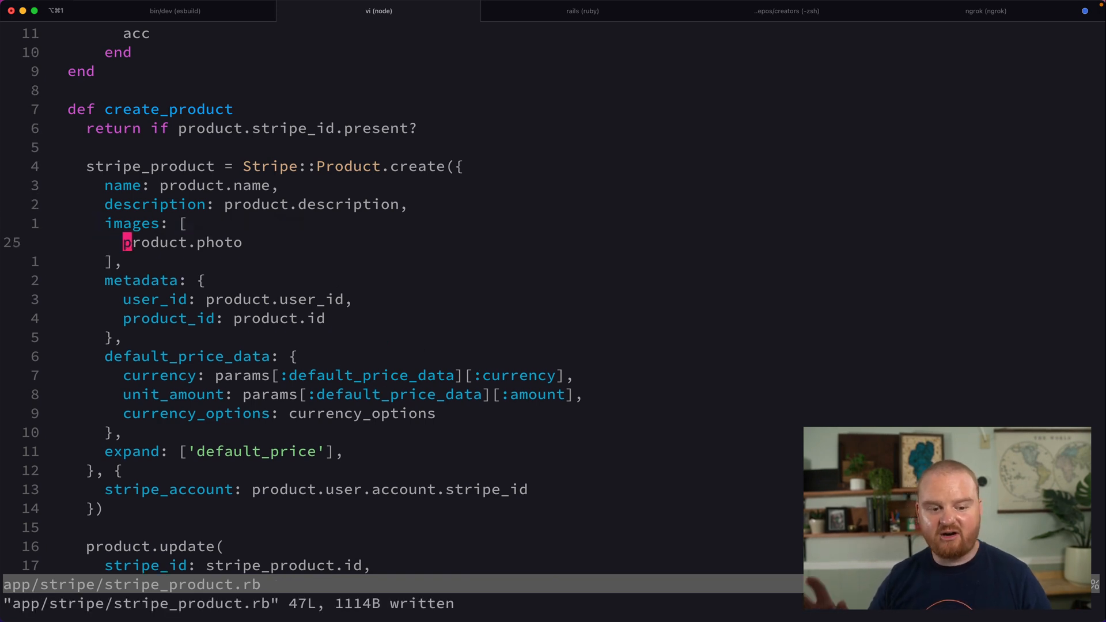
Change images to product.photo.representation(:medium).processed.url and save the file
{"action": "key", "text": "i"}
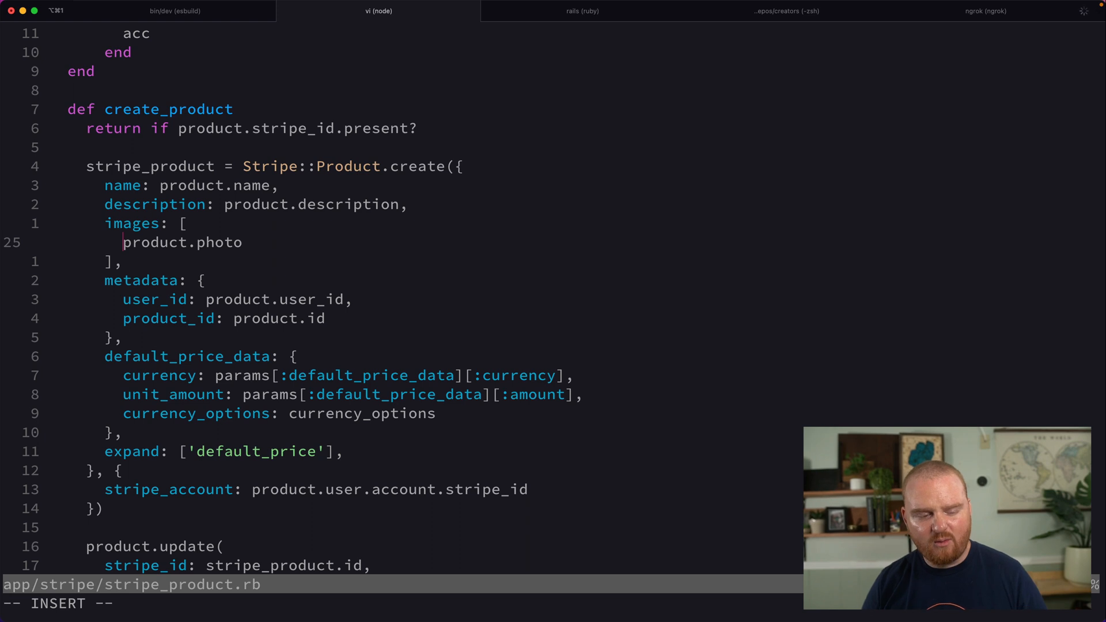
{"action": "type", "text": ".r"}
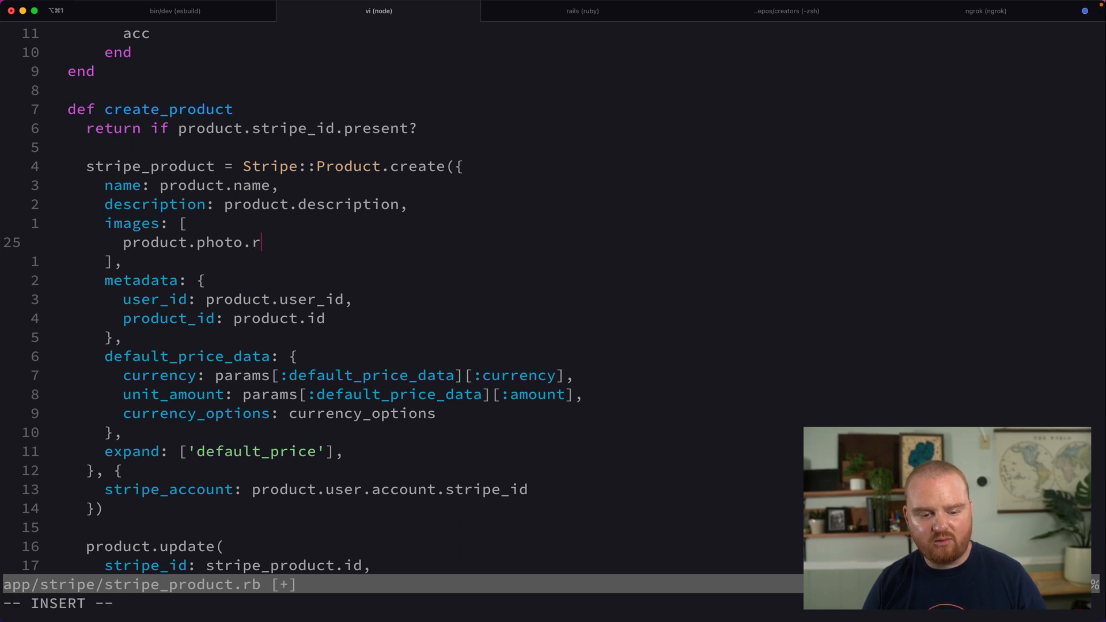
{"action": "type", "text": "epresentation(:"}
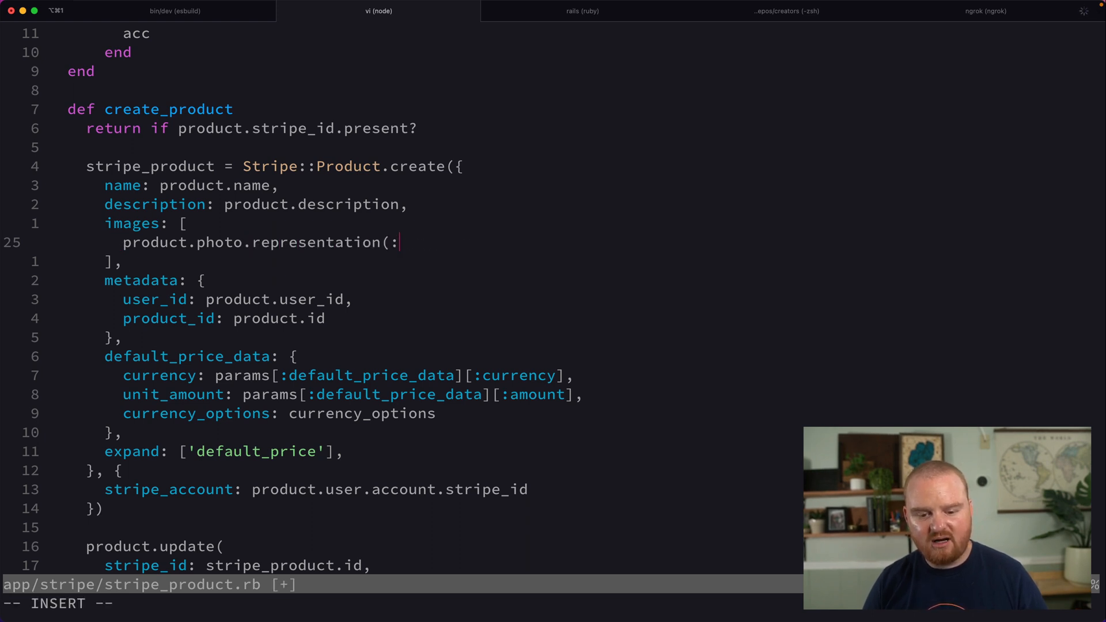
{"action": "type", "text": "medium).url"}
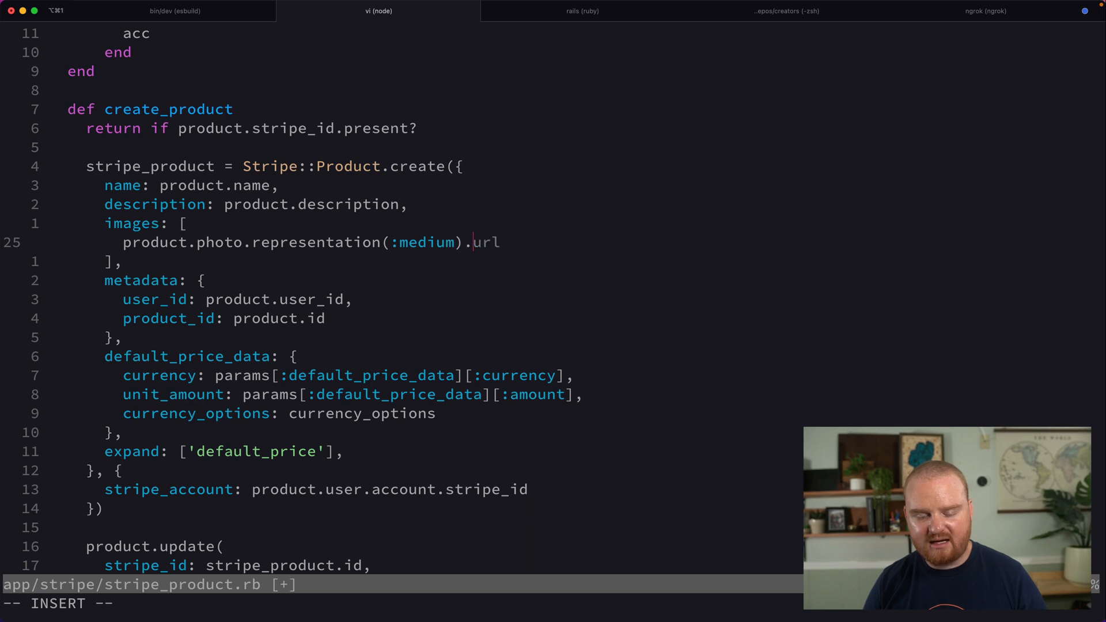
{"action": "type", "text": "processed."}
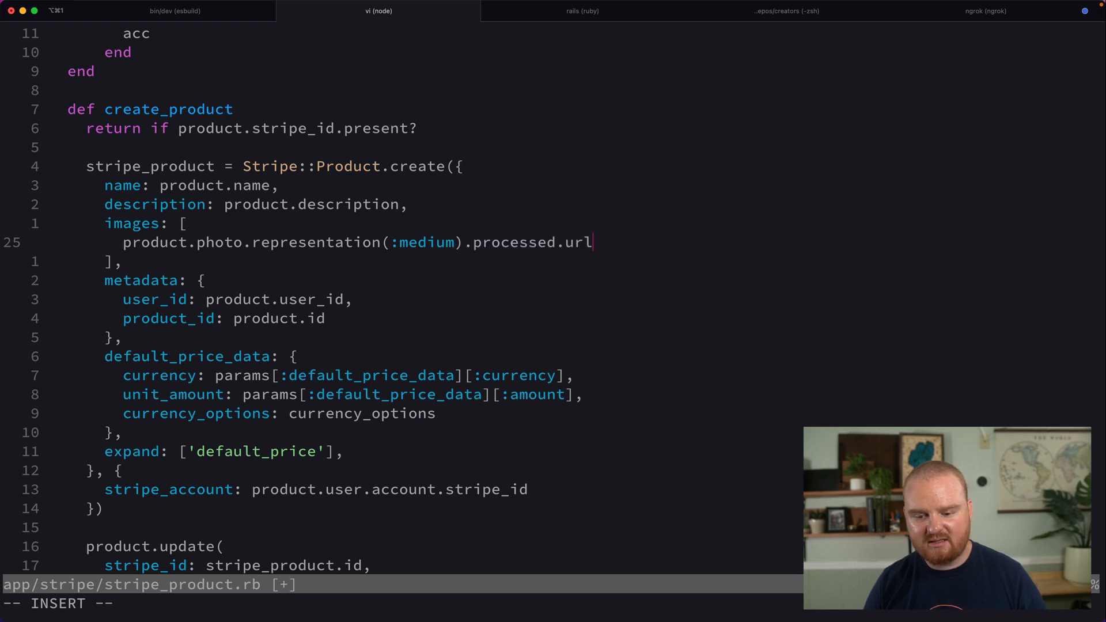
{"action": "key", "text": "Escape"}
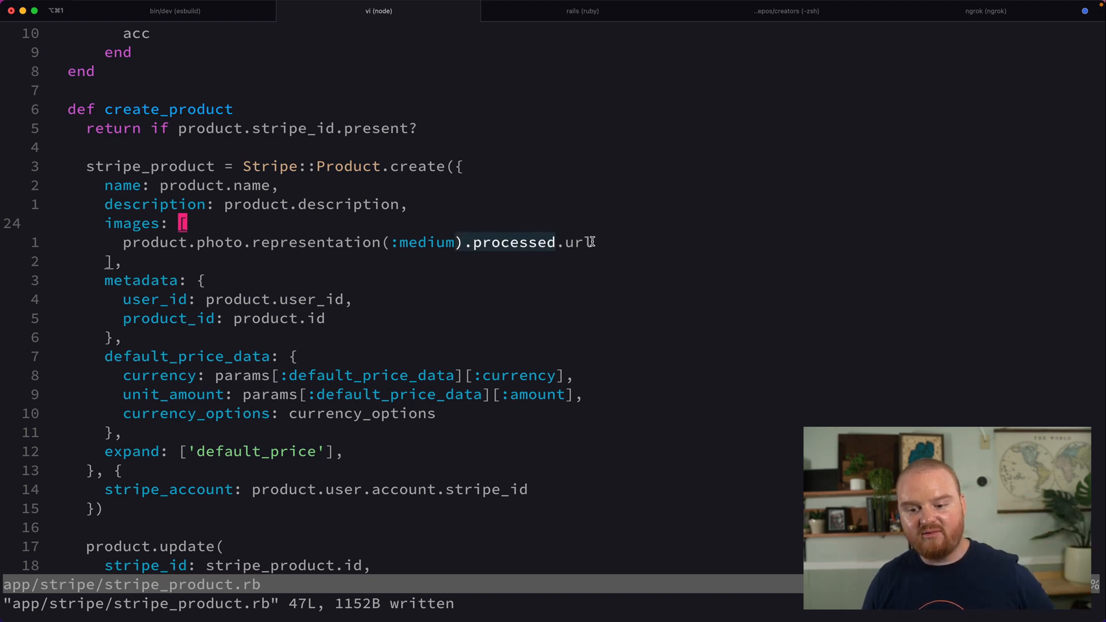
Run Product.last.photo.representation(:medium).url in the Rails console, hitting a variant error
{"action": "left_click", "coordinate": [580, 11]}
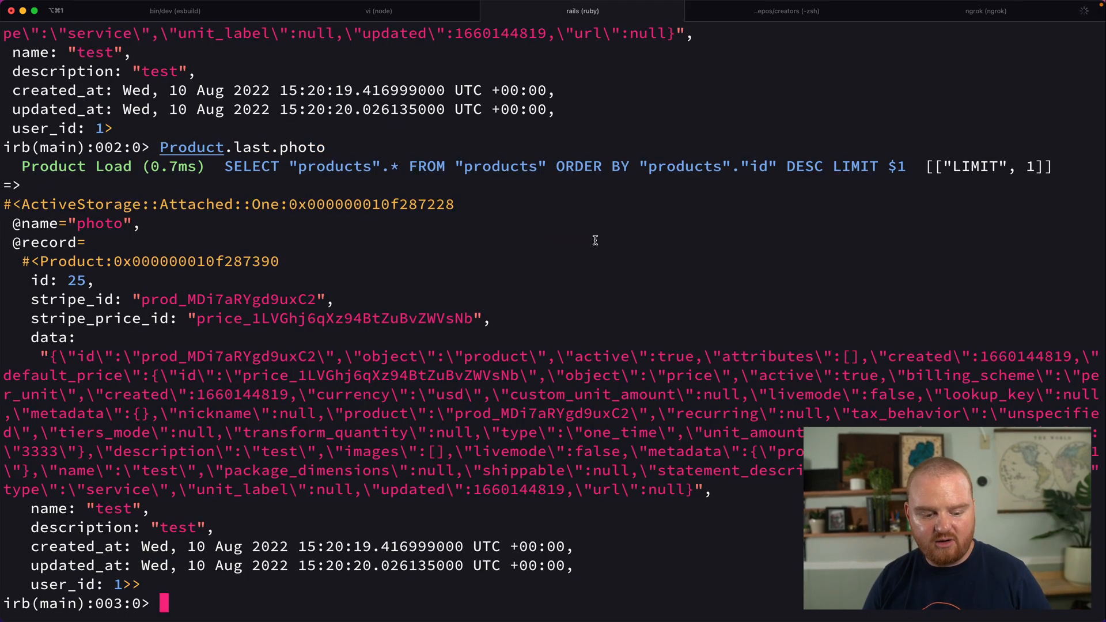
{"action": "type", "text": "Product.last.photo."}
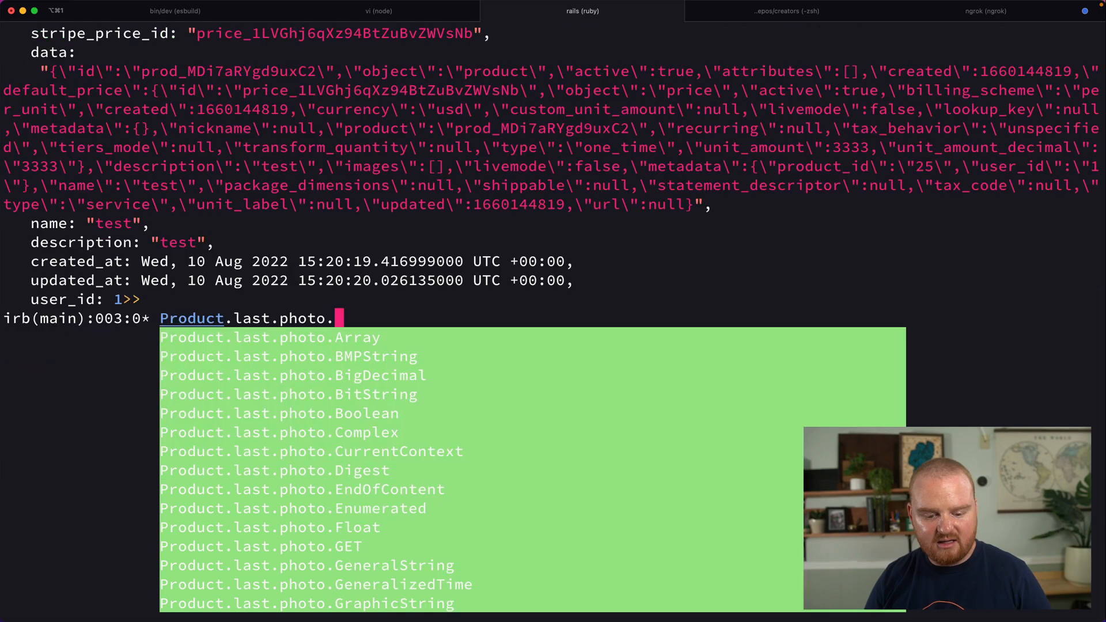
{"action": "type", "text": "representation(:t"}
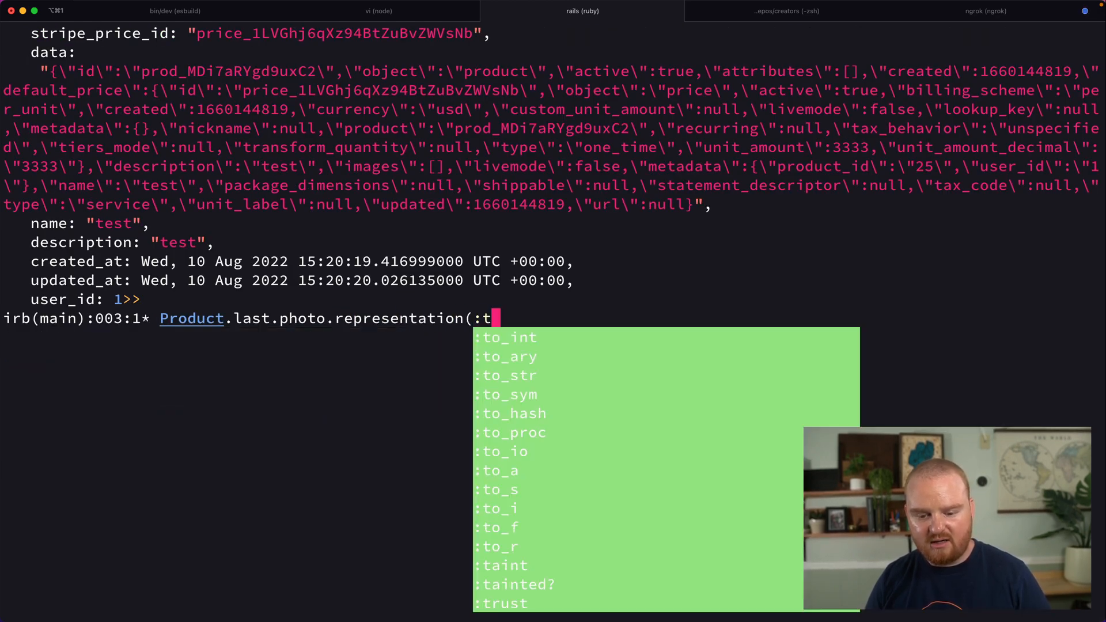
{"action": "type", "text": "medium).url"}
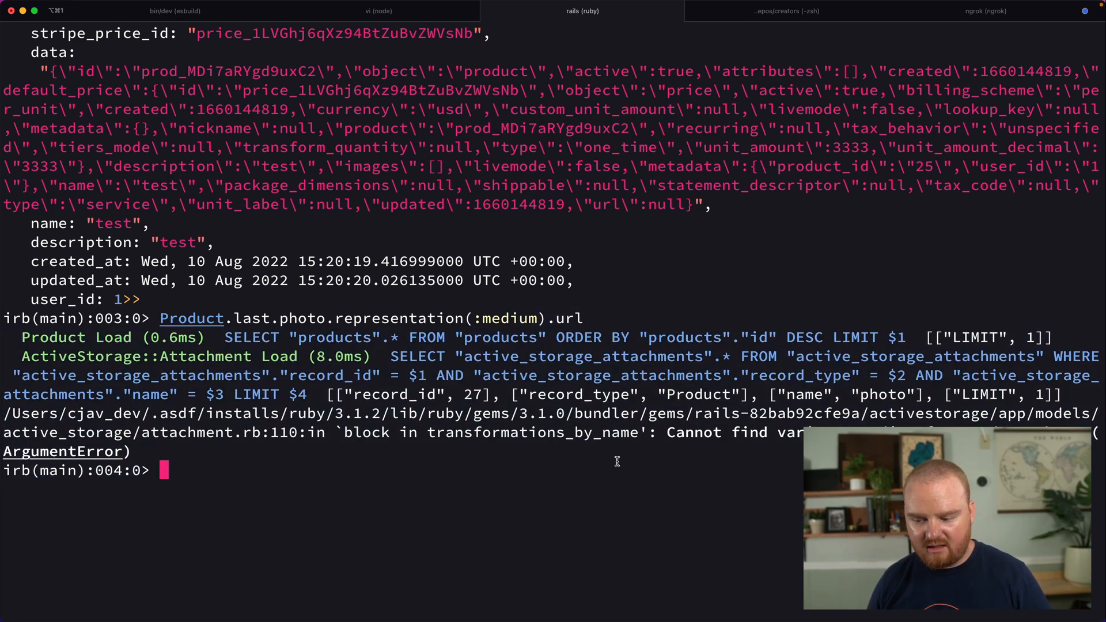
Exit and restart rails c, rerun the command to get a signed S3 URL
{"action": "type", "text": "e"}
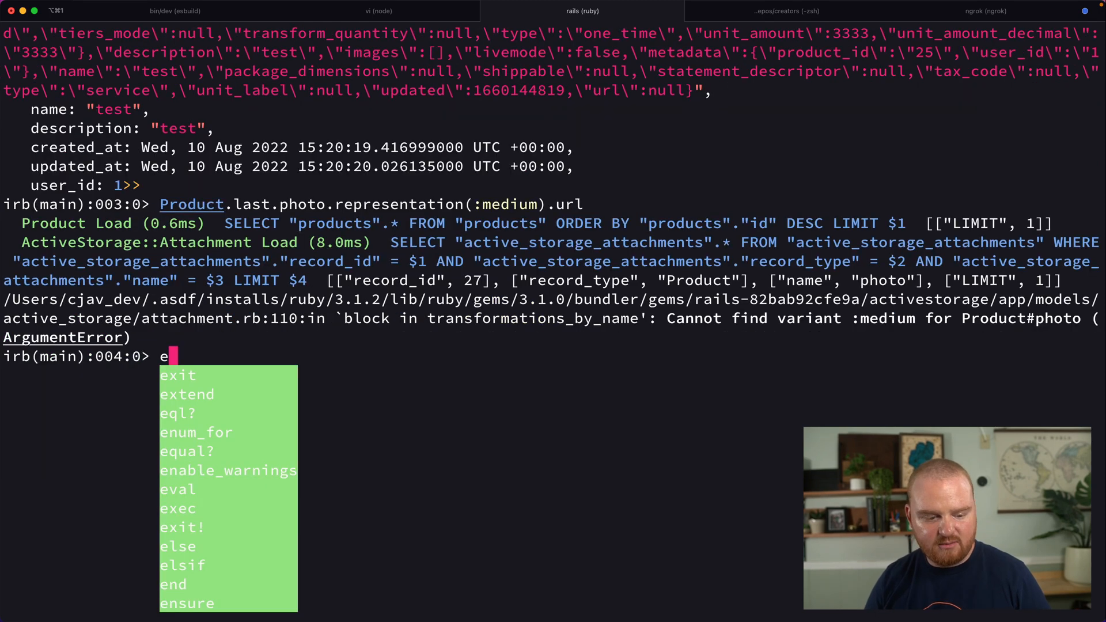
{"action": "type", "text": "xit"}
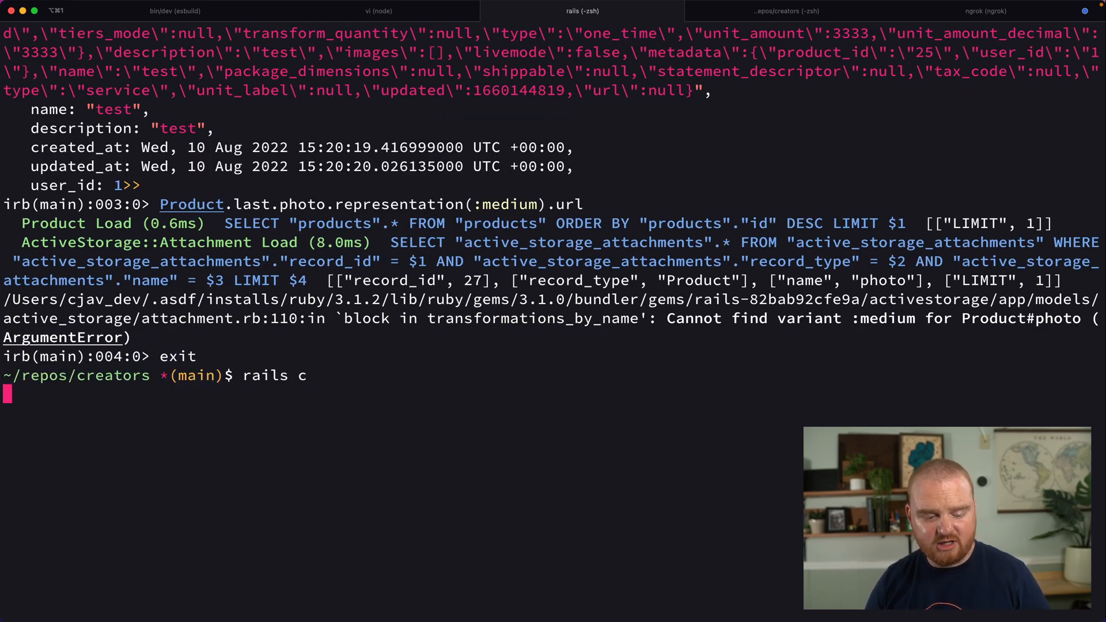
{"action": "type", "text": "Product.last.photo.representation(:medium).url"}
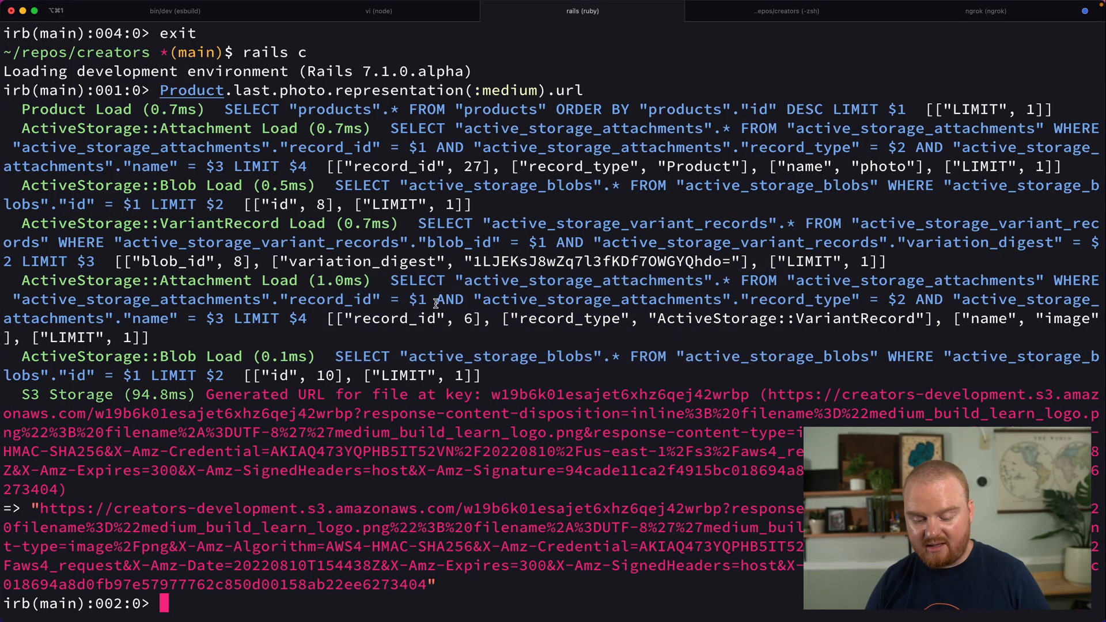
{"action": "left_click", "coordinate": [379, 11]}
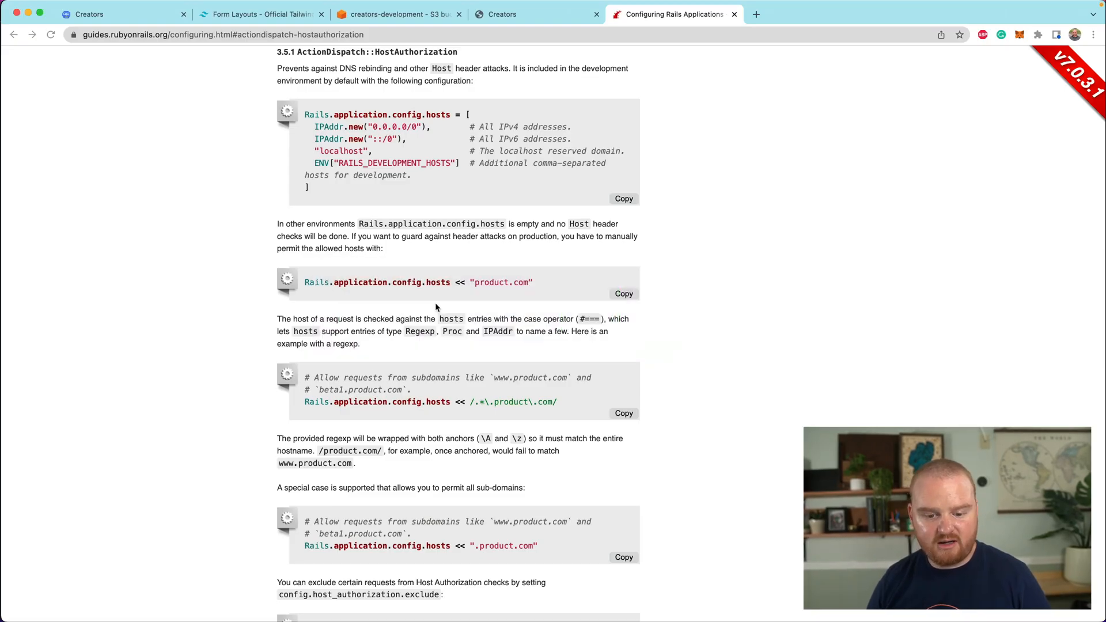
Create the Build and Learn ebook product with the logo photo and amount 12345
{"action": "left_click", "coordinate": [123, 14]}
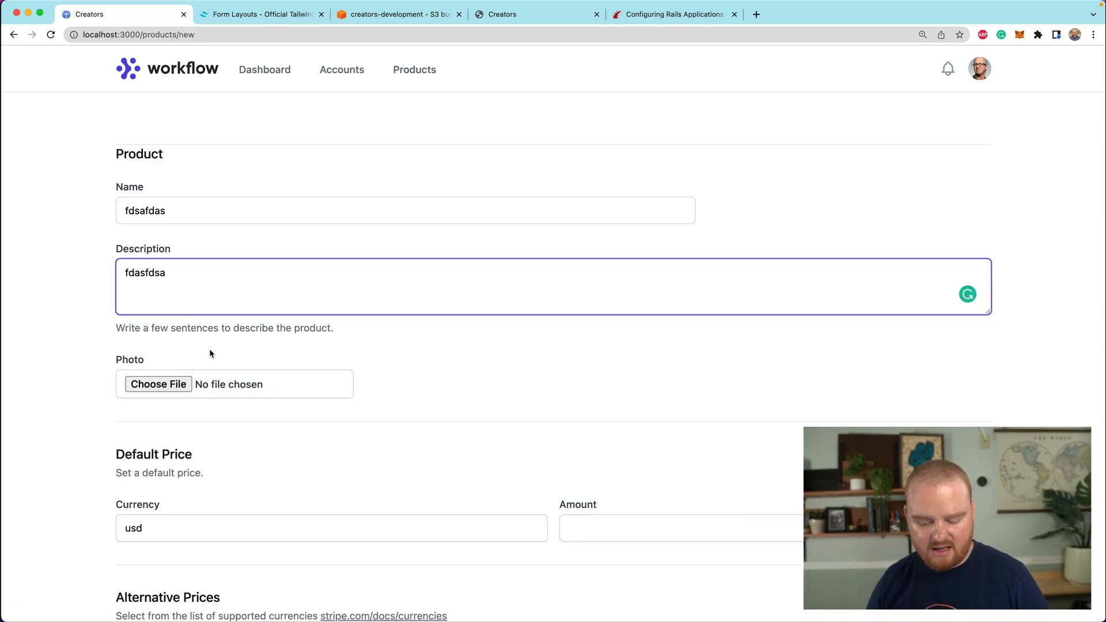
{"action": "type", "text": "Build and Learn e"}
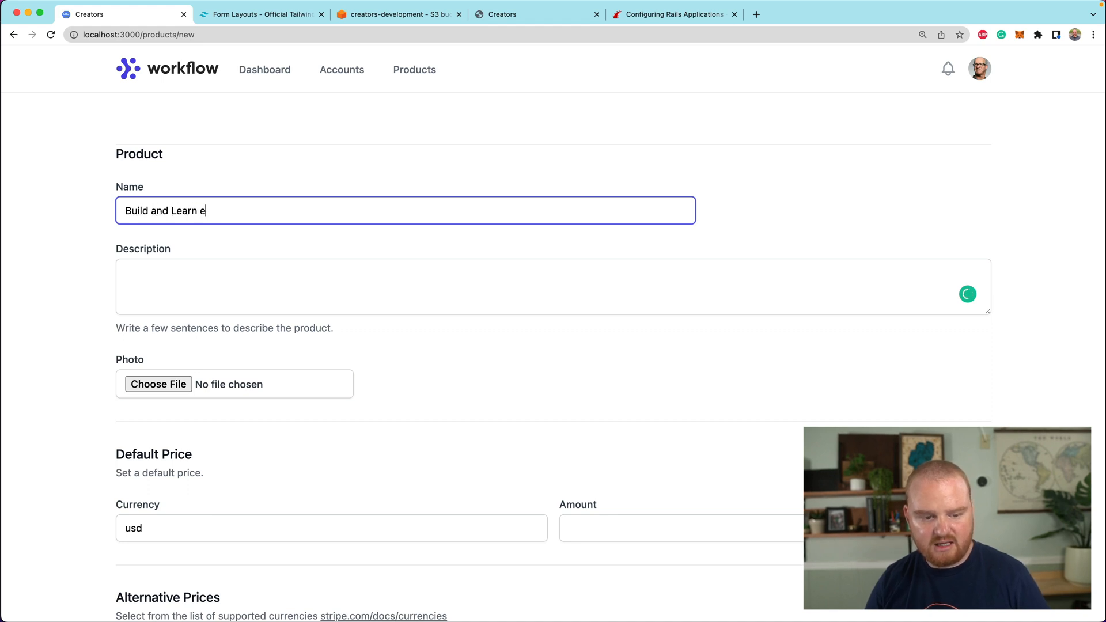
{"action": "type", "text": "Eboo"}
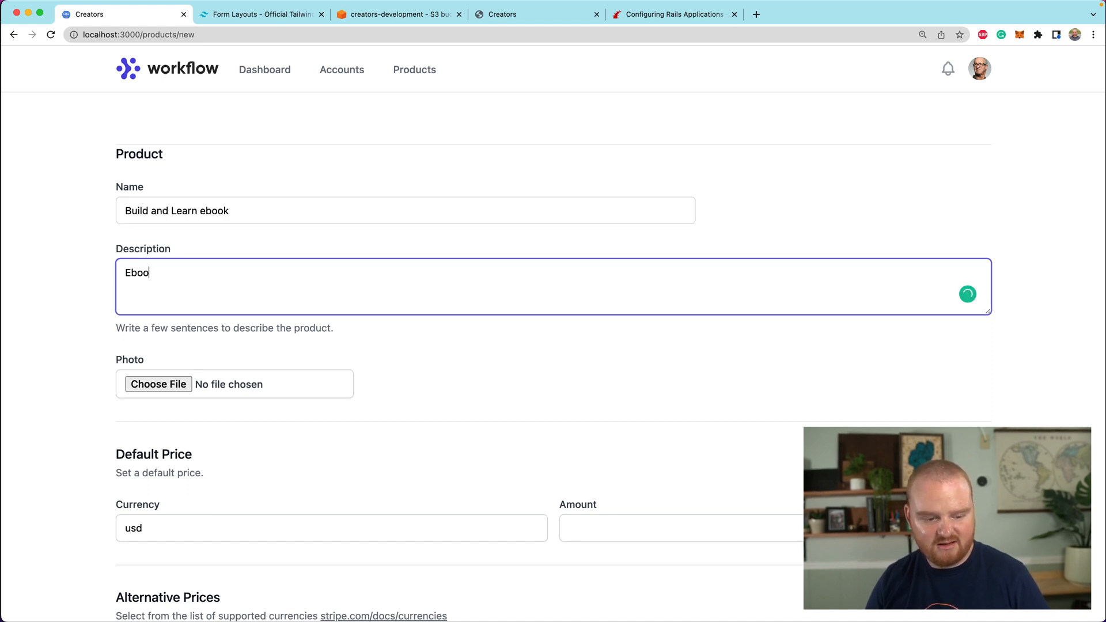
{"action": "left_click", "coordinate": [158, 384]}
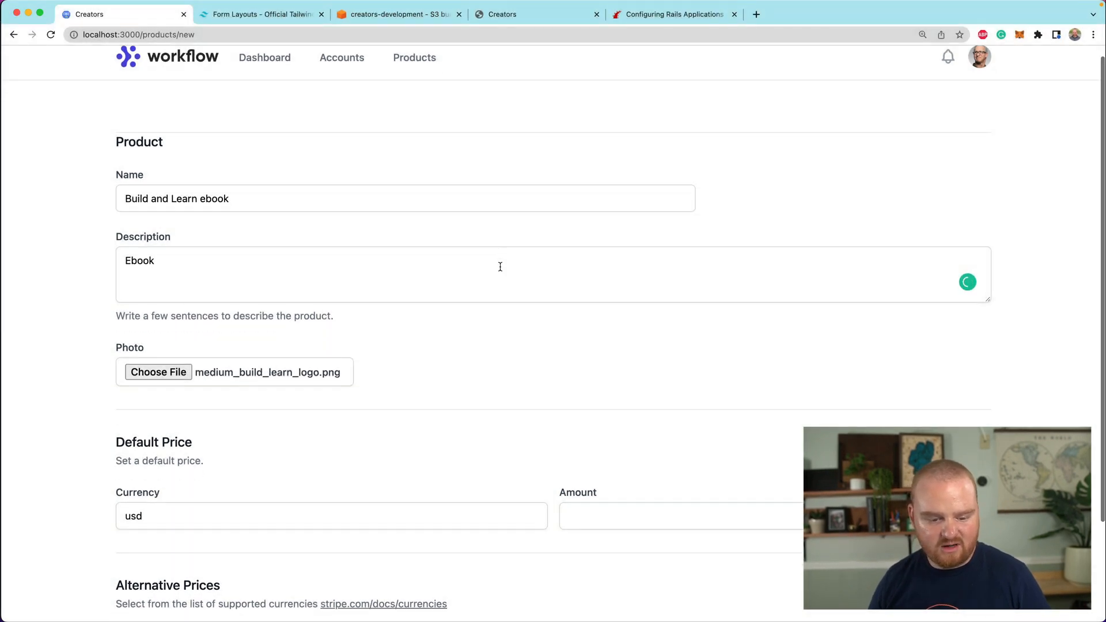
{"action": "type", "text": "12345"}
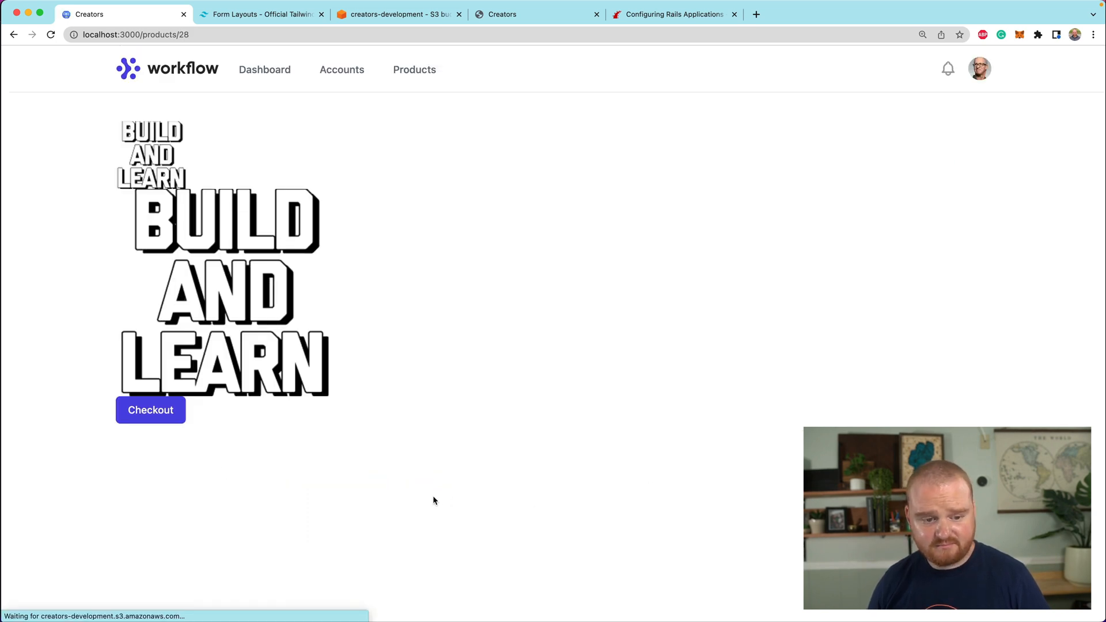
Start Stripe Checkout for the product, showing its image at $123.45
{"action": "left_click", "coordinate": [150, 410]}
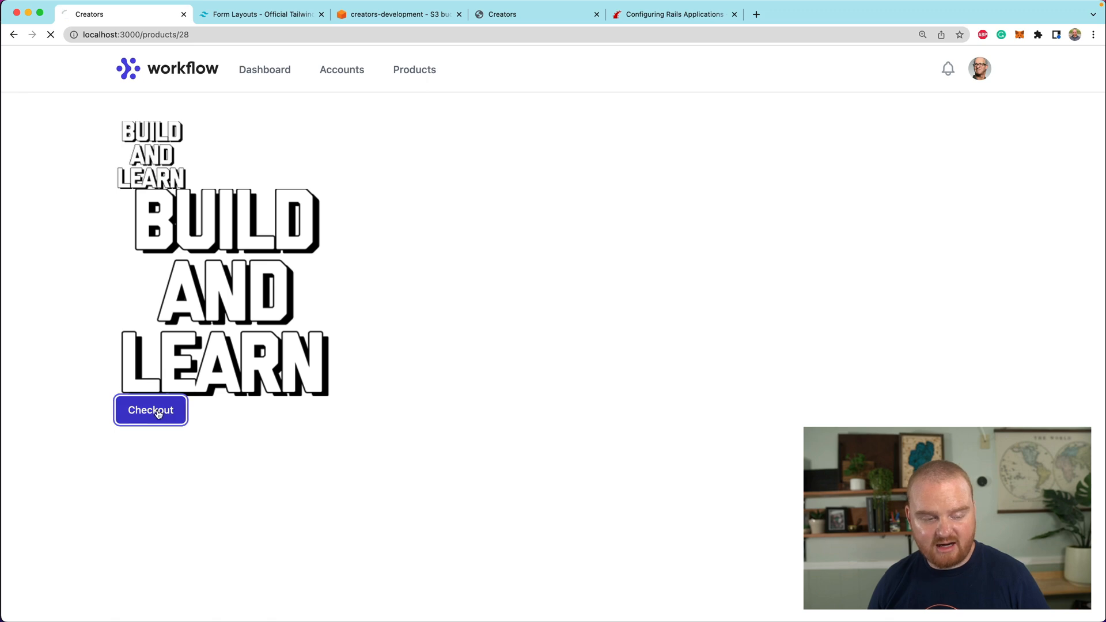
{"action": "left_click", "coordinate": [149, 410]}
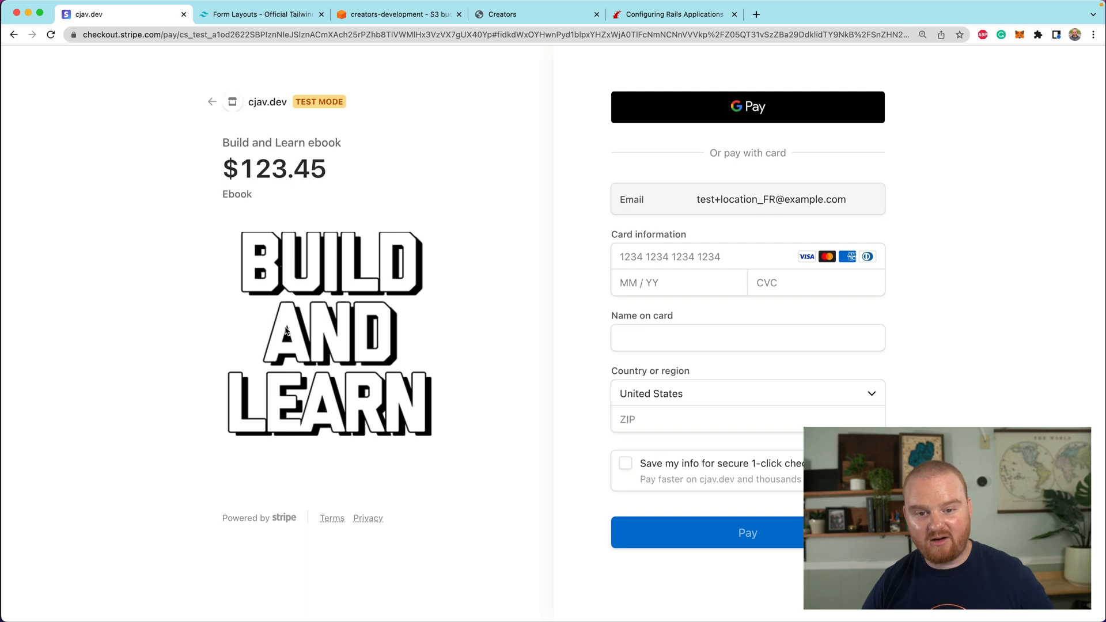
Refresh the creators-development bucket's Objects list showing the uploaded files
{"action": "left_click", "coordinate": [397, 14]}
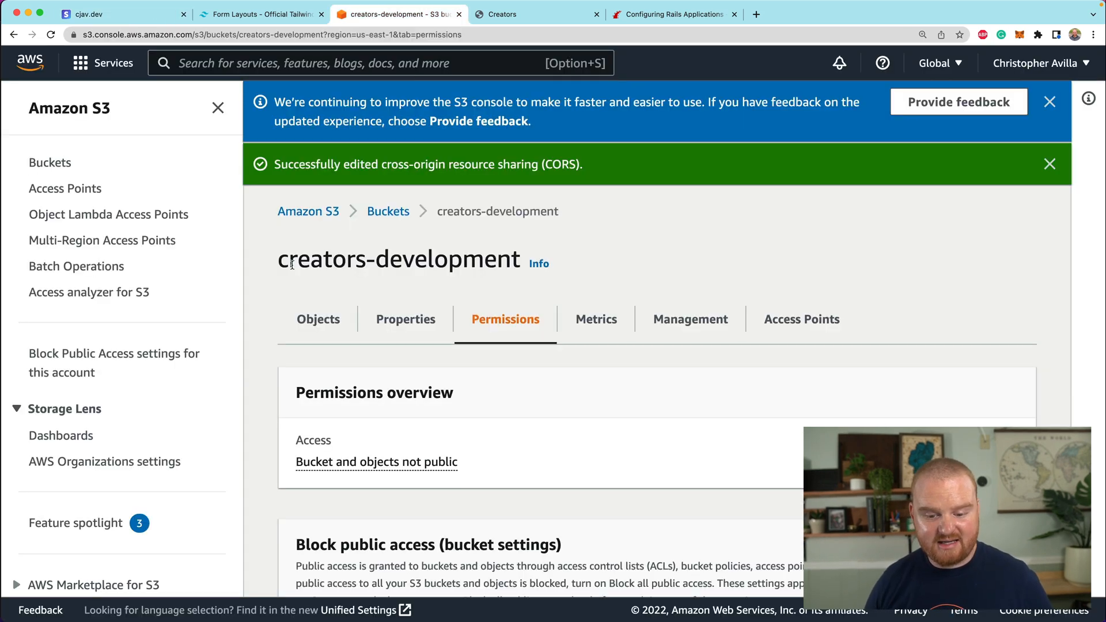
{"action": "left_click", "coordinate": [319, 319]}
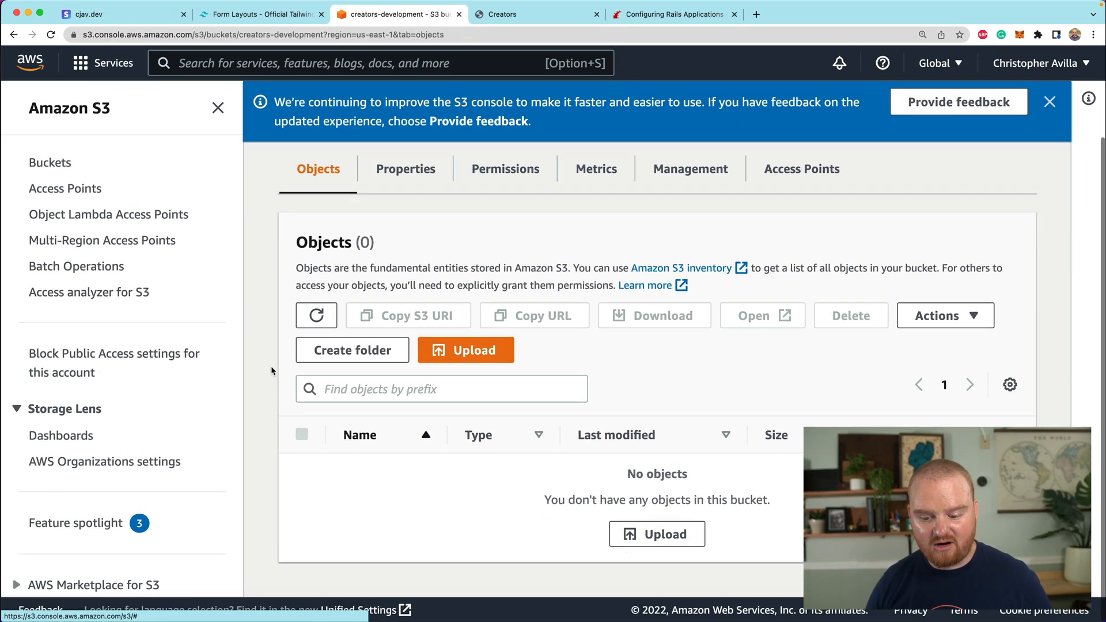
{"action": "left_click", "coordinate": [316, 315]}
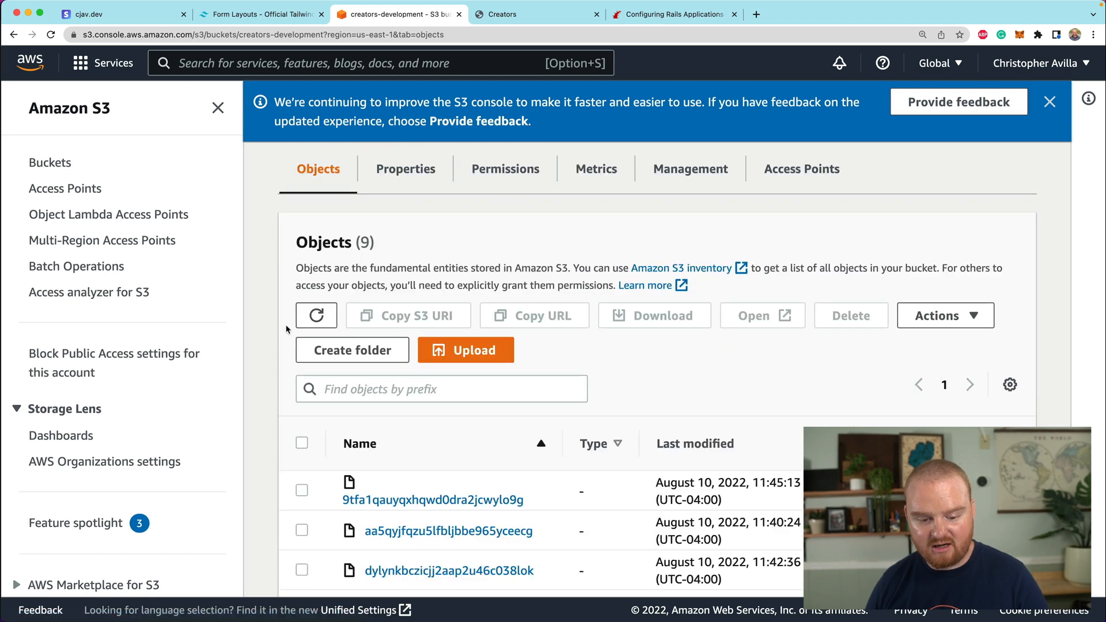
{"action": "scroll", "scroll_direction": "down", "scroll_amount": 3}
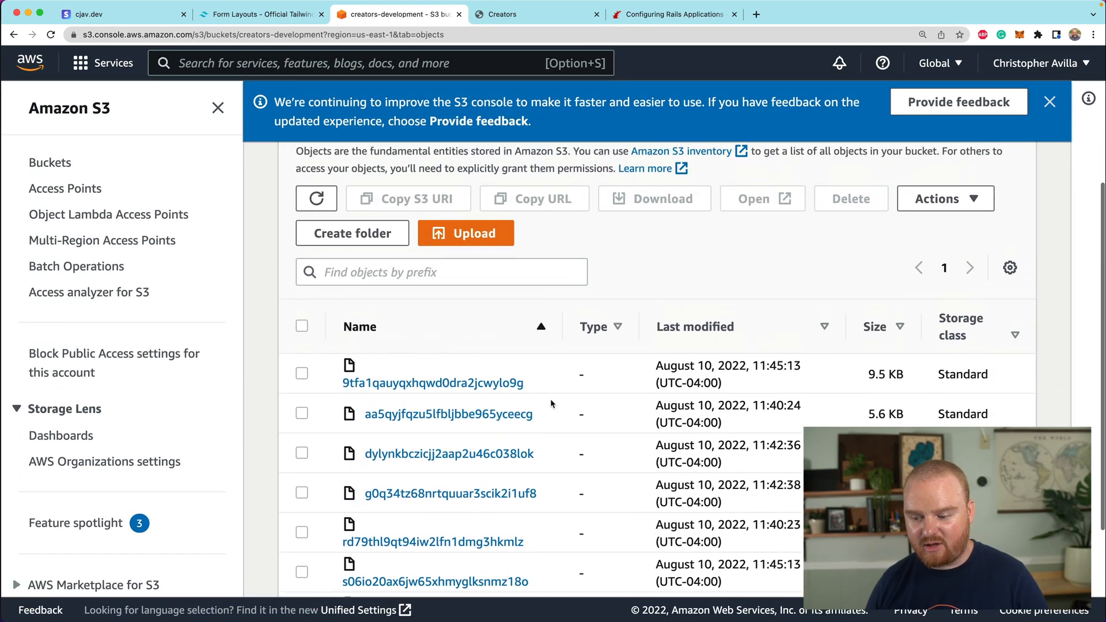
View details of object 9tfa1qauyqxhqwd0dra2jcwylo9g and return to the object list
{"action": "left_click", "coordinate": [432, 383]}
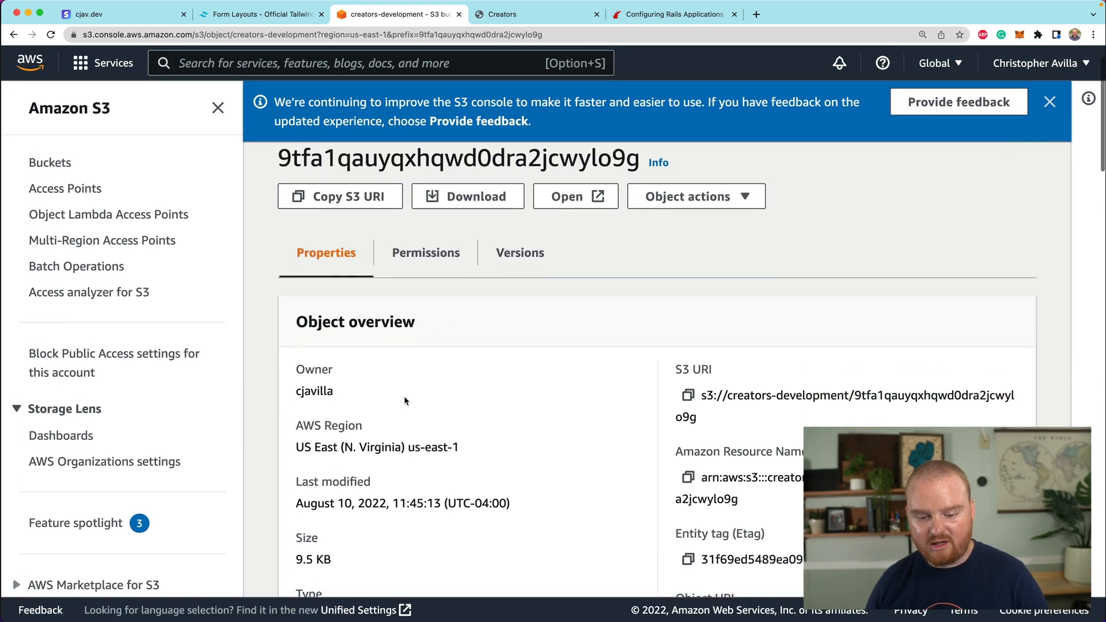
{"action": "scroll", "scroll_direction": "down", "scroll_amount": 3}
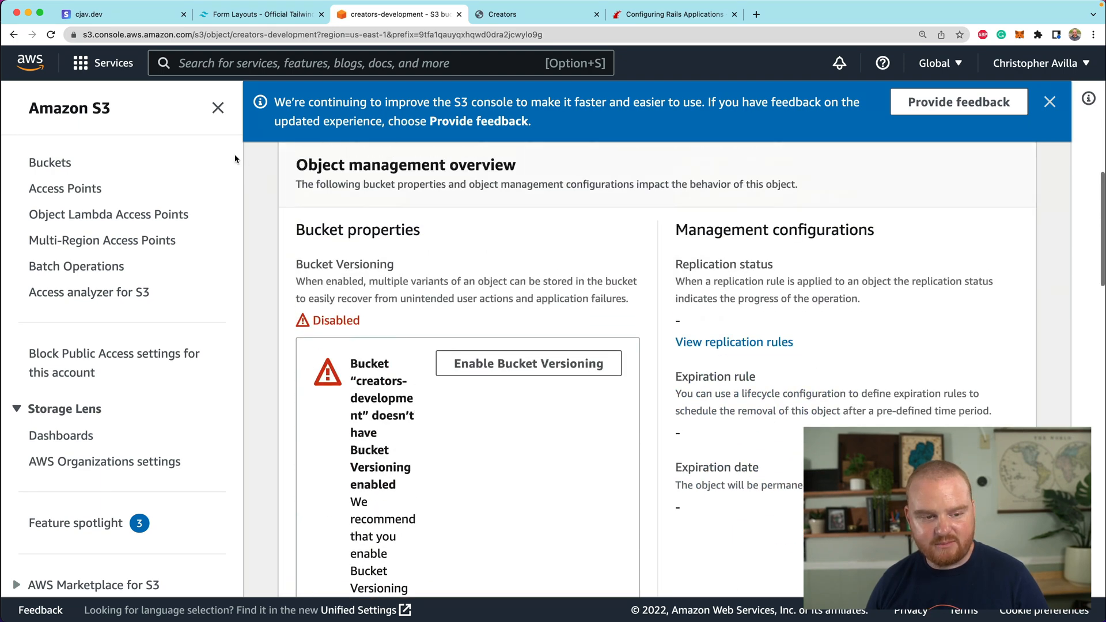
{"action": "left_click", "coordinate": [14, 33]}
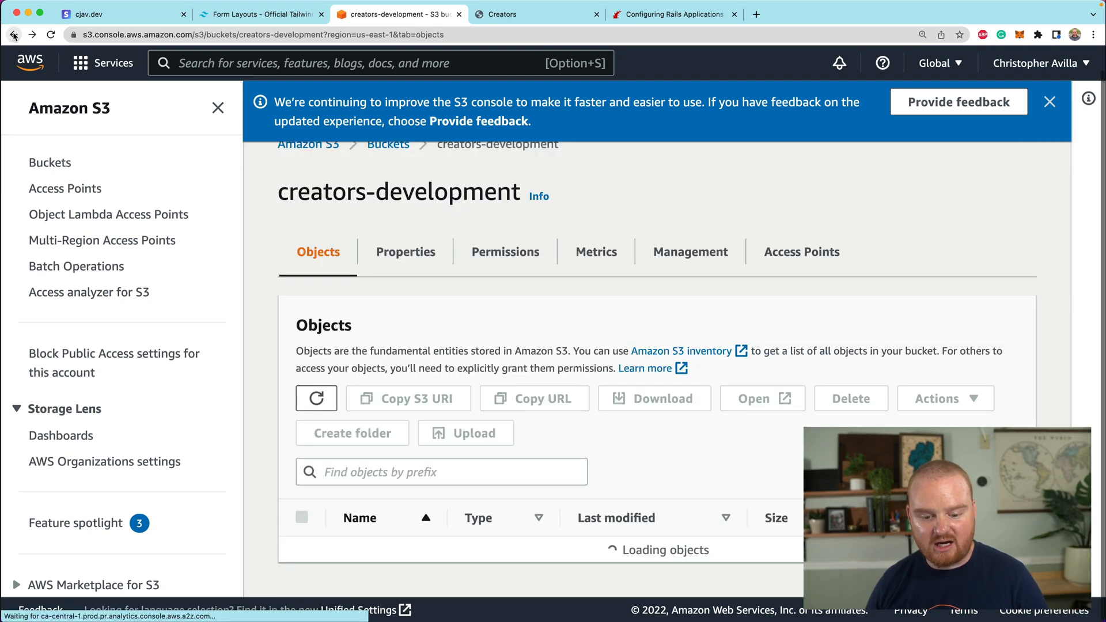